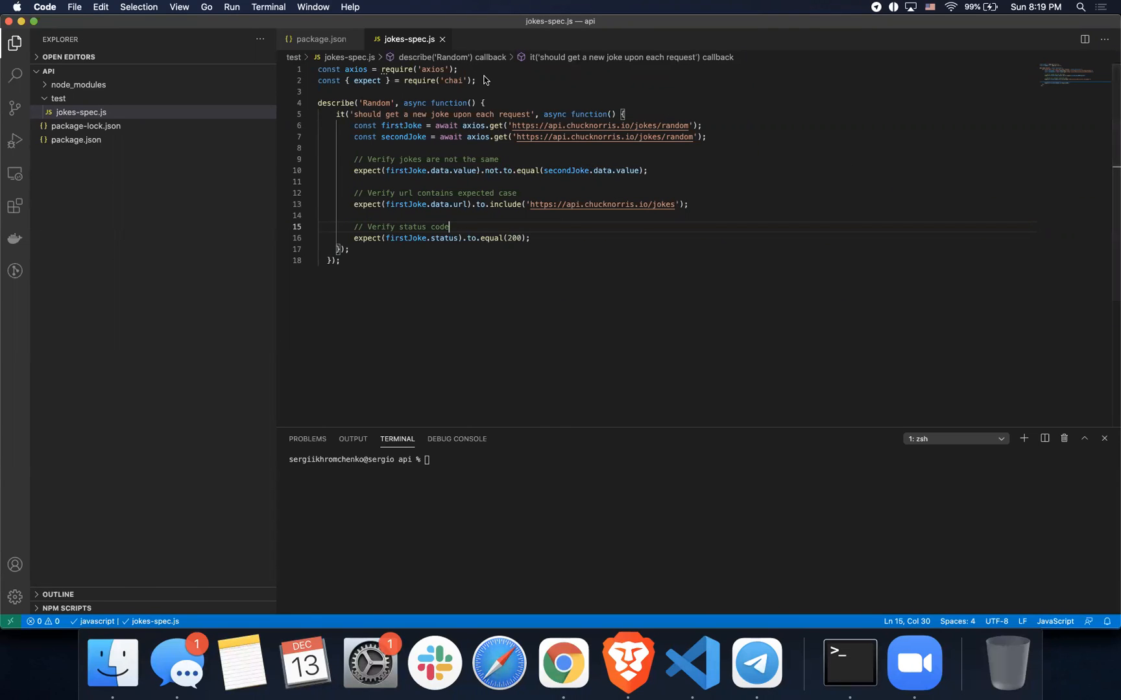
Change the line 12 url-check comment from 'expected case' to 'expected base'.
{"action": "left_click", "coordinate": [477, 80]}
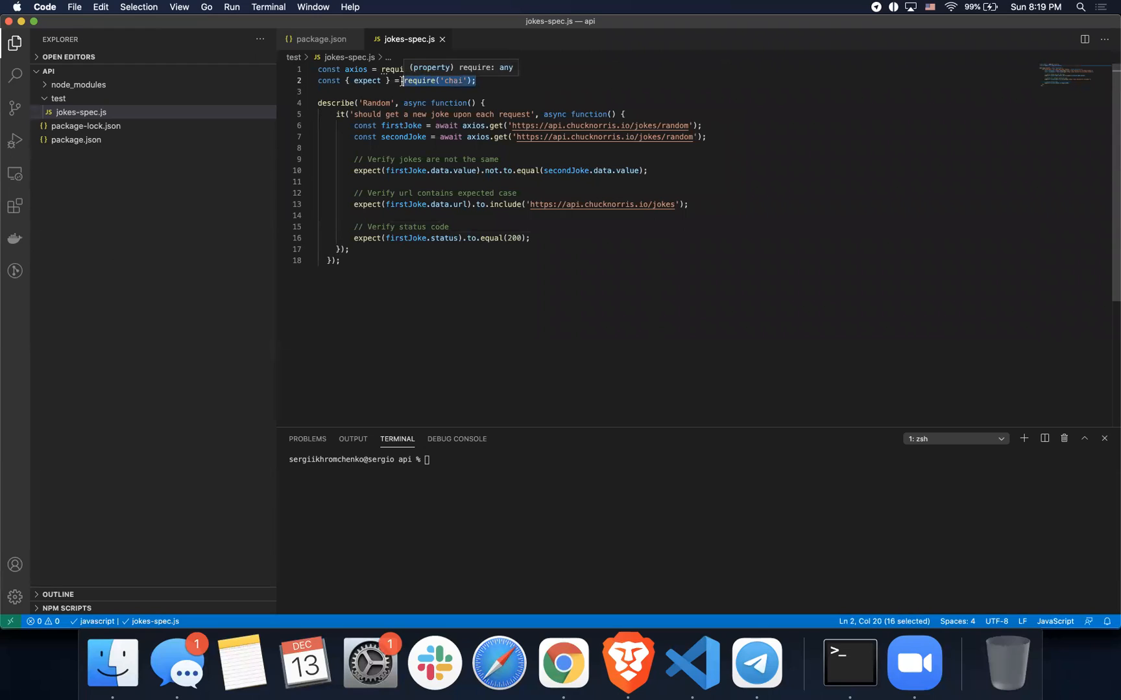
{"action": "mouse_move", "coordinate": [484, 231]}
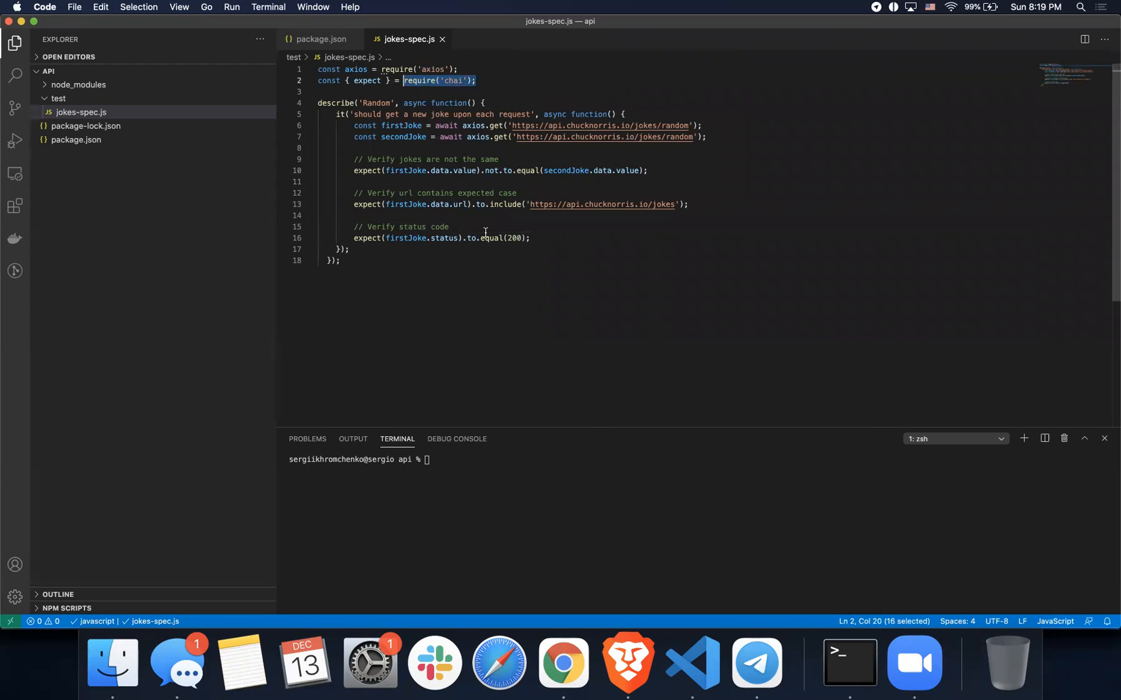
{"action": "mouse_move", "coordinate": [486, 238]}
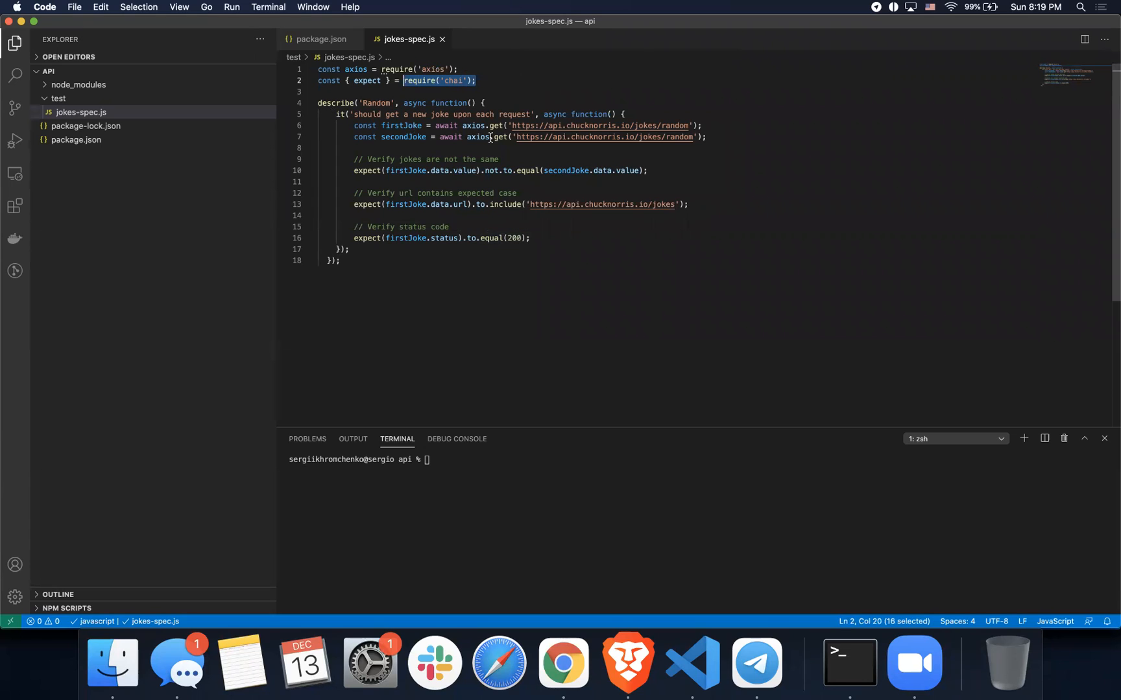
{"action": "left_click", "coordinate": [512, 125]}
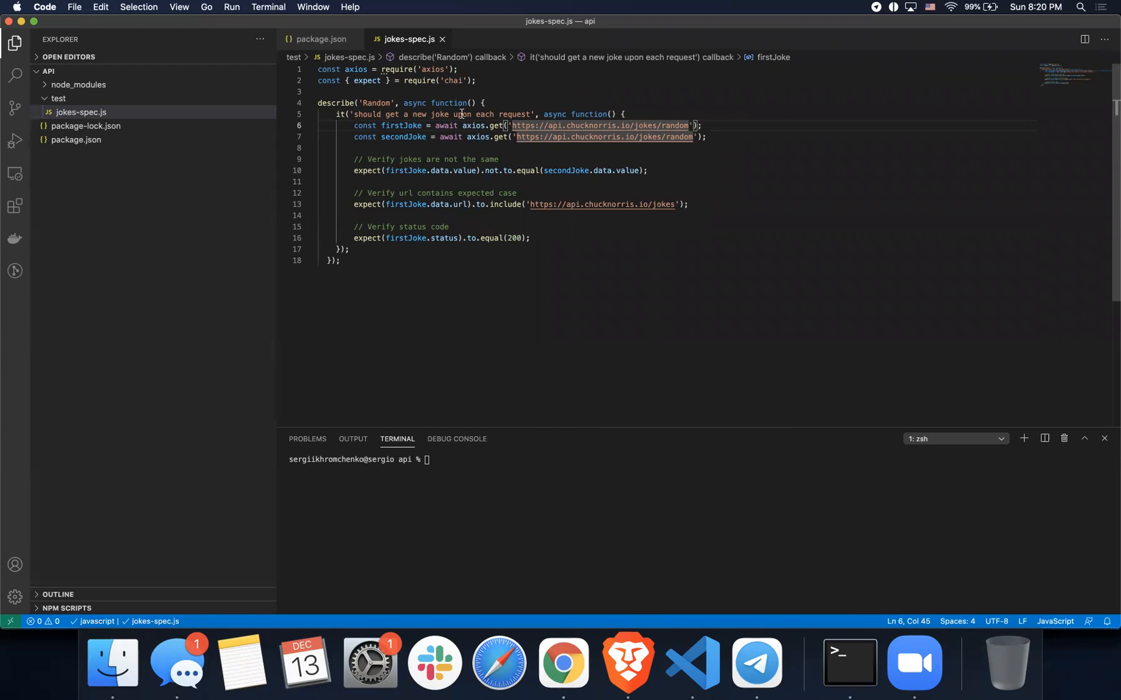
{"action": "mouse_move", "coordinate": [352, 125]}
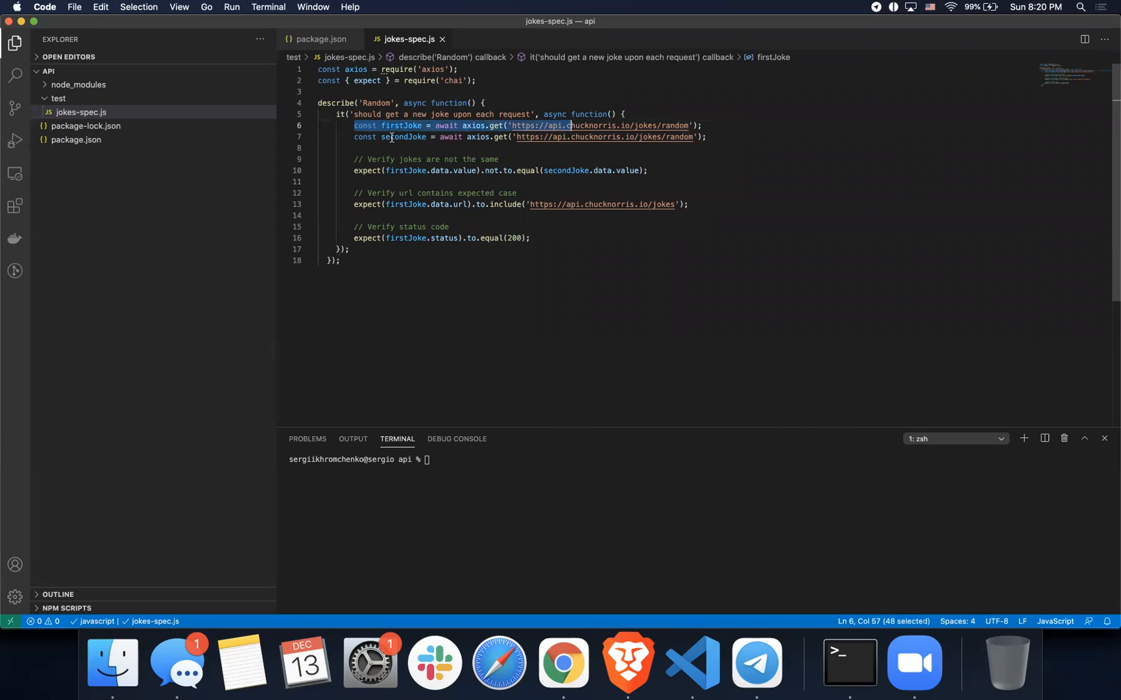
{"action": "double_click", "coordinate": [403, 137]}
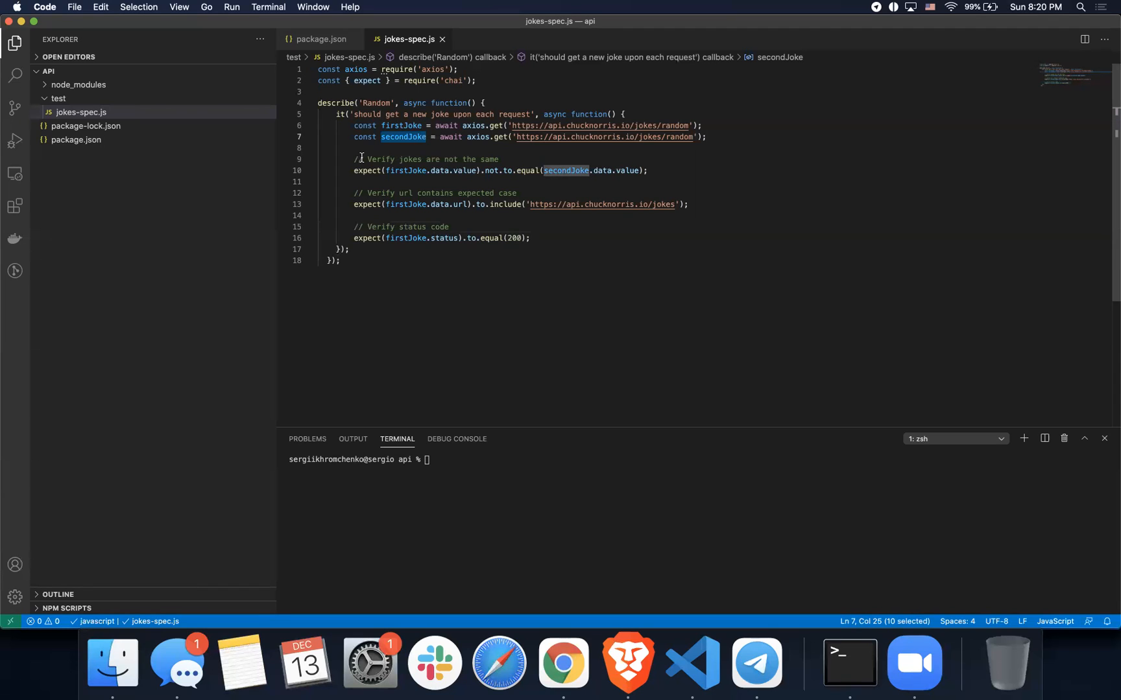
{"action": "mouse_move", "coordinate": [376, 196]}
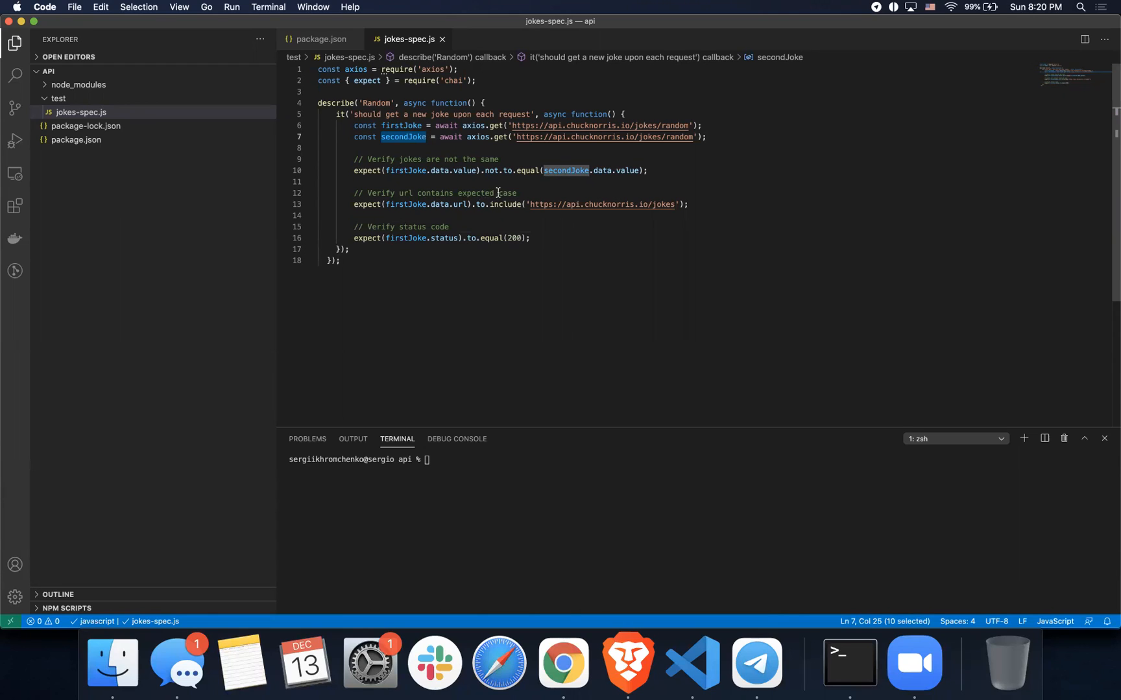
{"action": "left_click", "coordinate": [517, 193]}
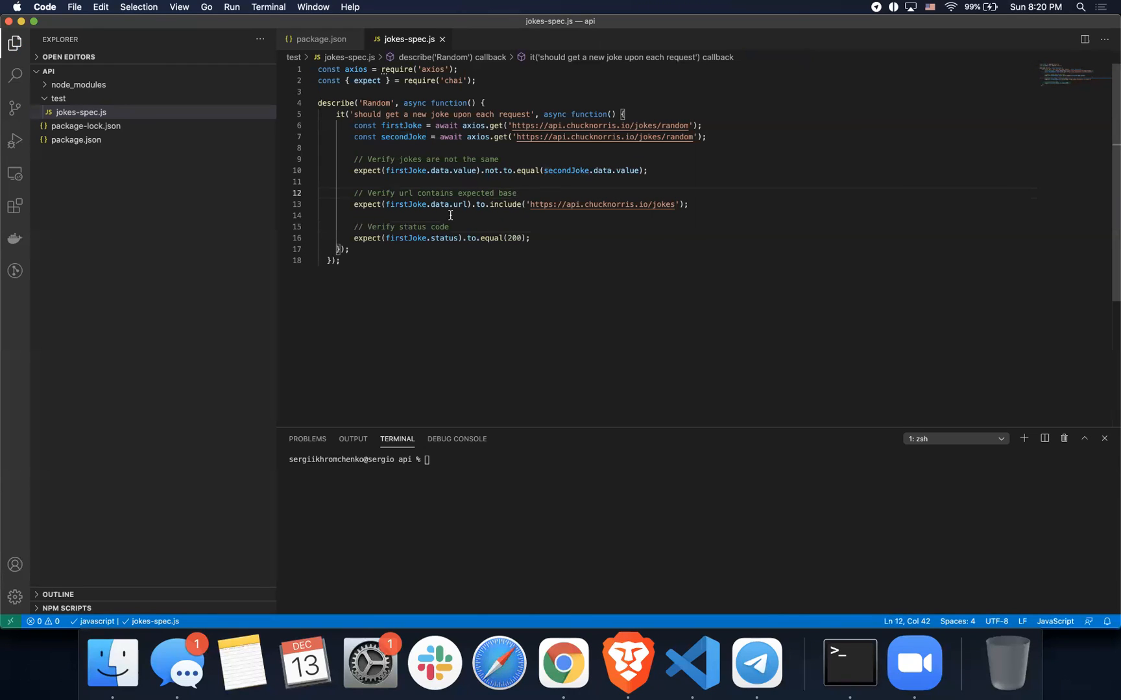
{"action": "left_click", "coordinate": [321, 215]}
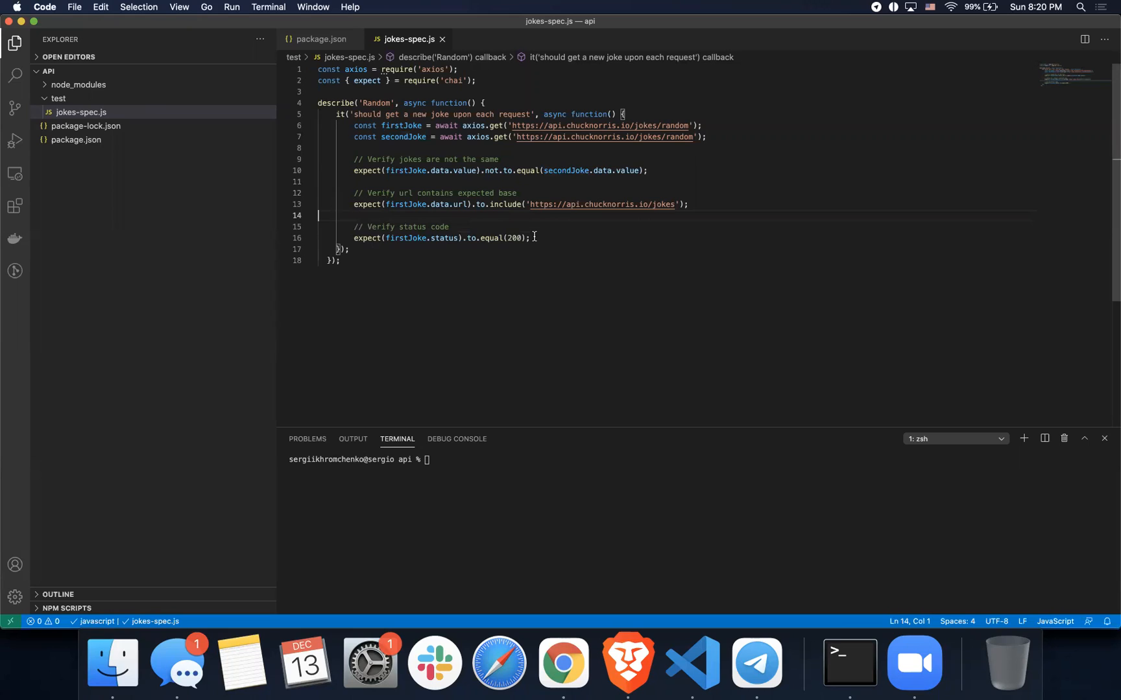
Run npm test (one Random test passes), then change the import to const { expect, assert } = require('chai').
{"action": "type", "text": "npm test"}
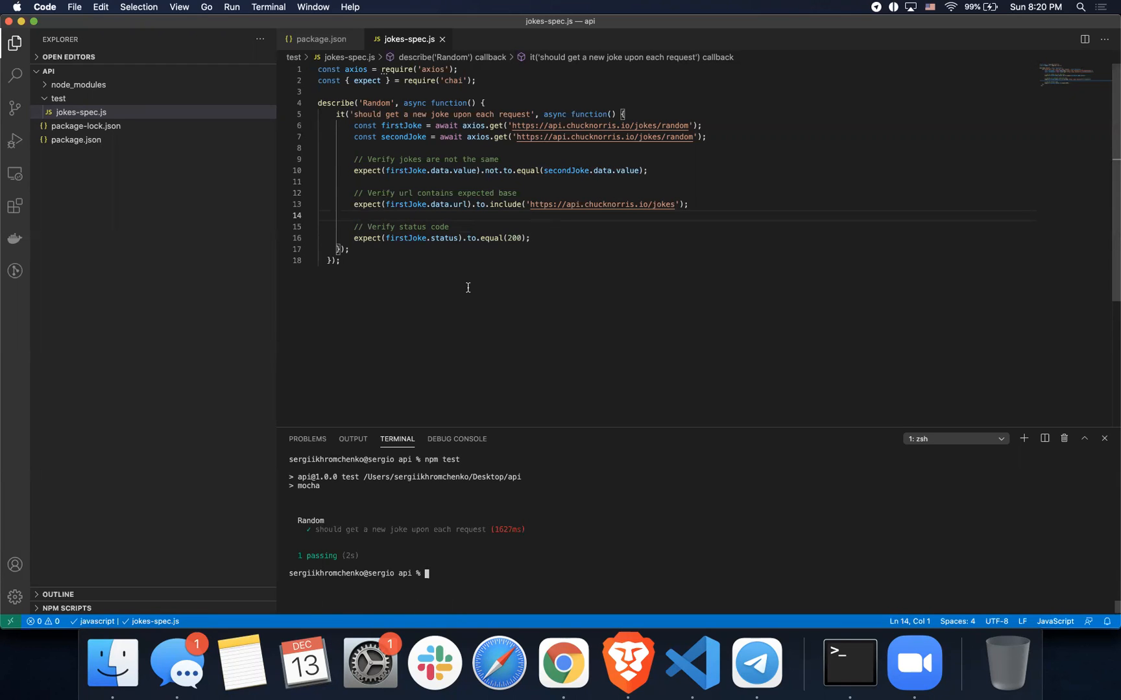
{"action": "left_click", "coordinate": [477, 80]}
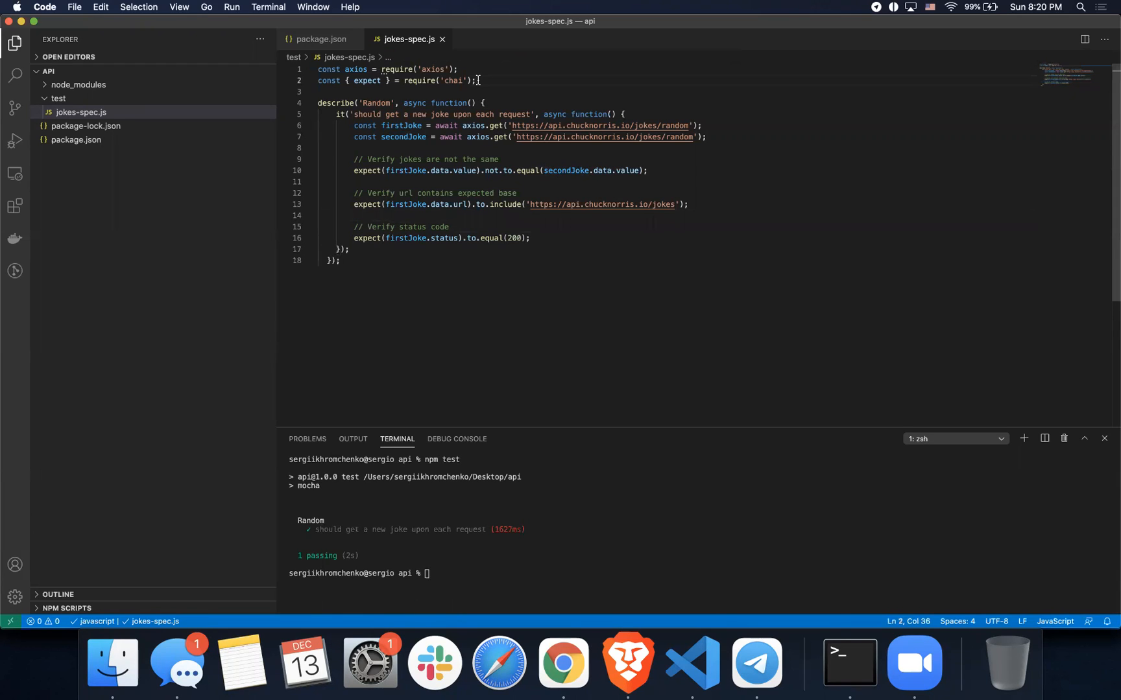
{"action": "left_click", "coordinate": [382, 80]}
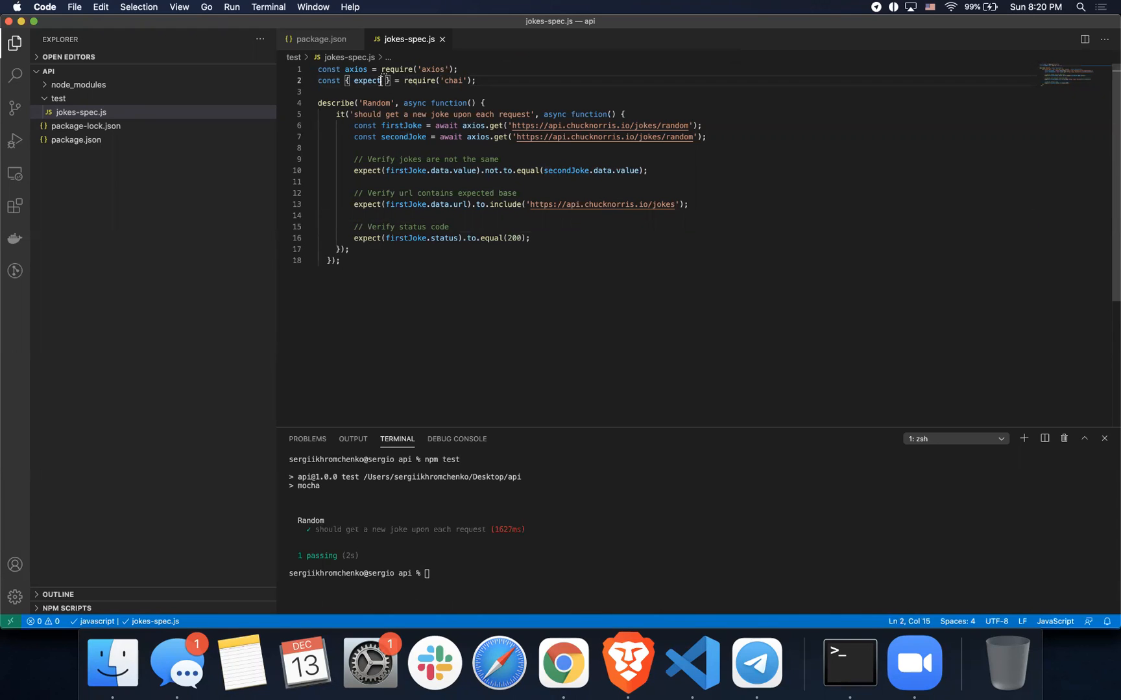
{"action": "type", "text": ", assert"}
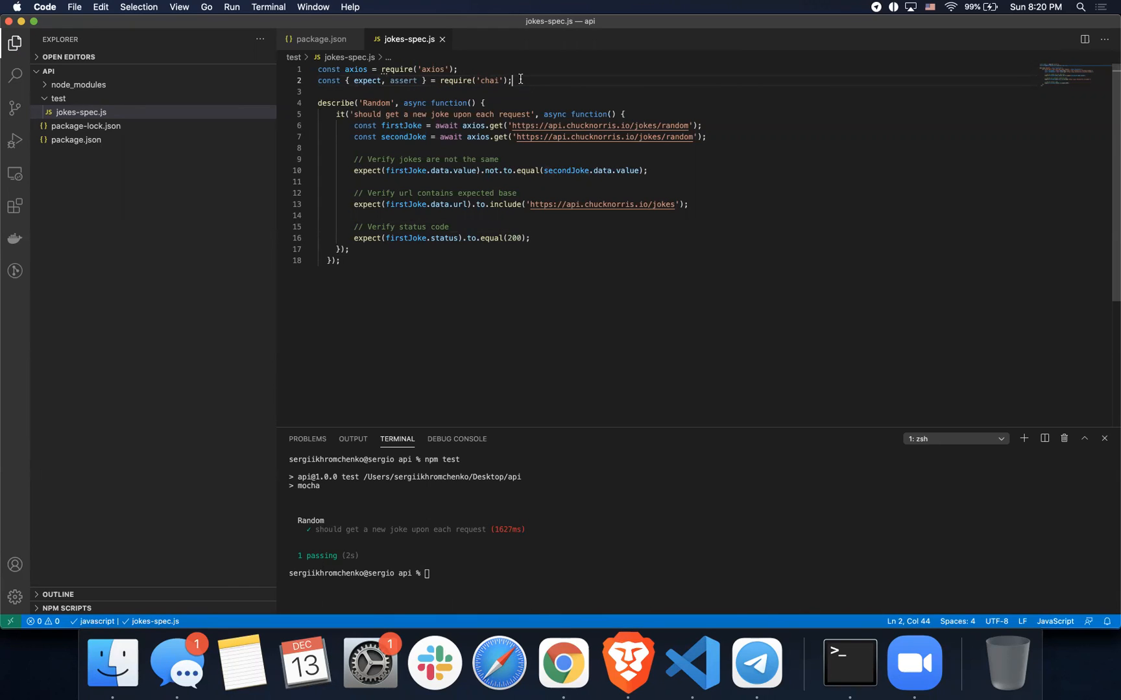
{"action": "double_click", "coordinate": [404, 80]}
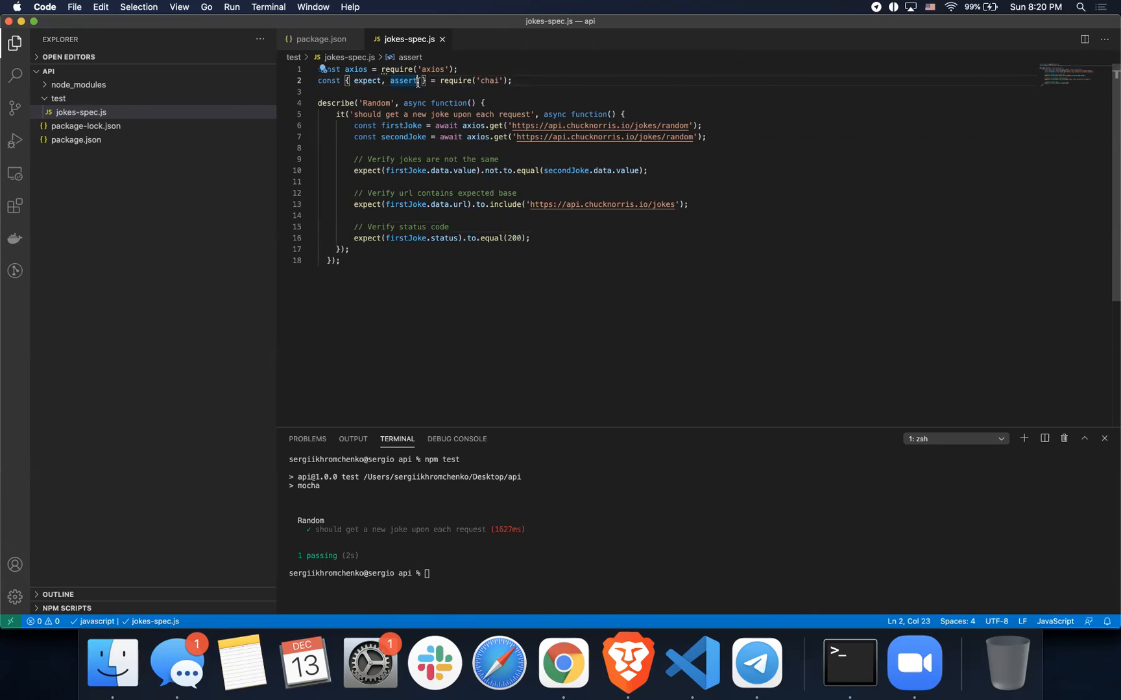
Add line 3 const should = require('chai').should(); and save jokes-spec.js.
{"action": "type", "text": ", should"}
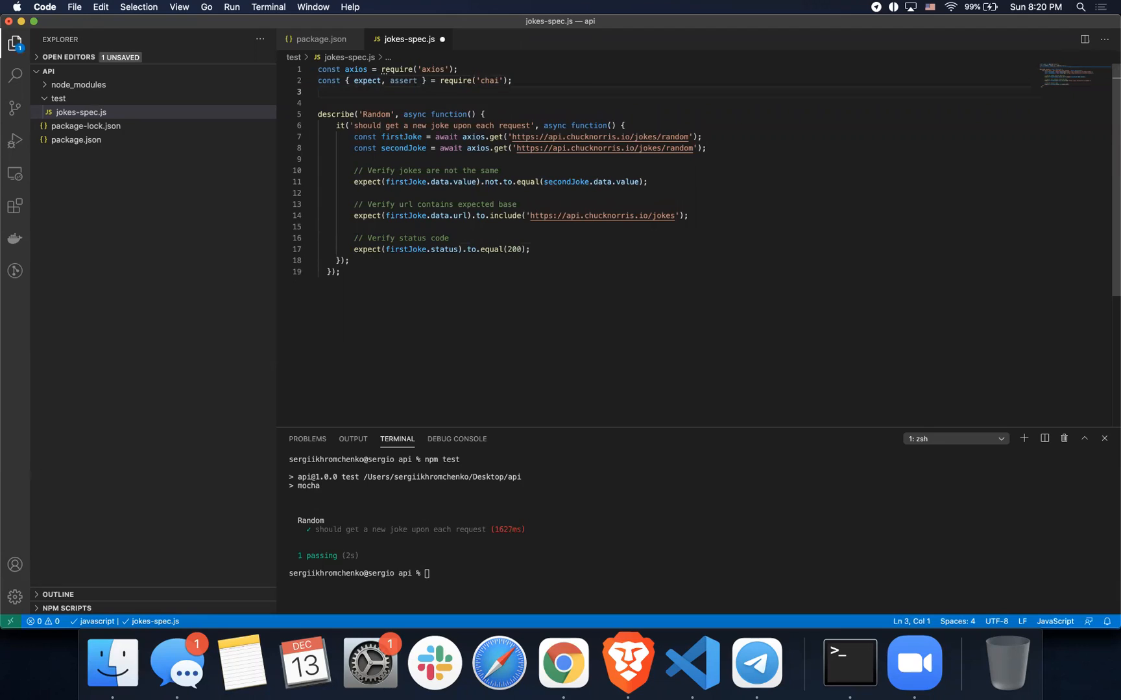
{"action": "type", "text": "const"}
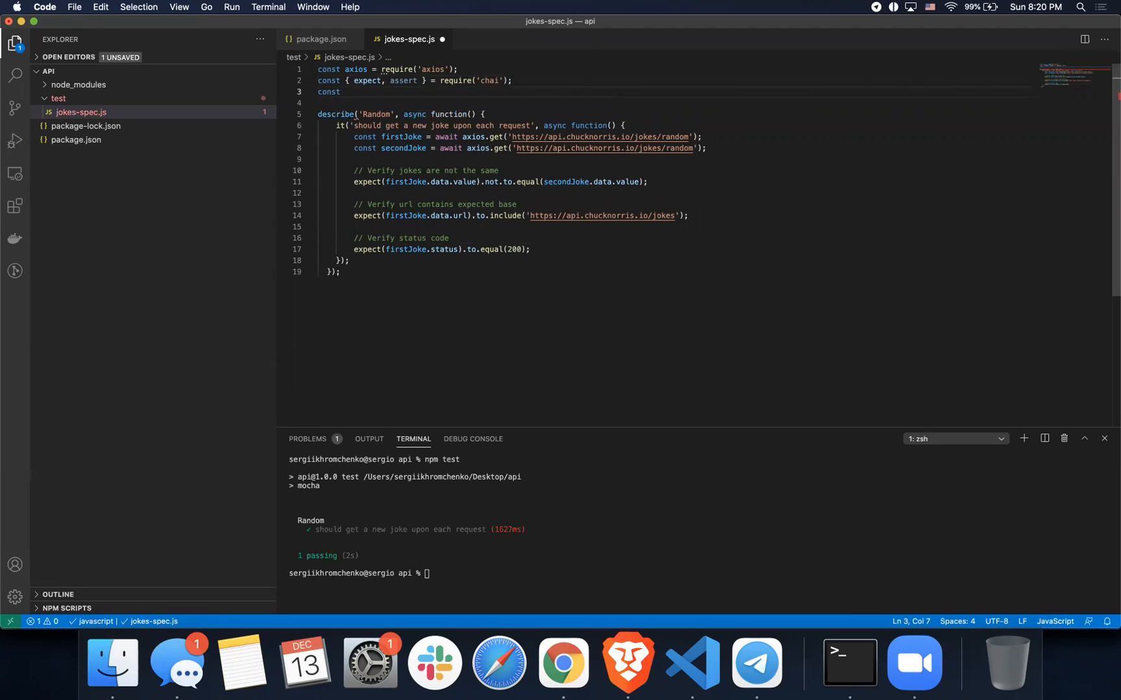
{"action": "type", "text": "should = require"}
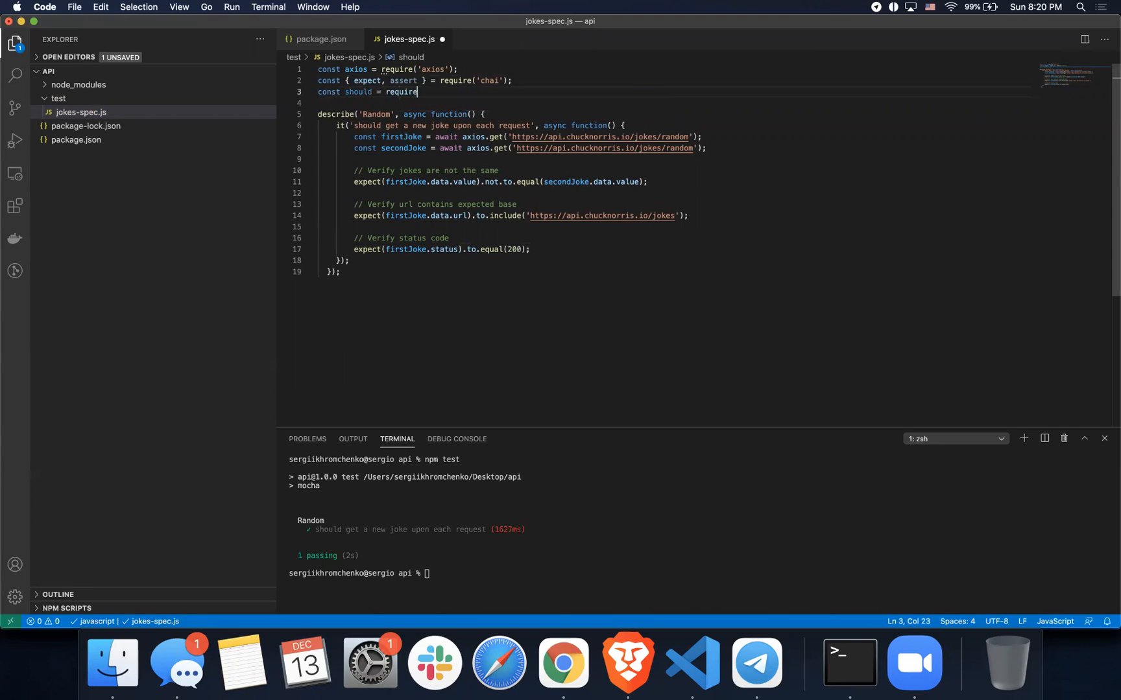
{"action": "type", "text": "('chai')"}
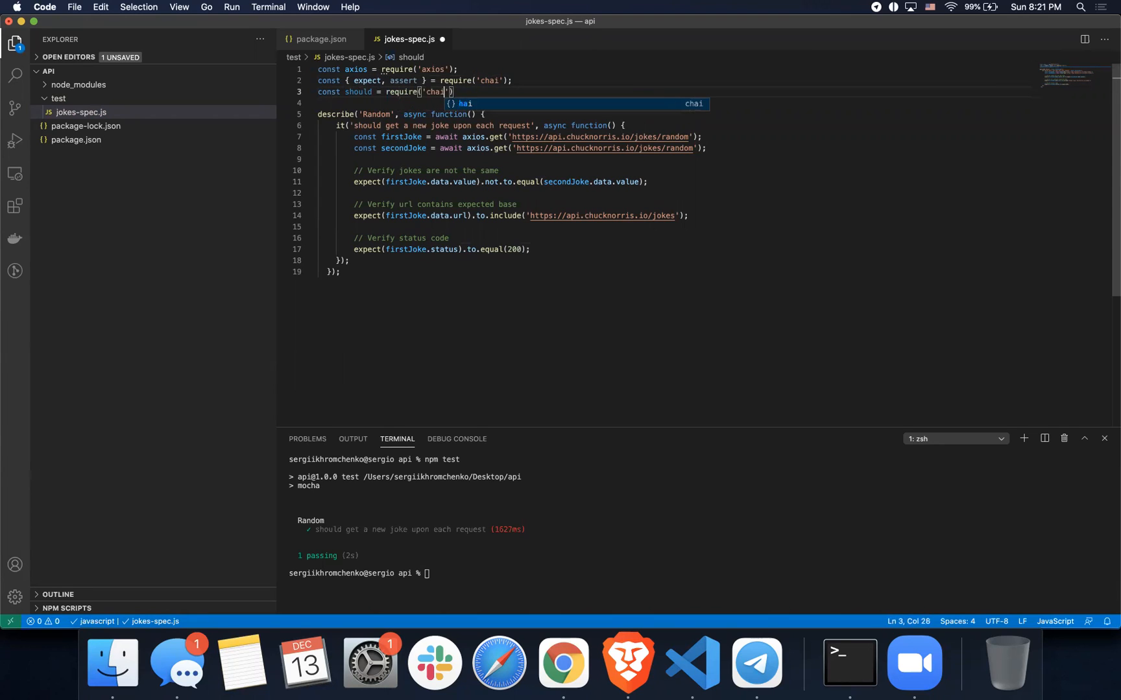
{"action": "type", "text": ".should();"}
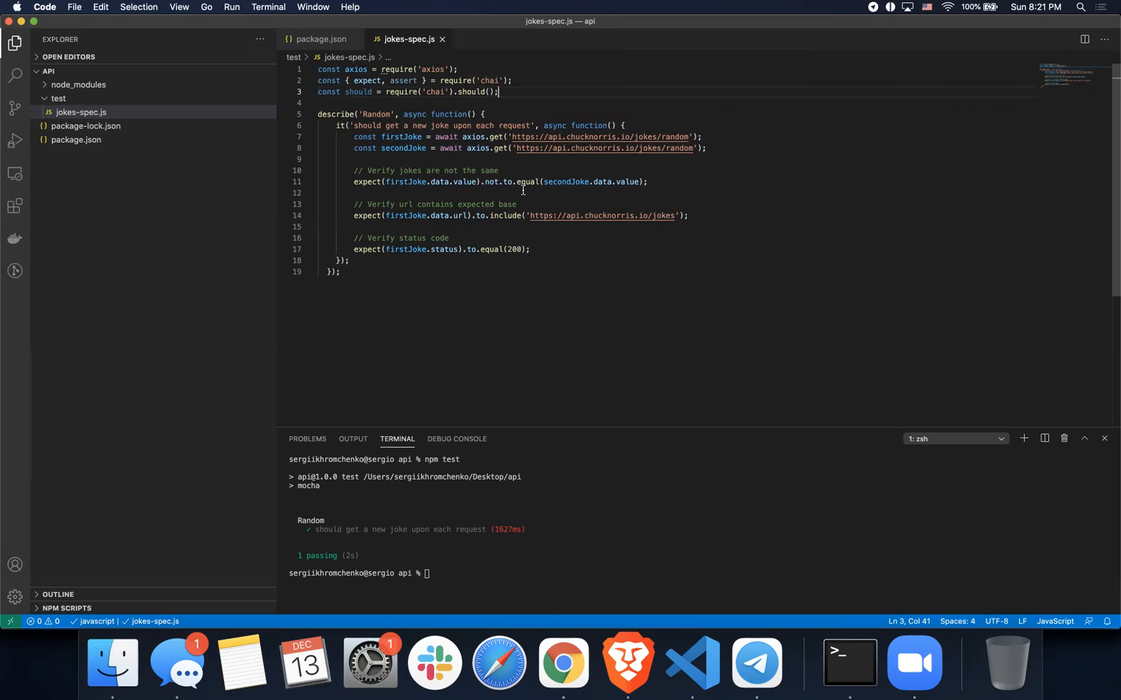
Add assert.notEqual(firstJoke.data.value, secondJoke.data.value); below the expect check on line 12.
{"action": "left_click", "coordinate": [648, 182]}
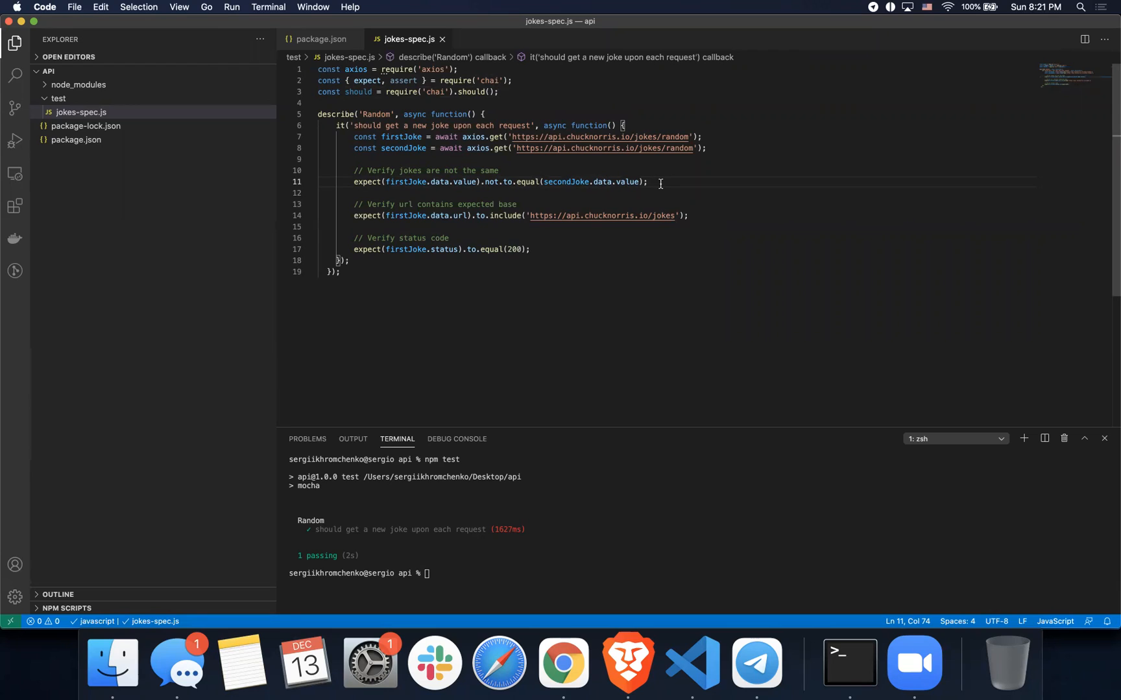
{"action": "type", "text": "asse"}
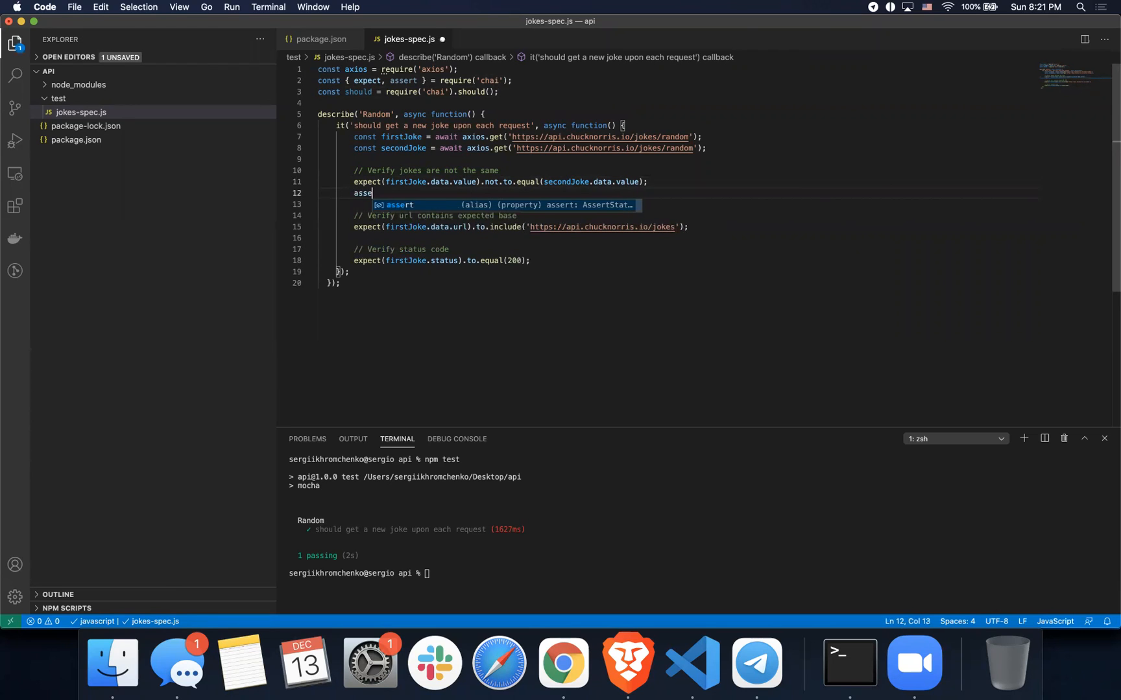
{"action": "type", "text": "rt("}
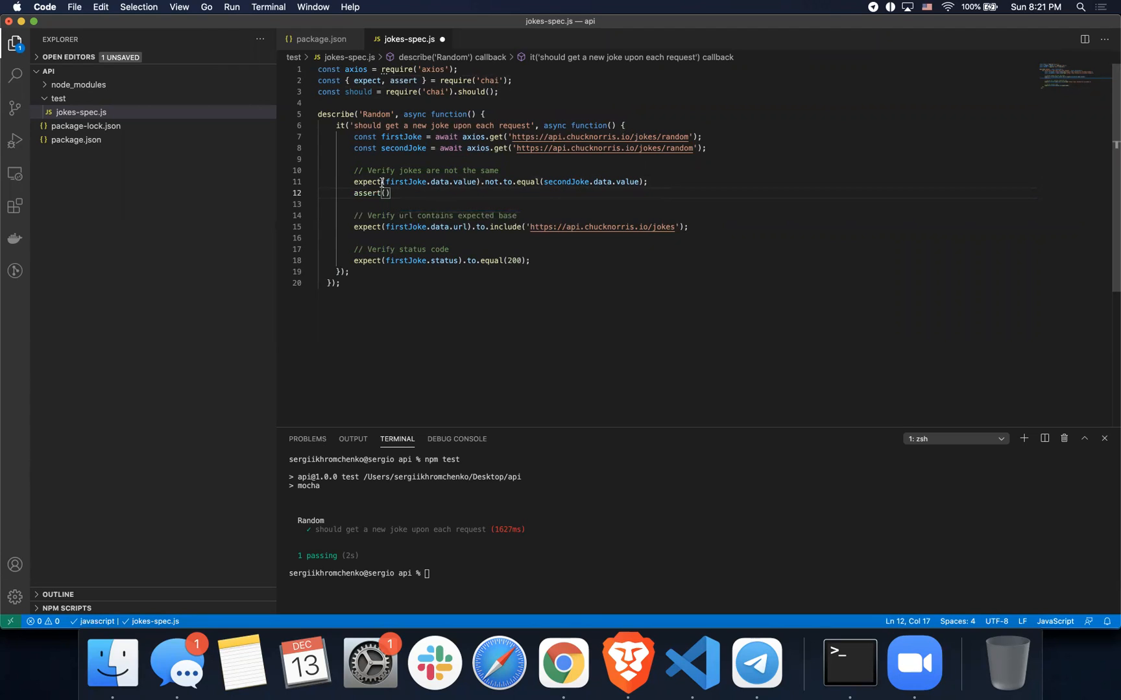
{"action": "double_click", "coordinate": [431, 181]}
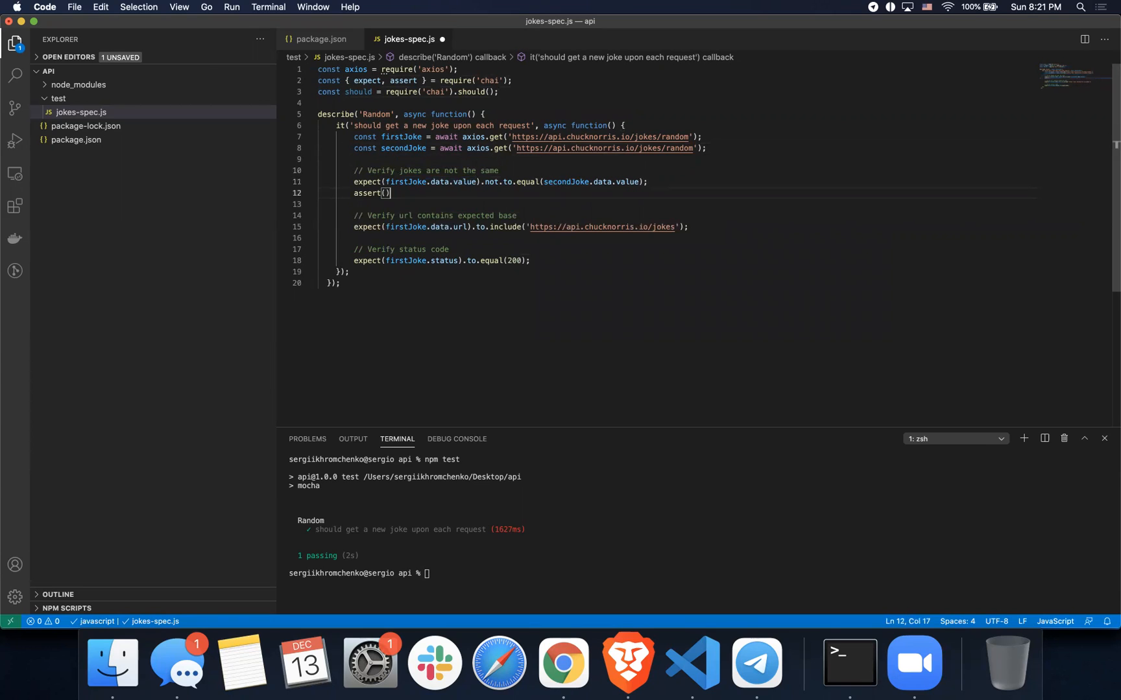
{"action": "type", "text": "firstJoke.data.value"}
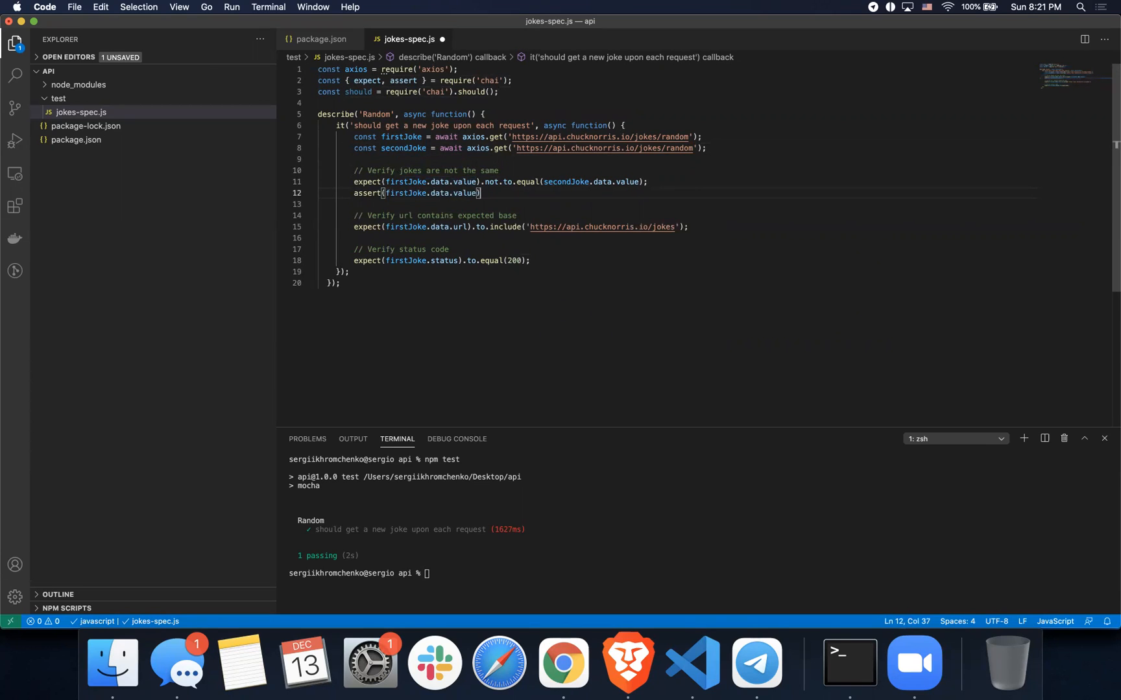
{"action": "type", "text": "."}
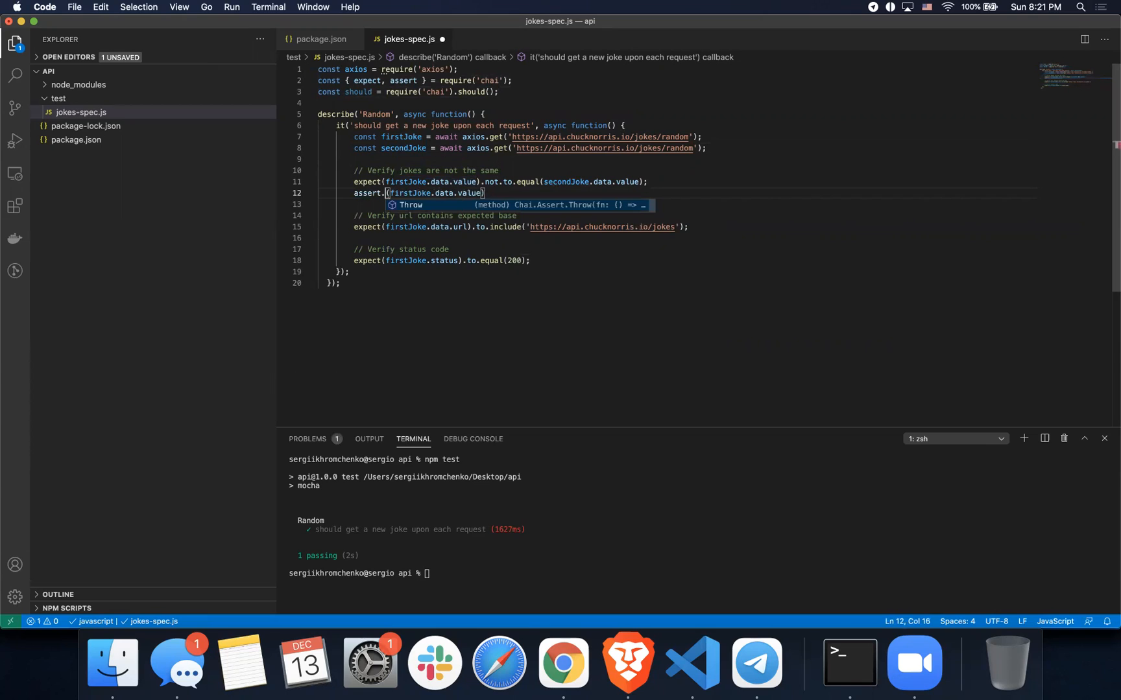
{"action": "type", "text": "notEqual"}
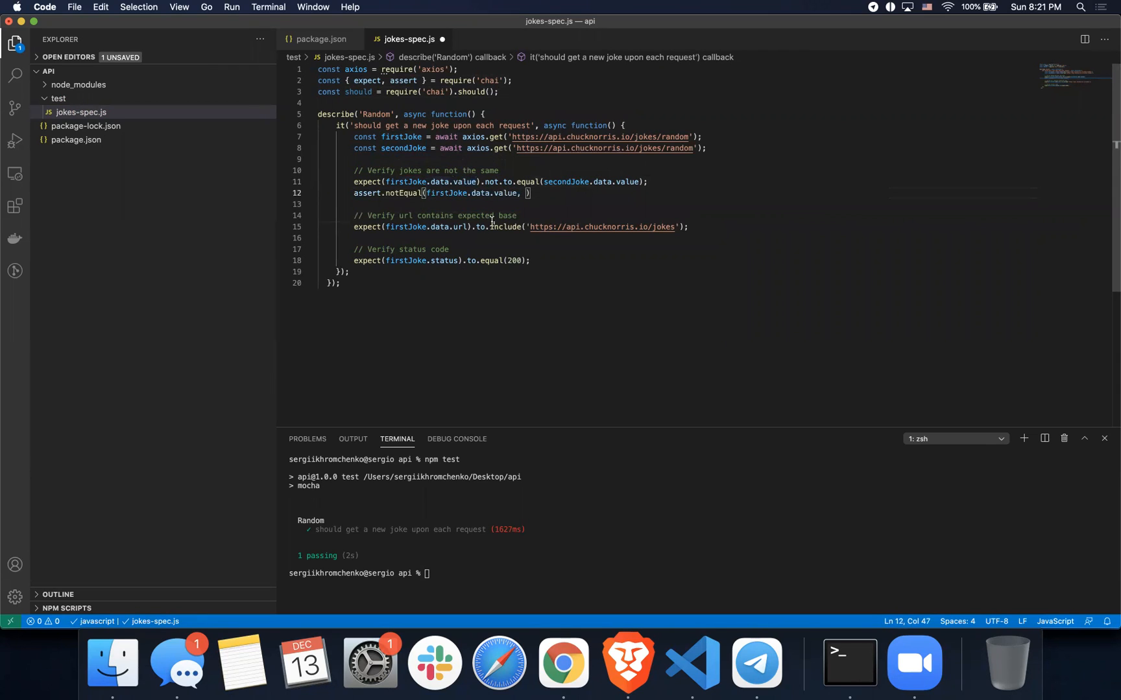
{"action": "double_click", "coordinate": [565, 181]}
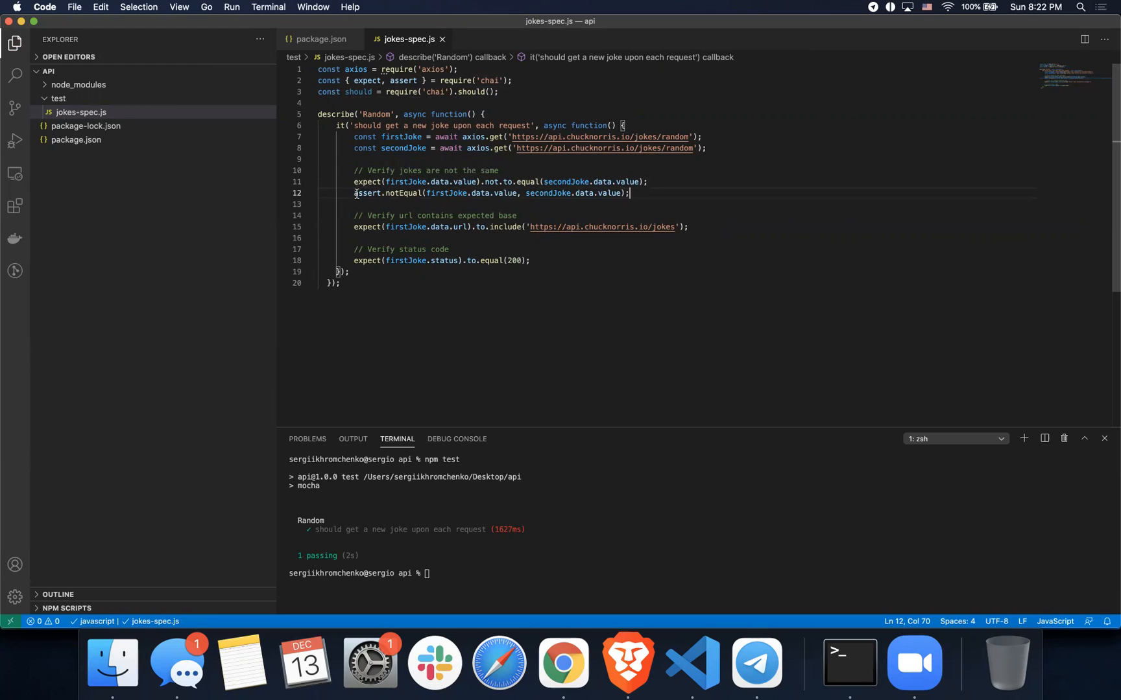
{"action": "double_click", "coordinate": [368, 193]}
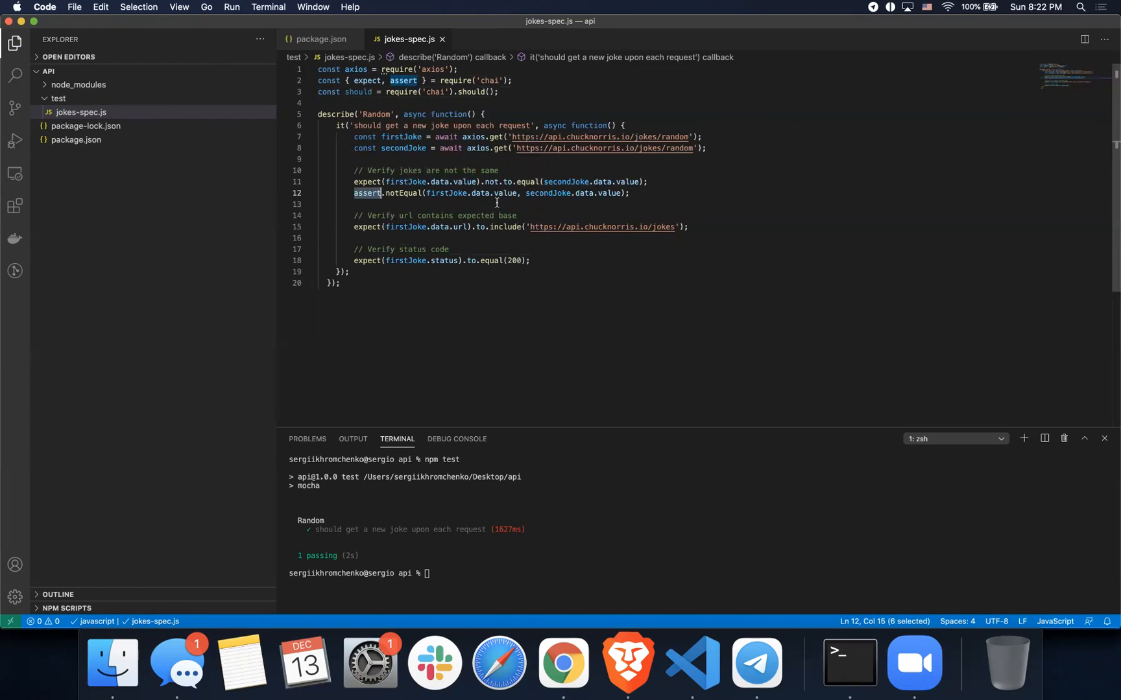
Append 'of the url' to the url-check comment after inserting a new line.
{"action": "key", "text": "enter"}
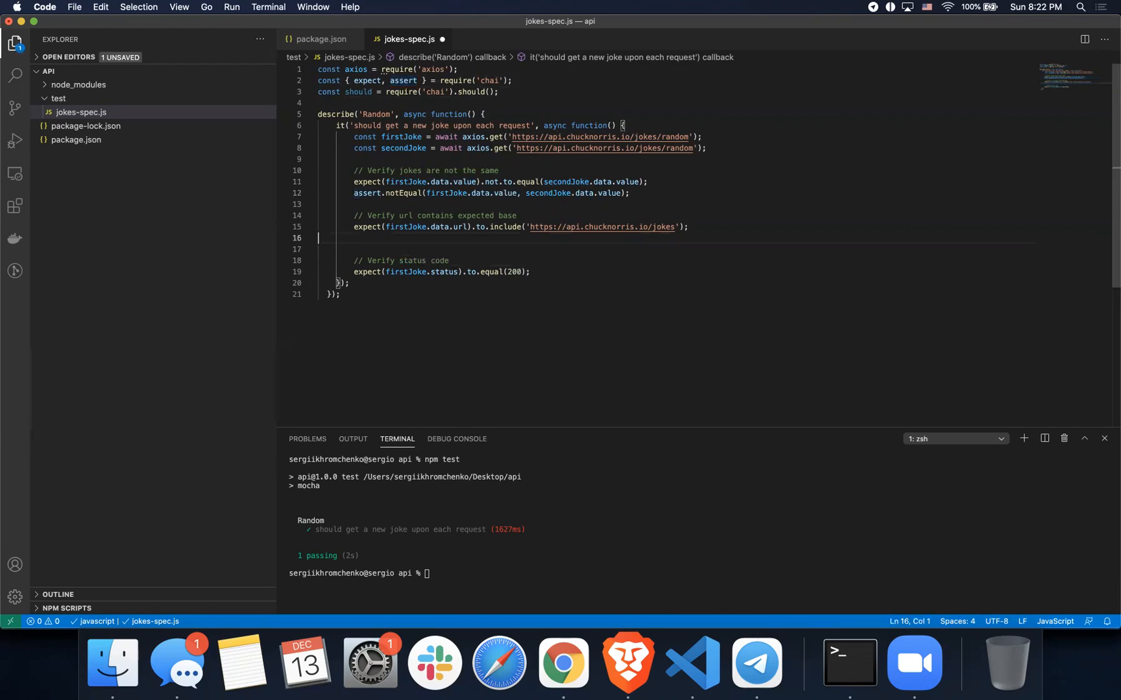
{"action": "left_click", "coordinate": [457, 238]}
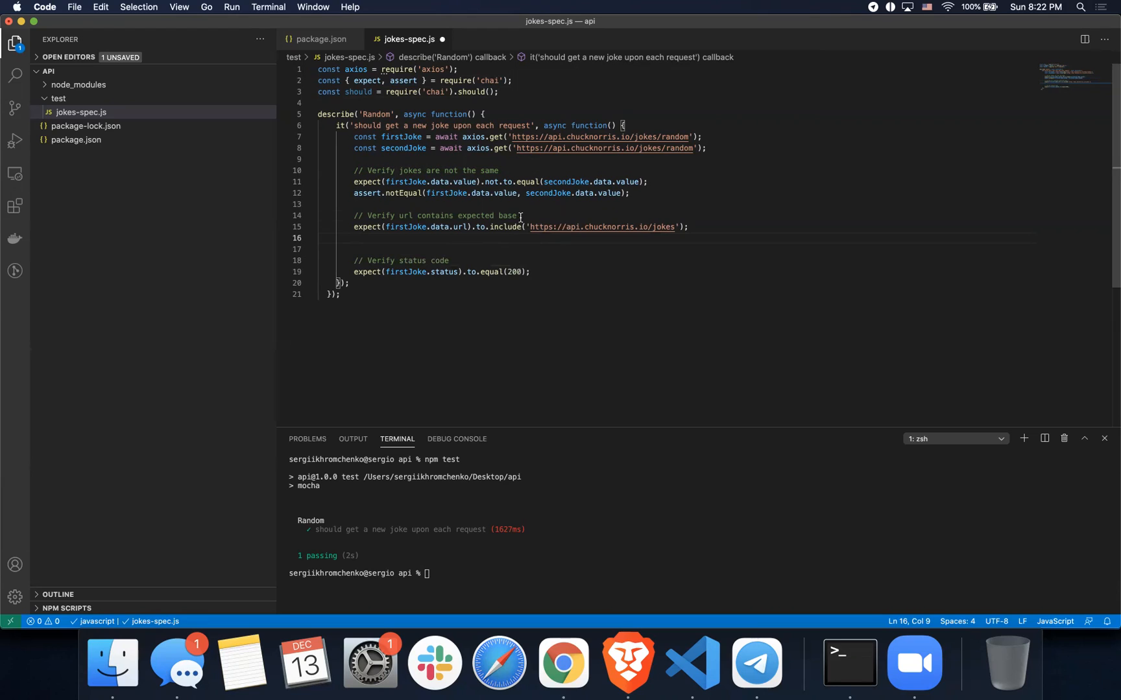
{"action": "type", "text": "of the url"}
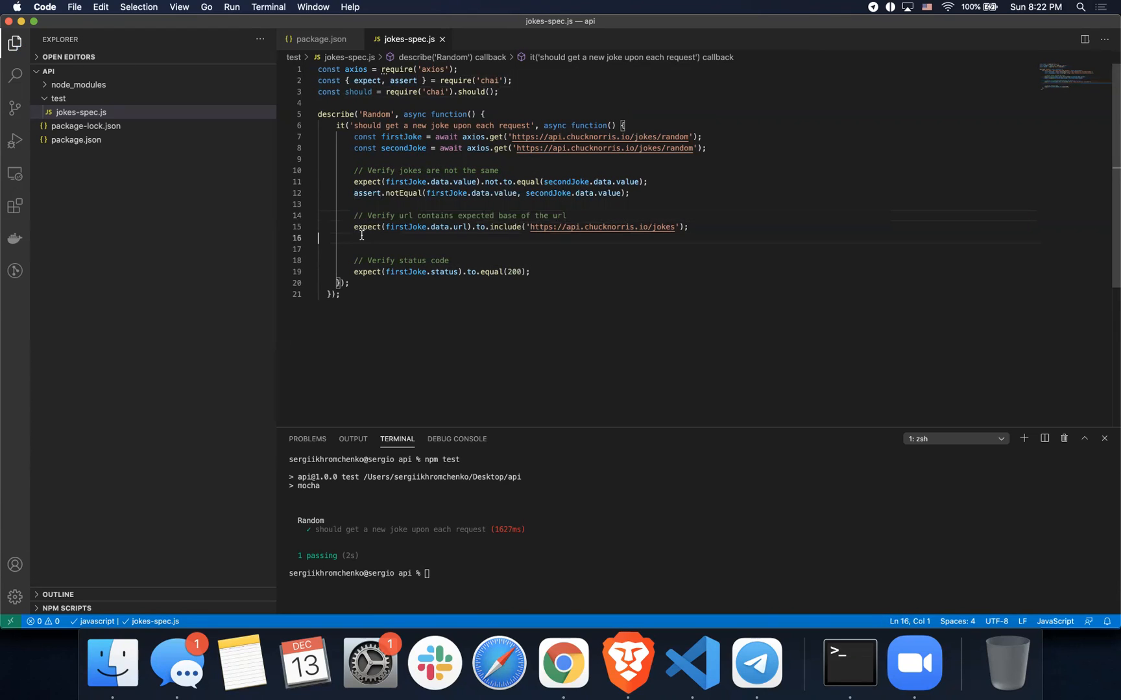
{"action": "type", "text": "assert"}
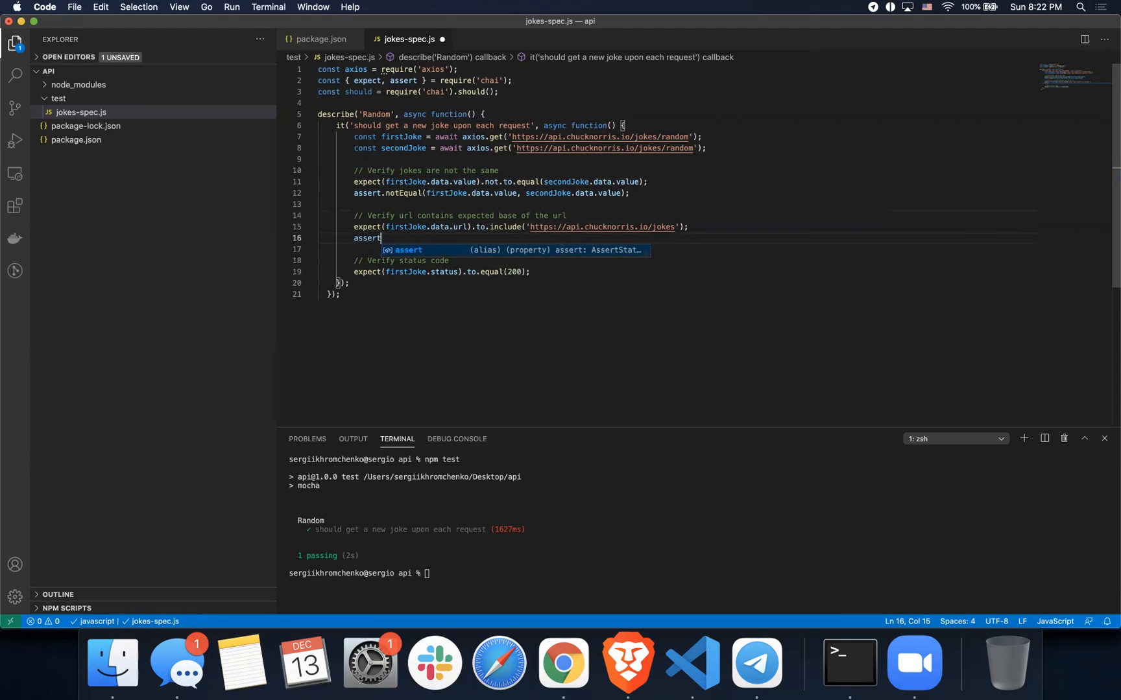
{"action": "type", "text": ".include("}
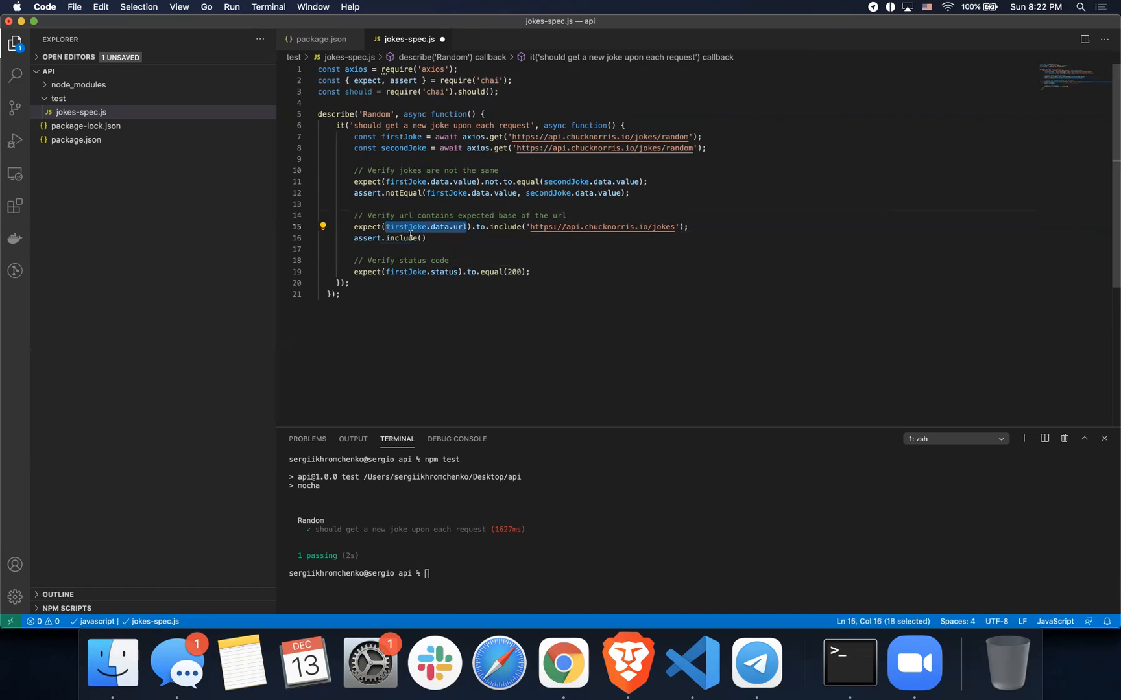
{"action": "type", "text": "firstJoke.data.url,"}
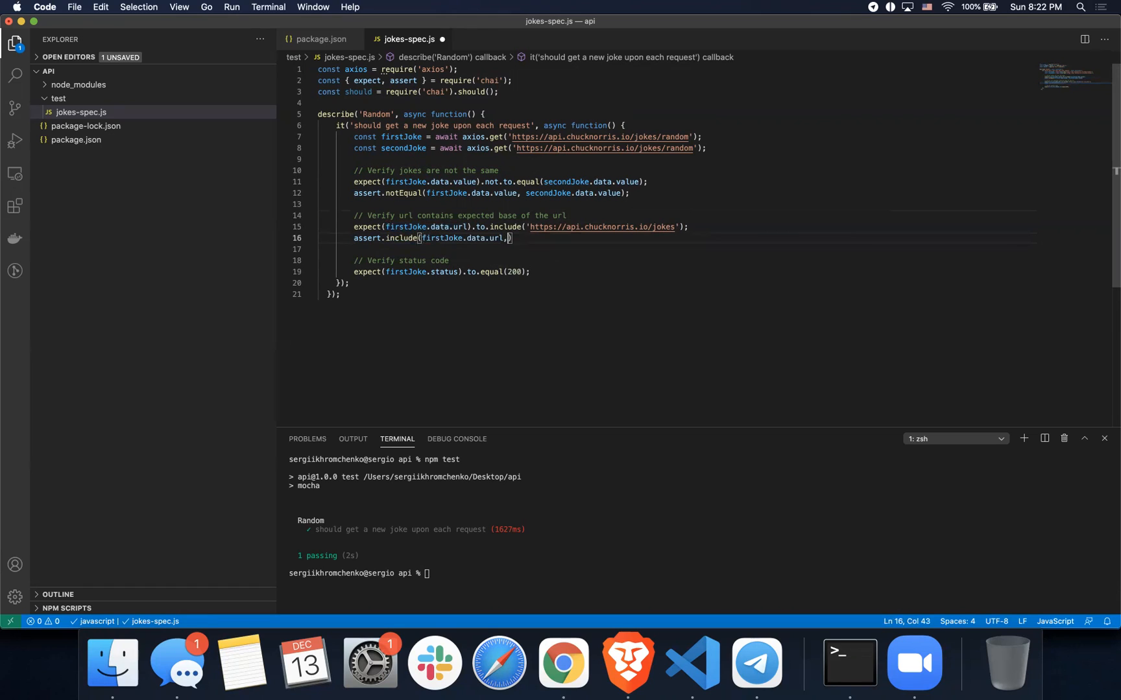
{"action": "left_click", "coordinate": [343, 295]}
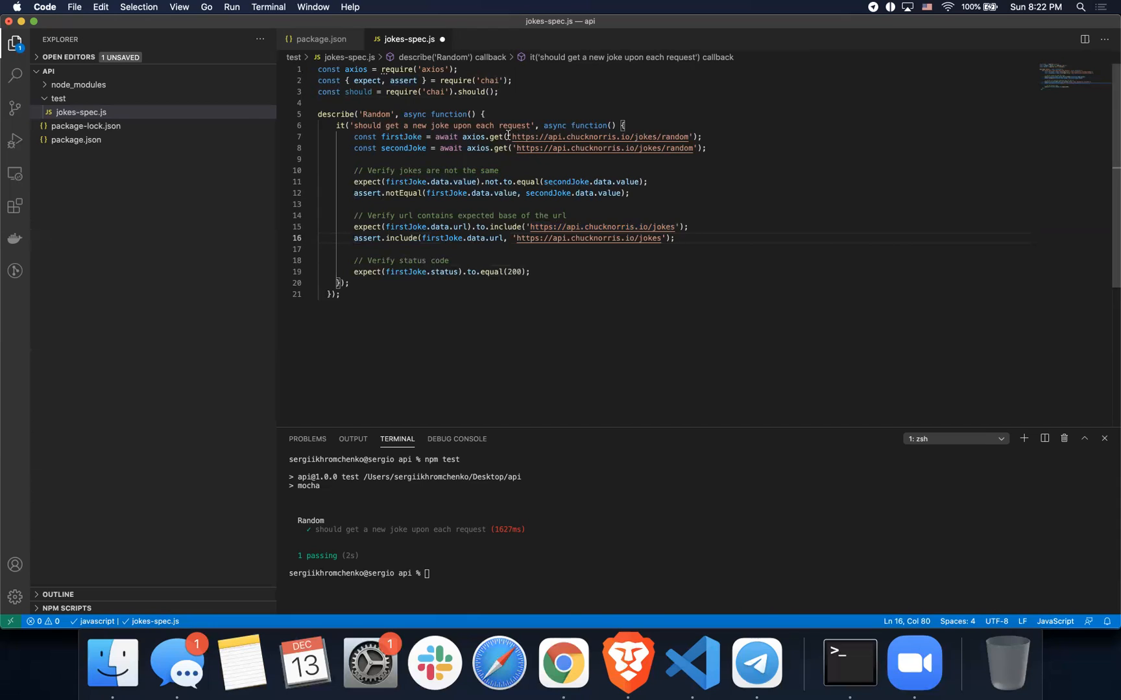
{"action": "double_click", "coordinate": [600, 136]}
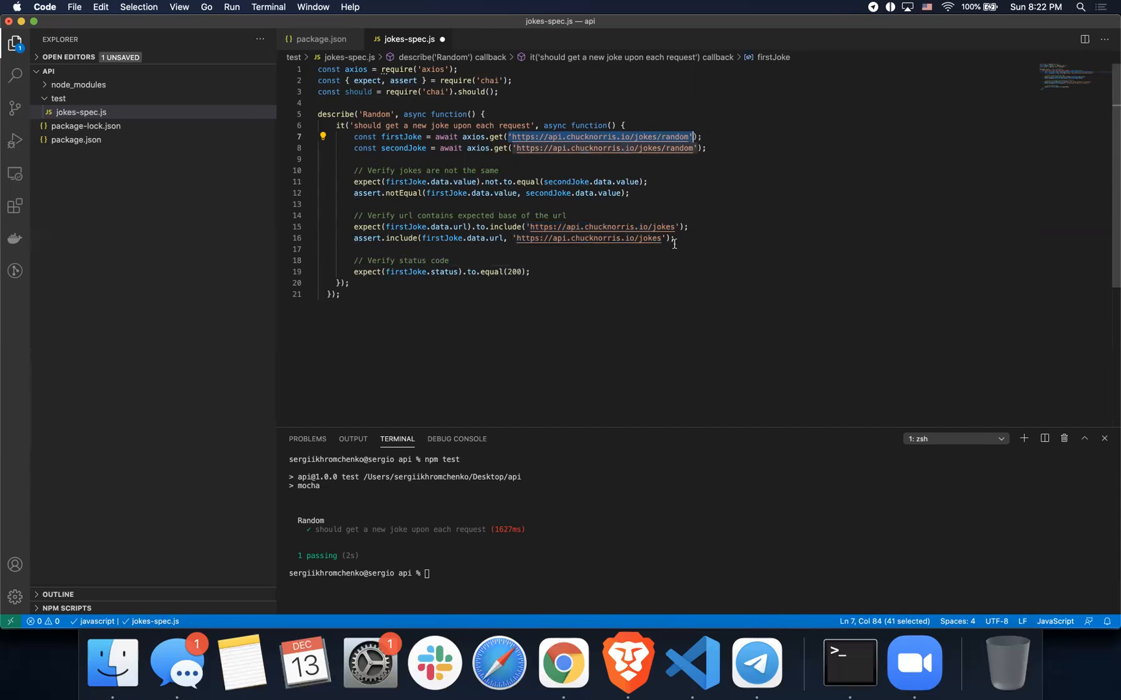
{"action": "left_click", "coordinate": [318, 249]}
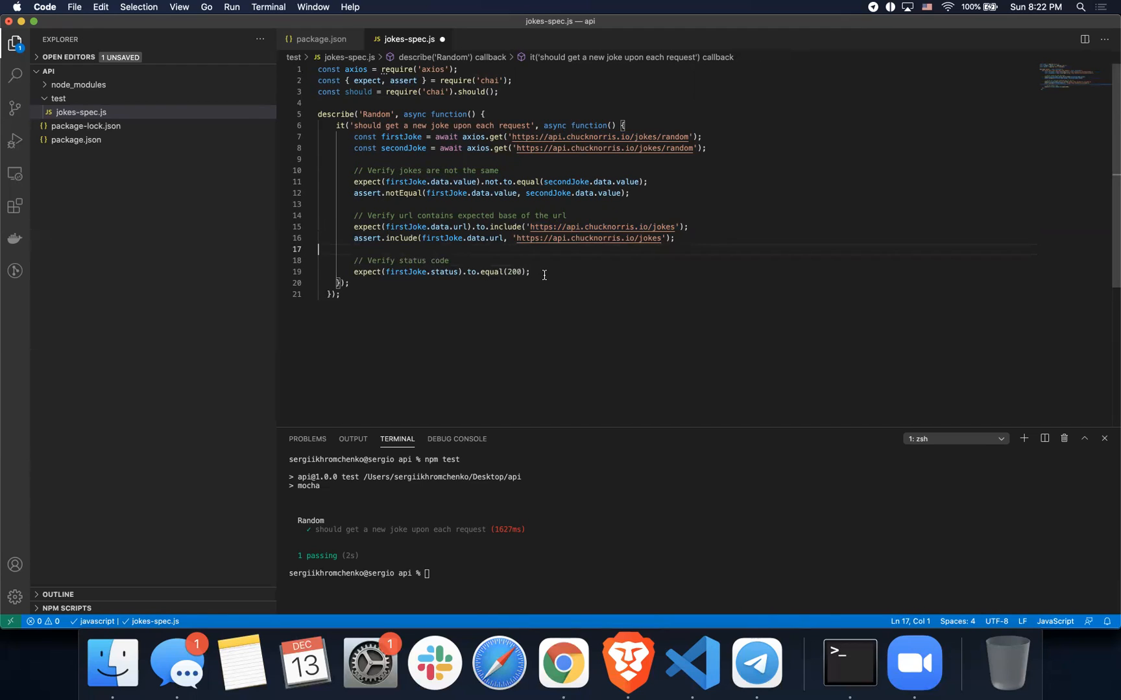
Write assert.equal(firstJoke.status, 200); on line 20 below the url checks.
{"action": "type", "text": "a"}
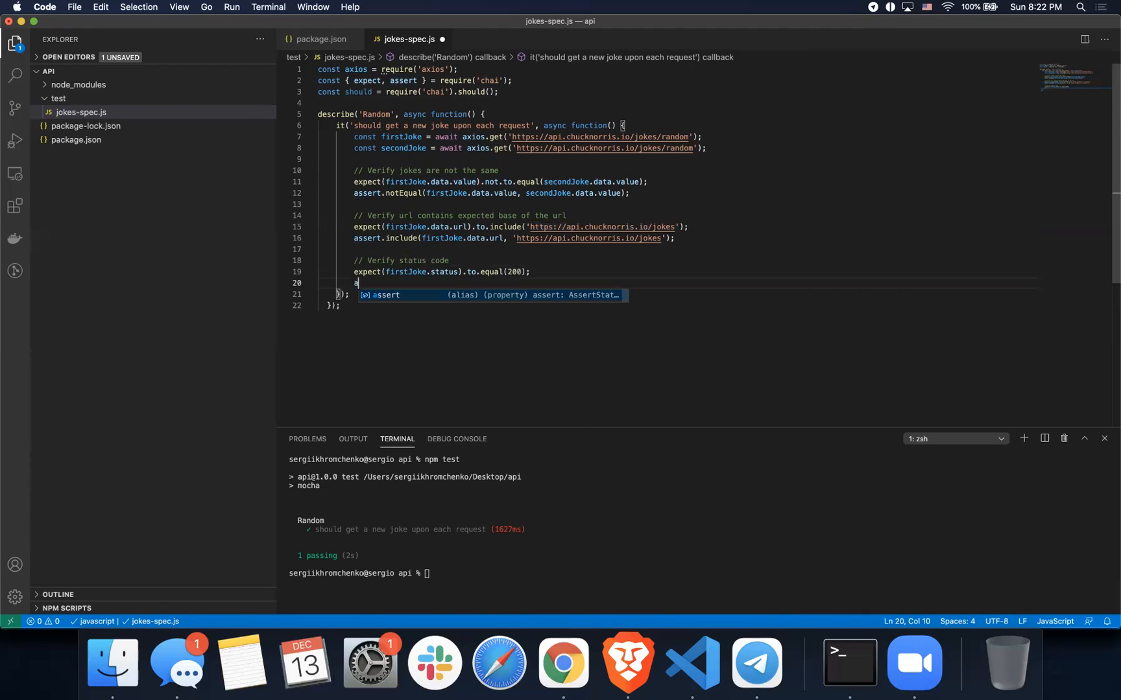
{"action": "type", "text": "ssert"}
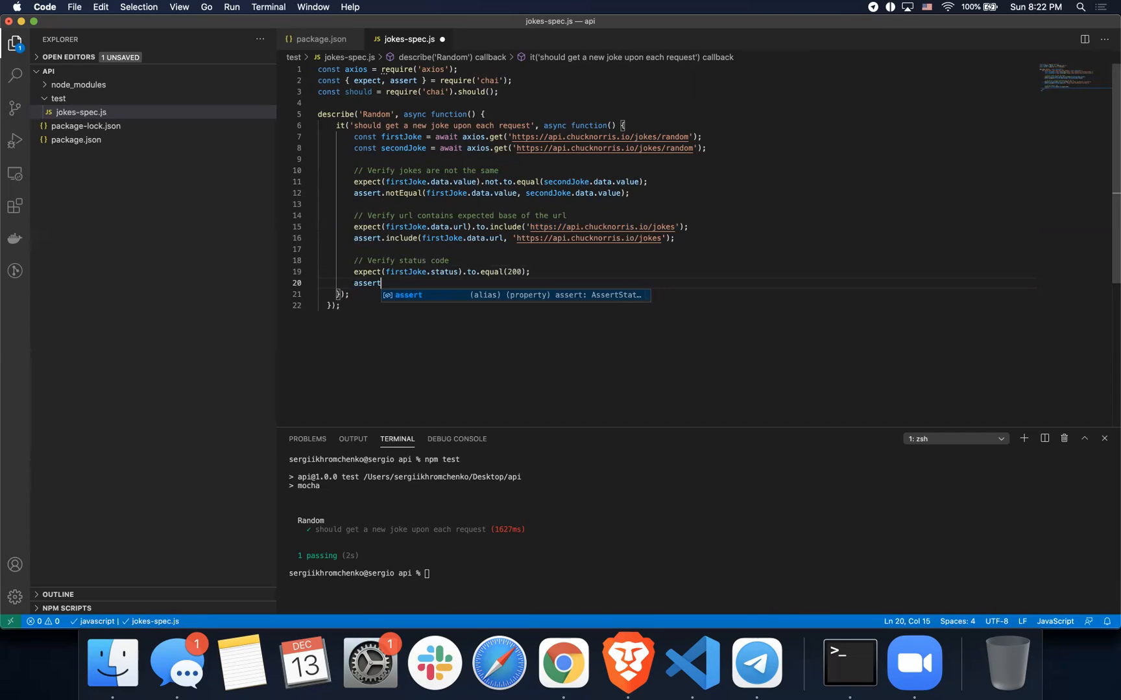
{"action": "type", "text": ".equal("}
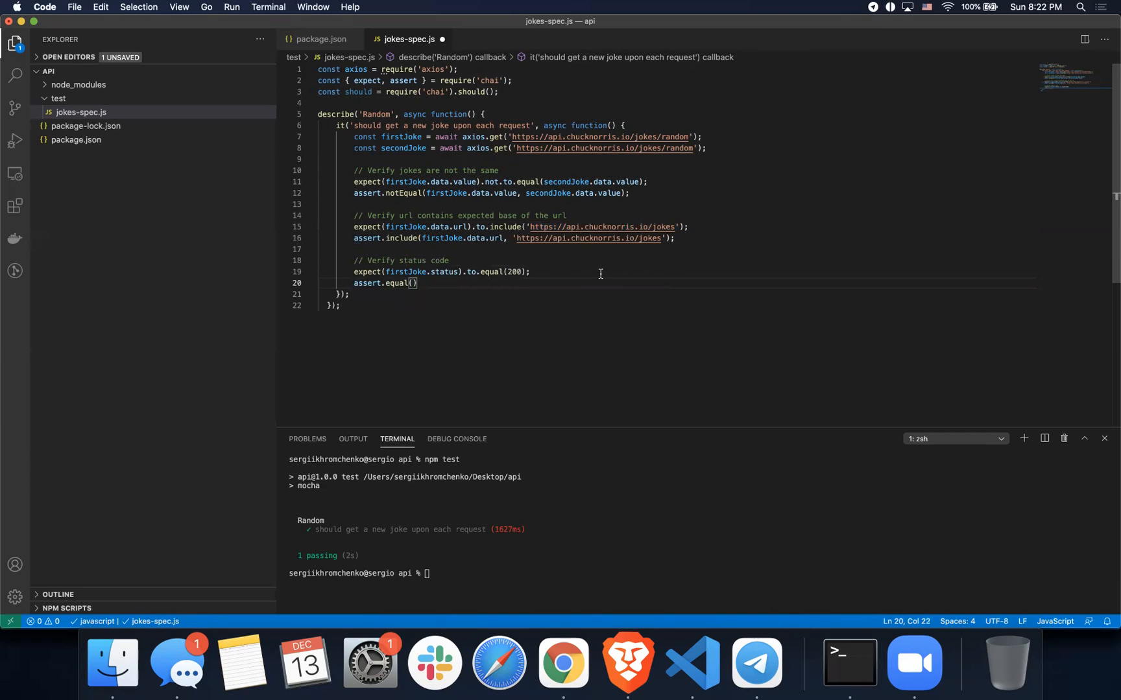
{"action": "double_click", "coordinate": [404, 272]}
{"action": "type", "text": "firstJoke.status, "}
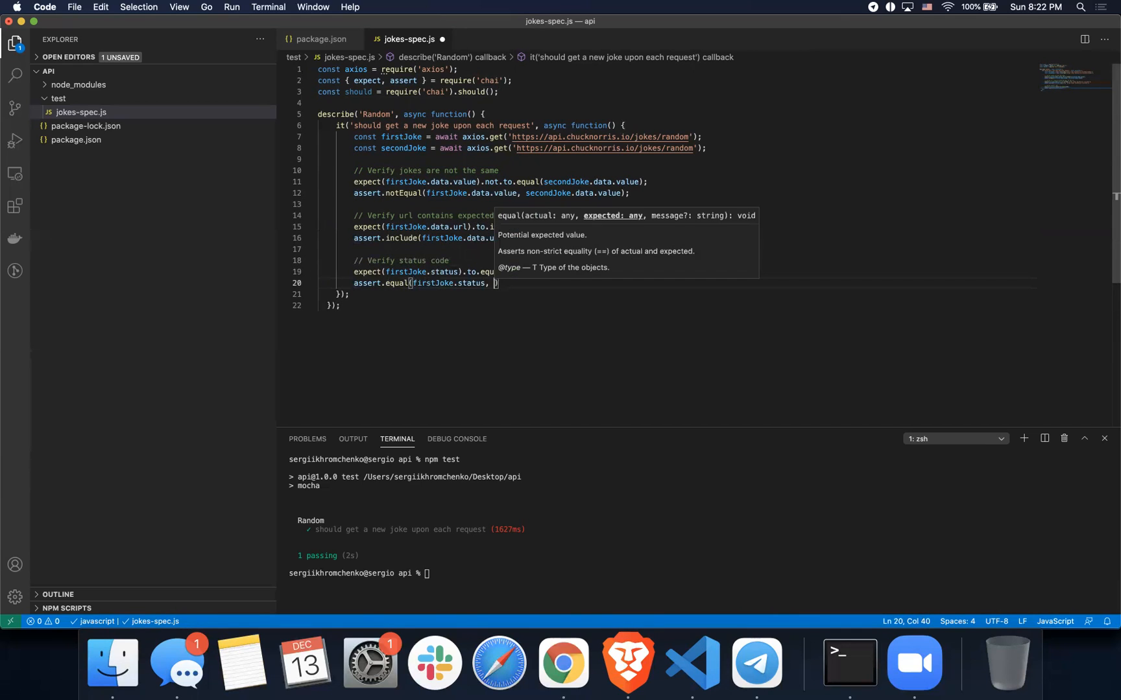
{"action": "type", "text": "200"}
{"action": "left_click", "coordinate": [700, 572]}
{"action": "type", "text": "npm test"}
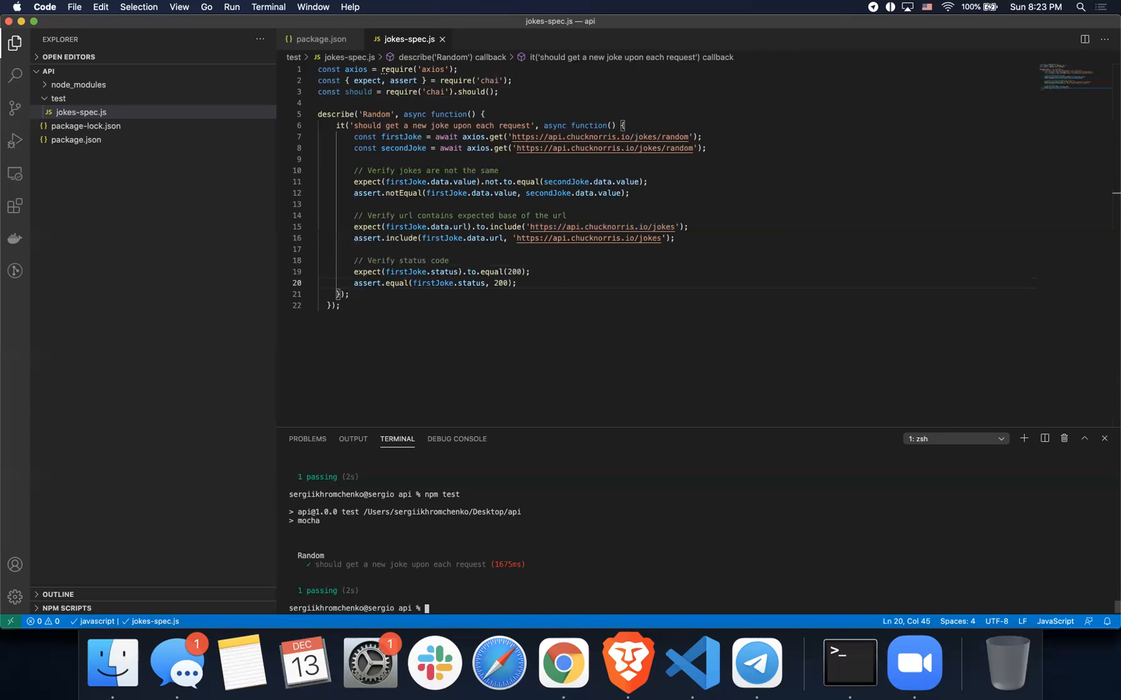
{"action": "mouse_move", "coordinate": [493, 312]}
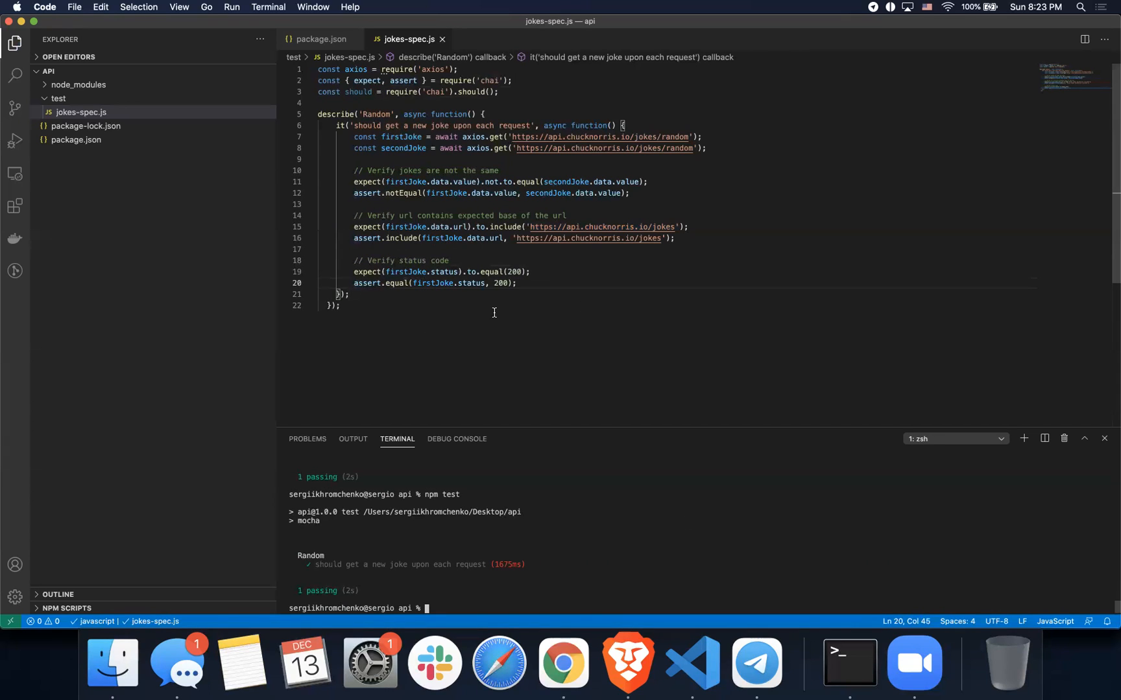
{"action": "mouse_move", "coordinate": [759, 195]}
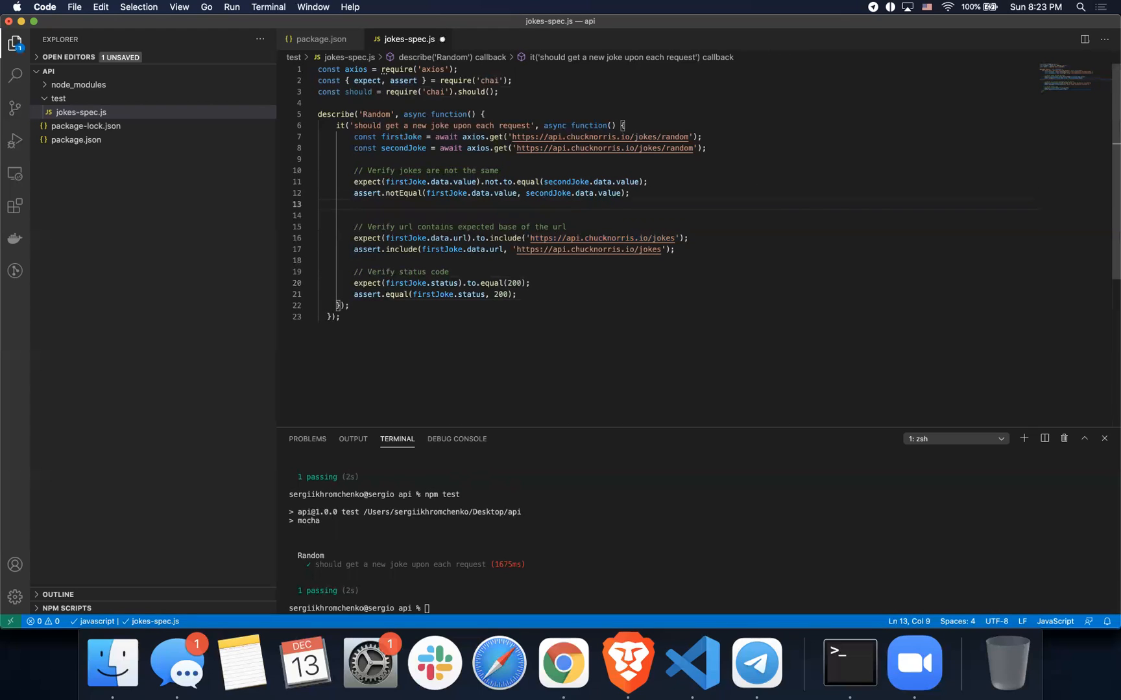
Start new line 13 with 'should' and return to the editor from the Chai docs.
{"action": "type", "text": "shou"}
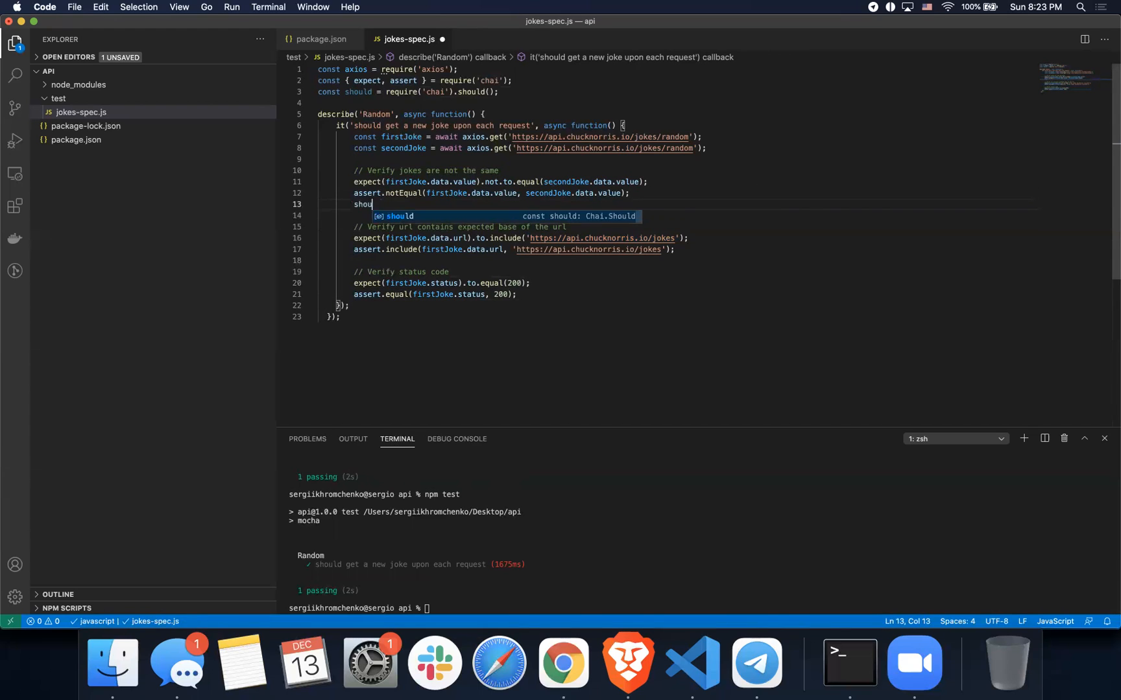
{"action": "type", "text": "ld"}
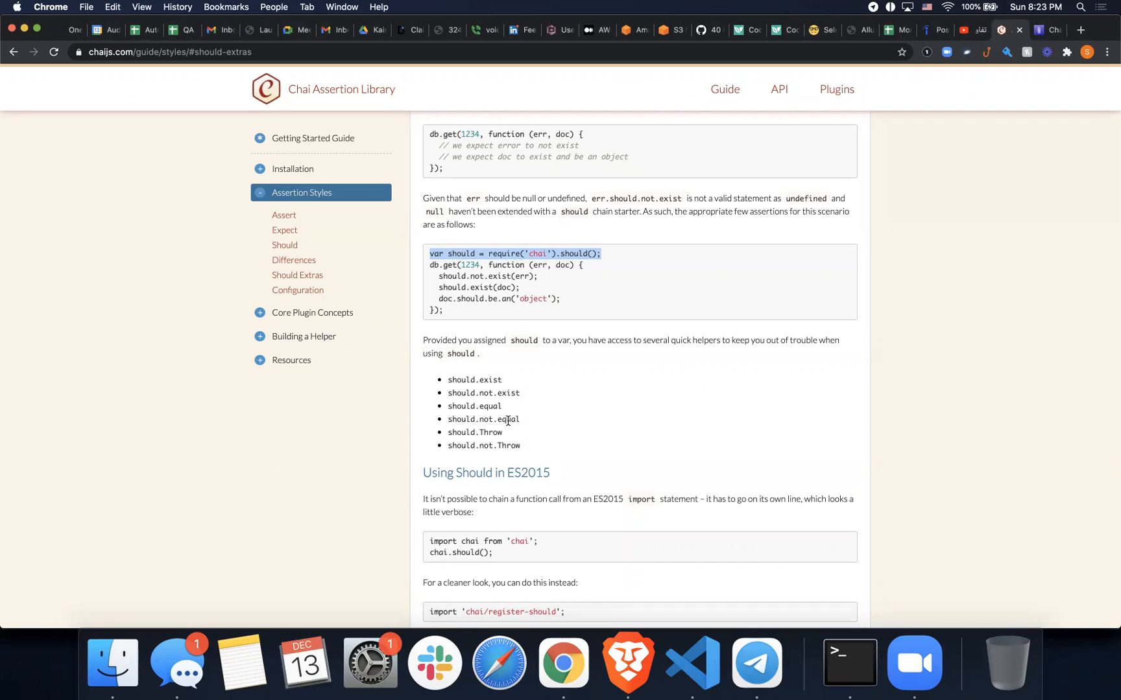
{"action": "left_click", "coordinate": [691, 660]}
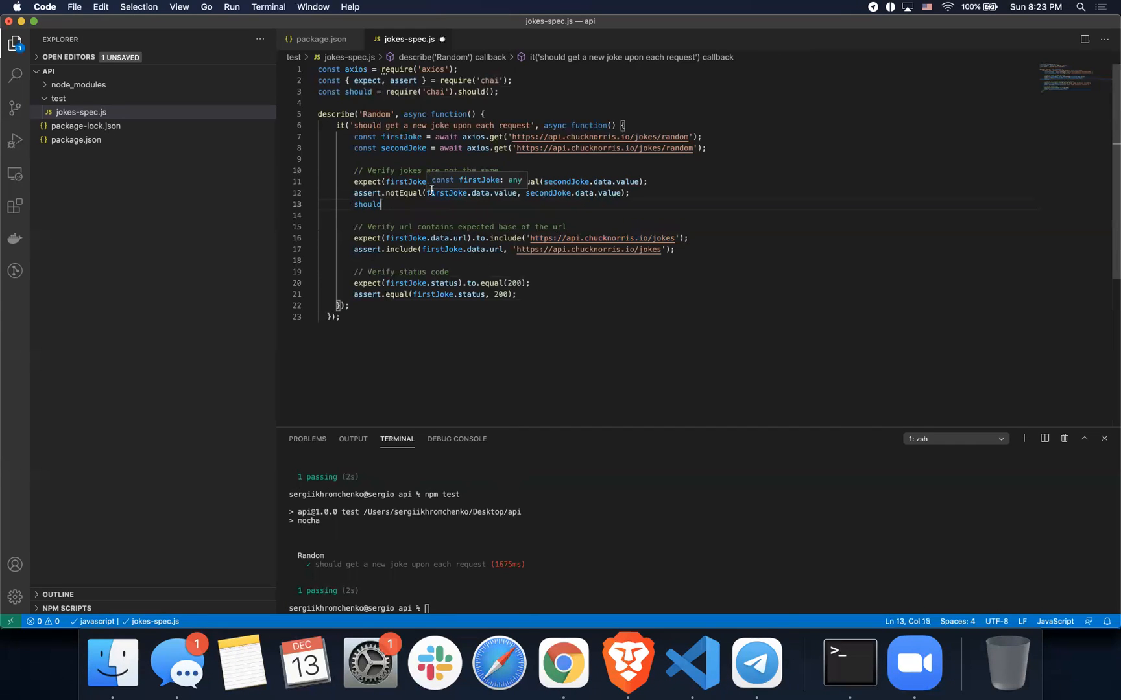
Add should.not.equal(firstJoke.data.value, secondJoke.data.value); below the notEqual assertion.
{"action": "type", "text": ".not.equal("}
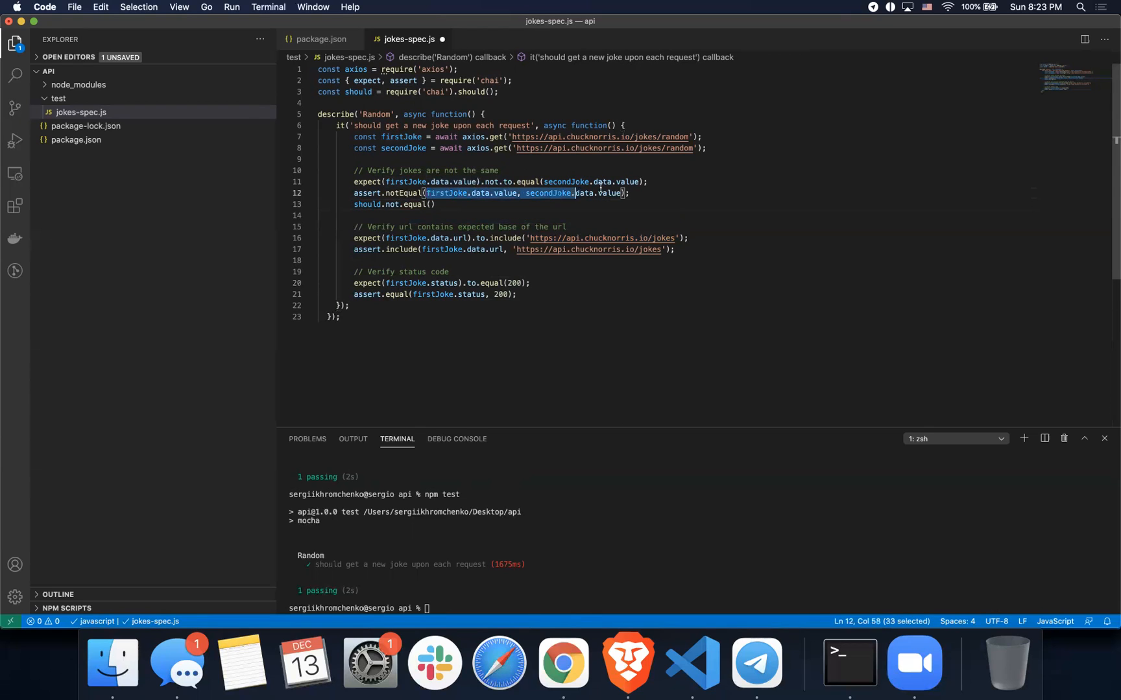
{"action": "left_click", "coordinate": [428, 204]}
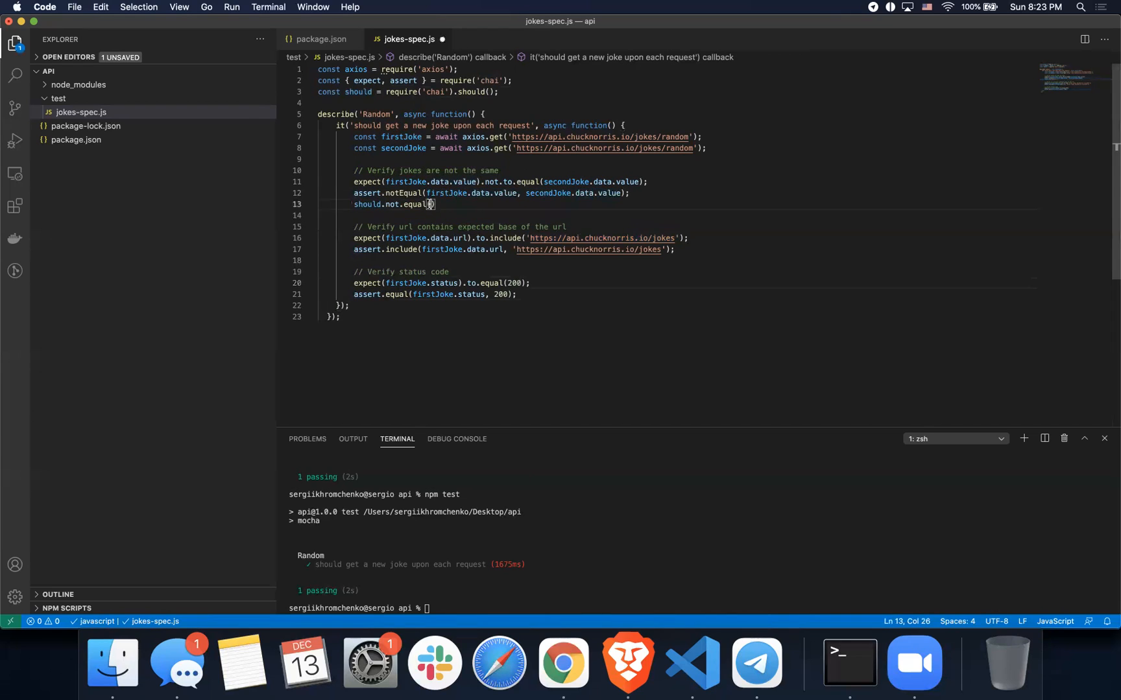
{"action": "type", "text": "(firstJoke.data.value, secondJoke.data.value);"}
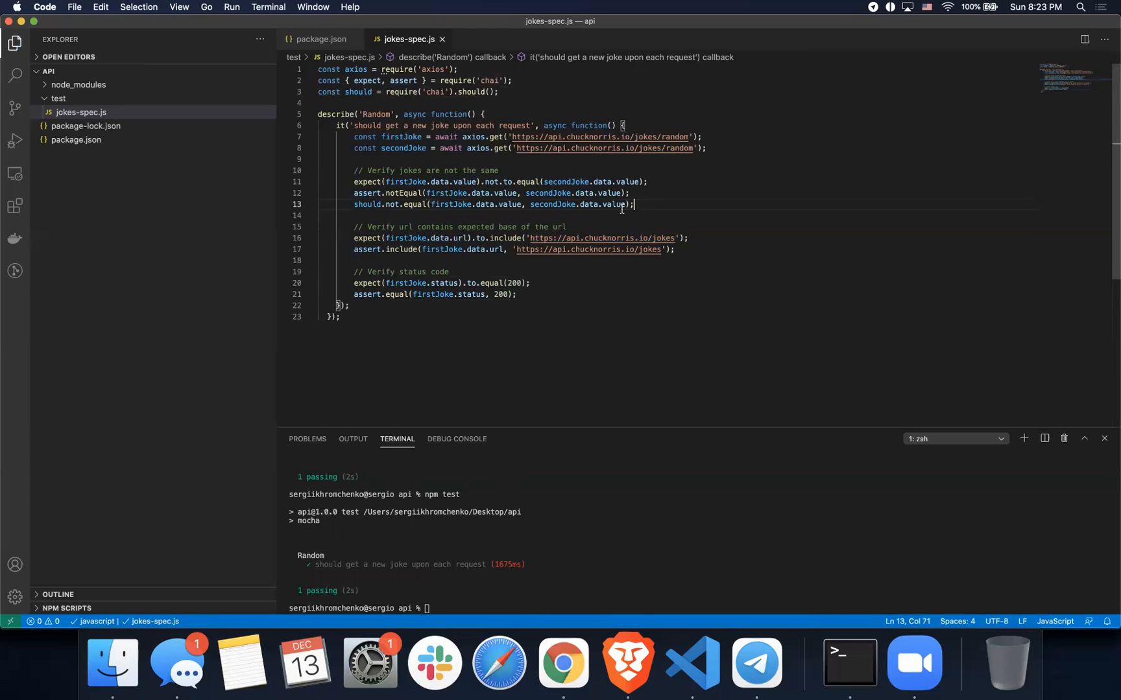
{"action": "type", "text": "firstJoke.data.value, secondJoke.data.value"}
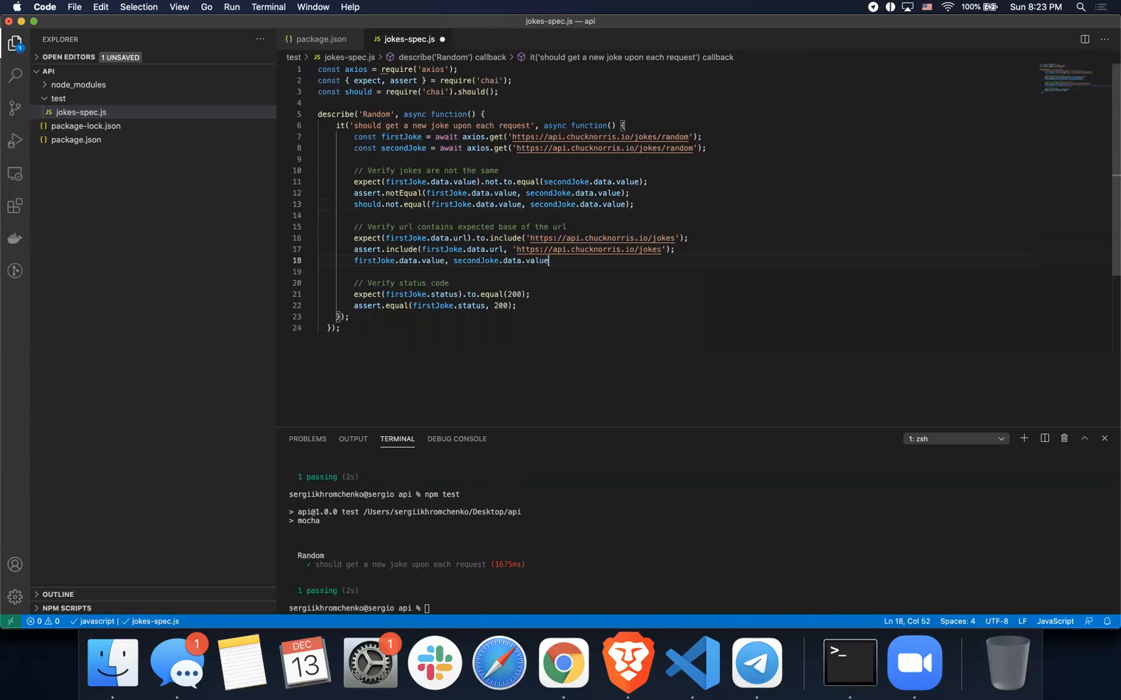
{"action": "type", "text": "should.include("}
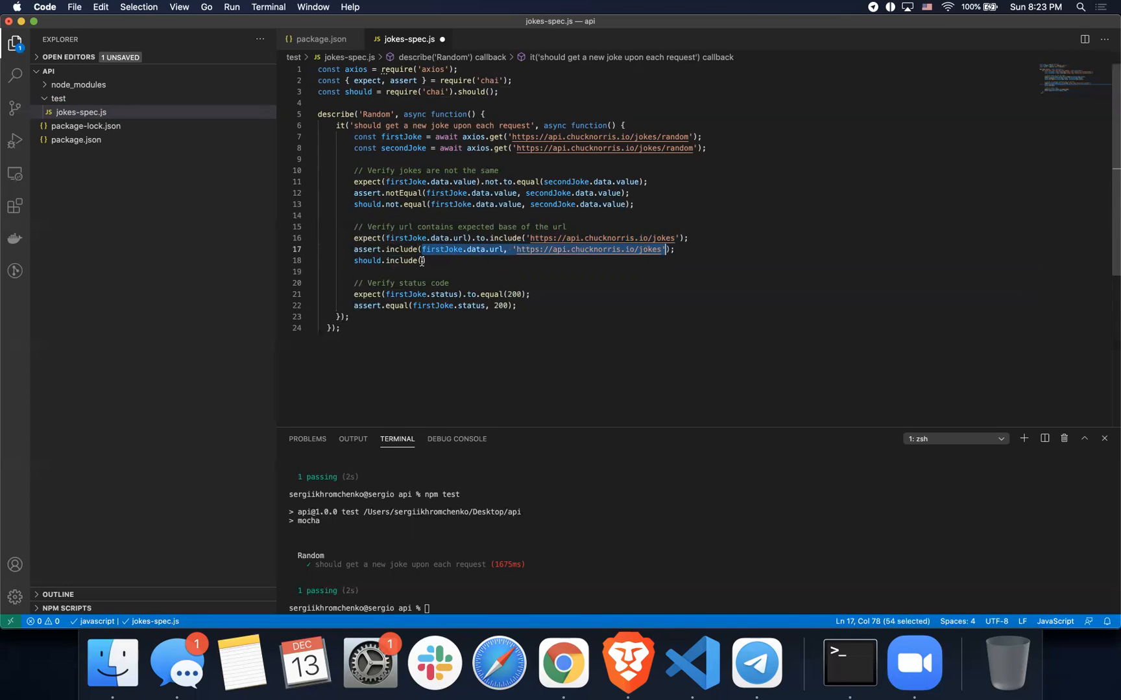
{"action": "type", "text": "firstJoke.data.url, 'https://api.chucknorris.io/jokes'"}
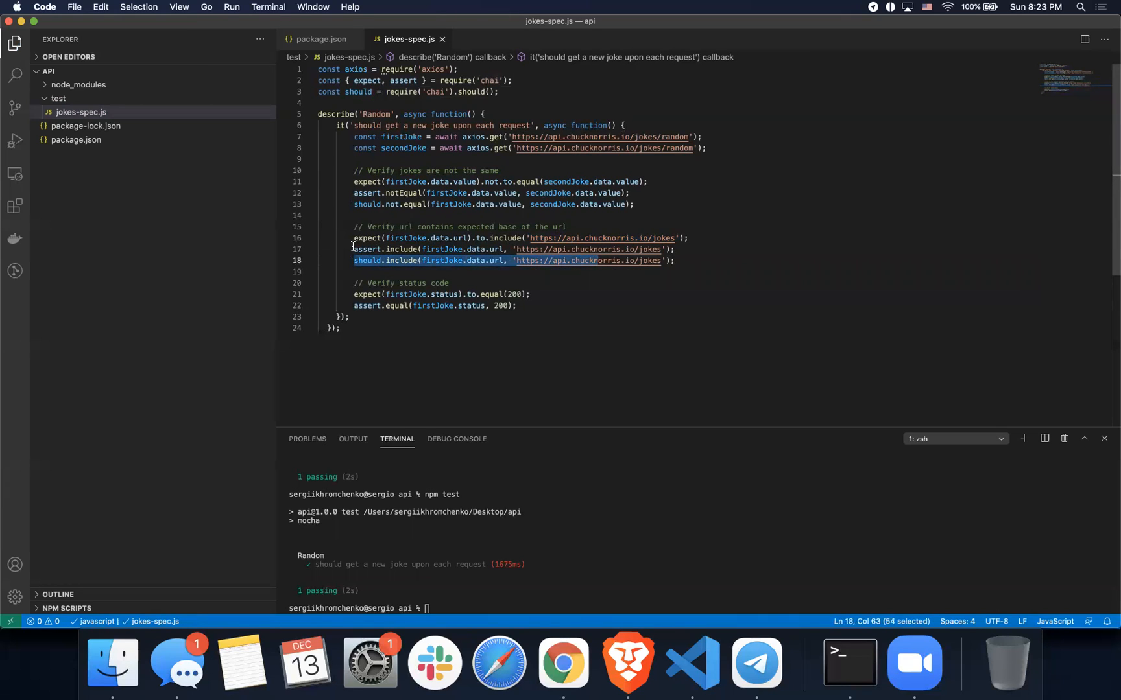
{"action": "mouse_move", "coordinate": [554, 306]}
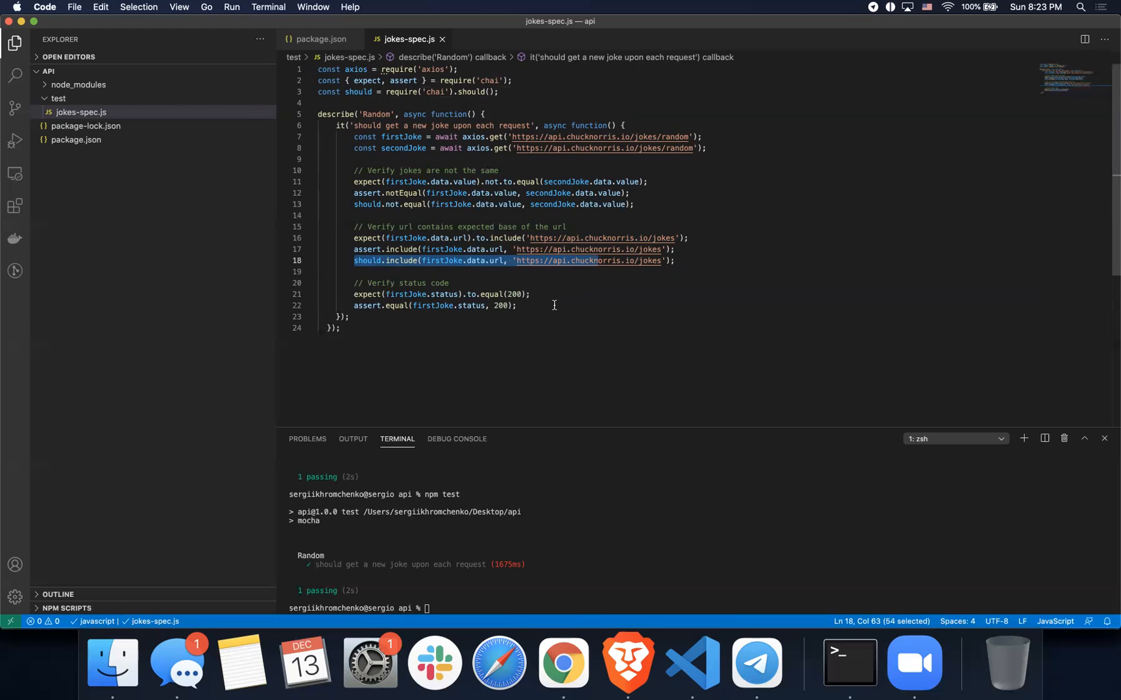
{"action": "type", "text": "should.equal("}
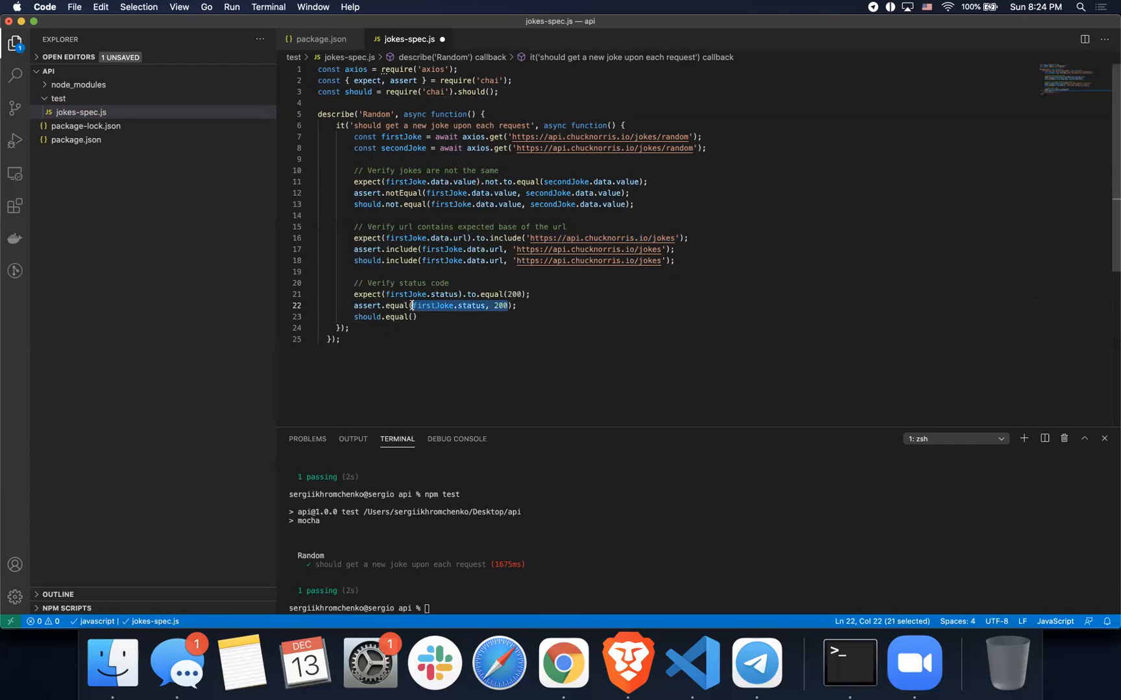
{"action": "type", "text": "firstJoke.status, 200"}
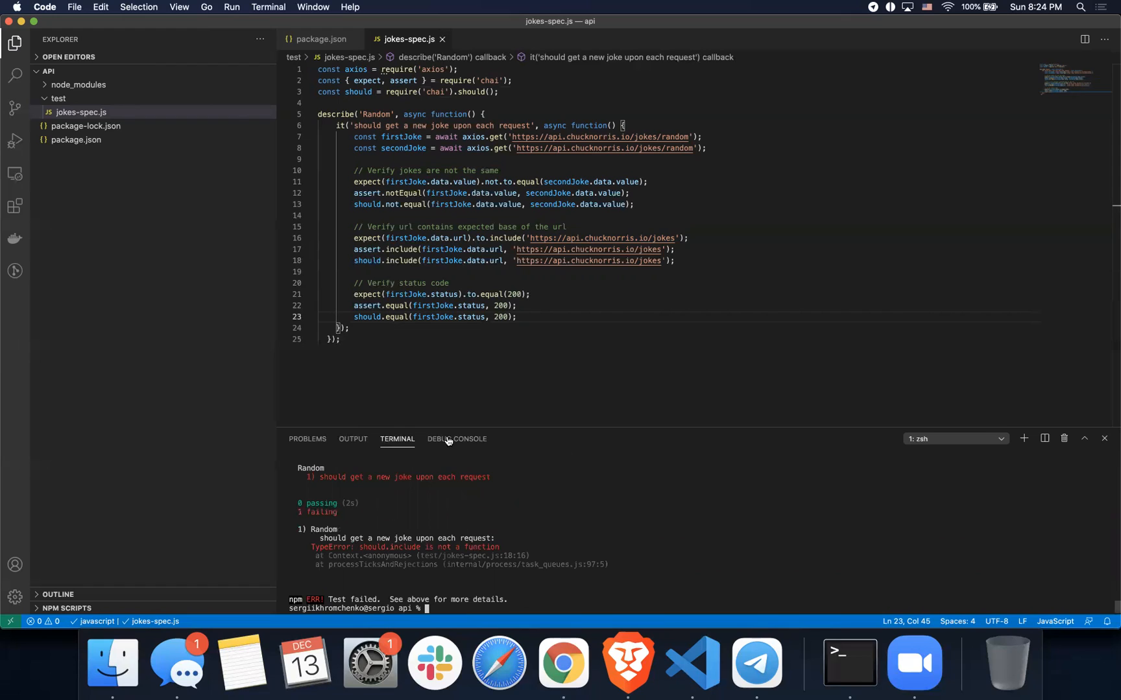
{"action": "mouse_move", "coordinate": [405, 548]}
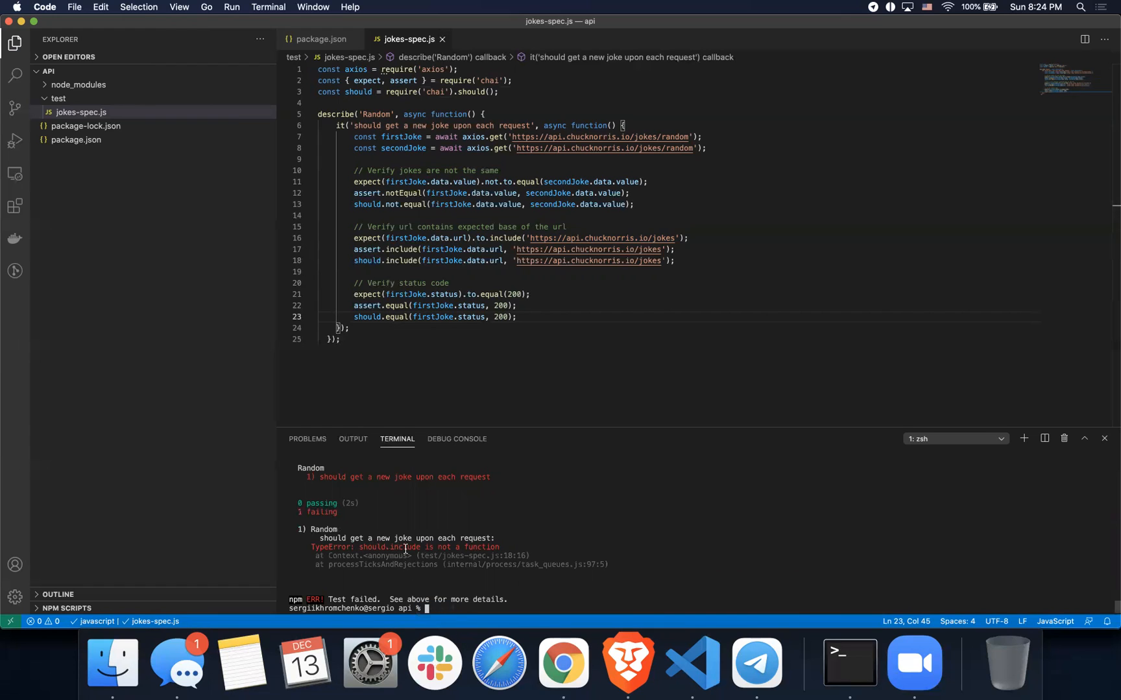
{"action": "mouse_move", "coordinate": [422, 411]}
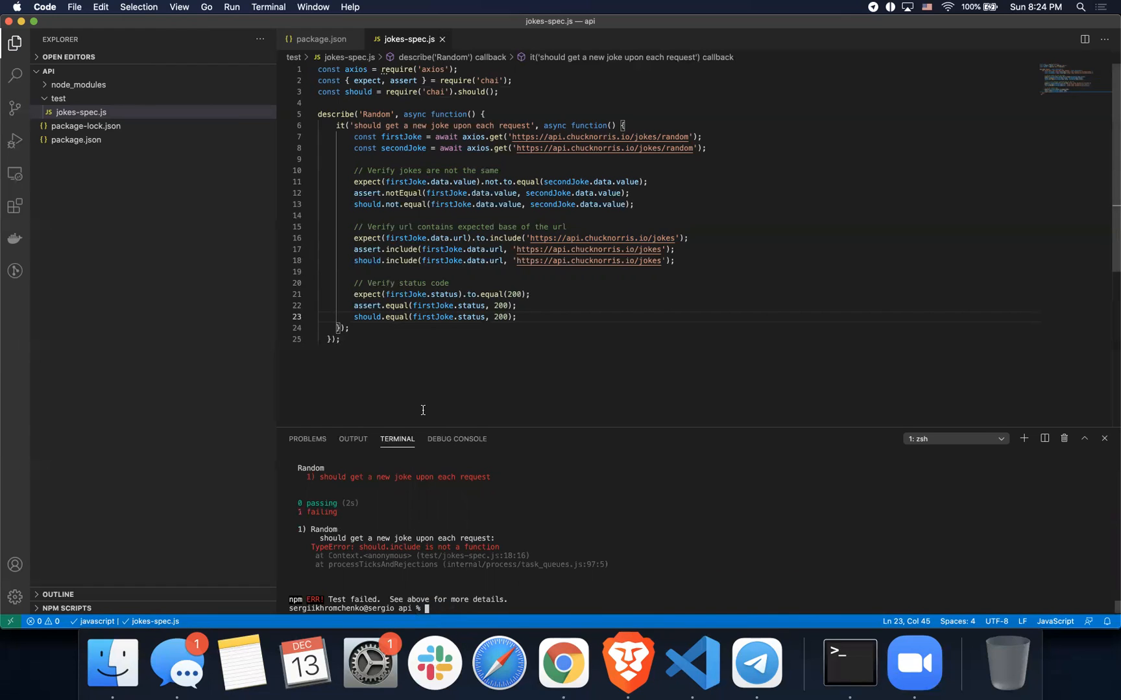
Switch to the Chai Should Extras documentation in the browser.
{"action": "left_click", "coordinate": [565, 661]}
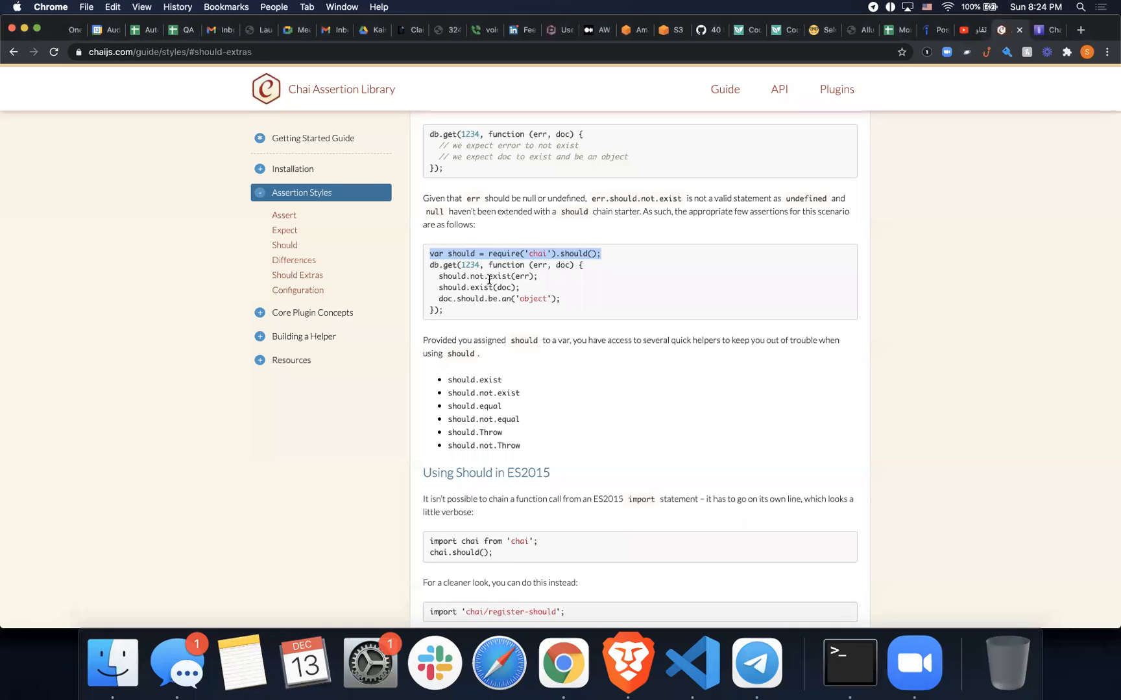
{"action": "mouse_move", "coordinate": [514, 417]}
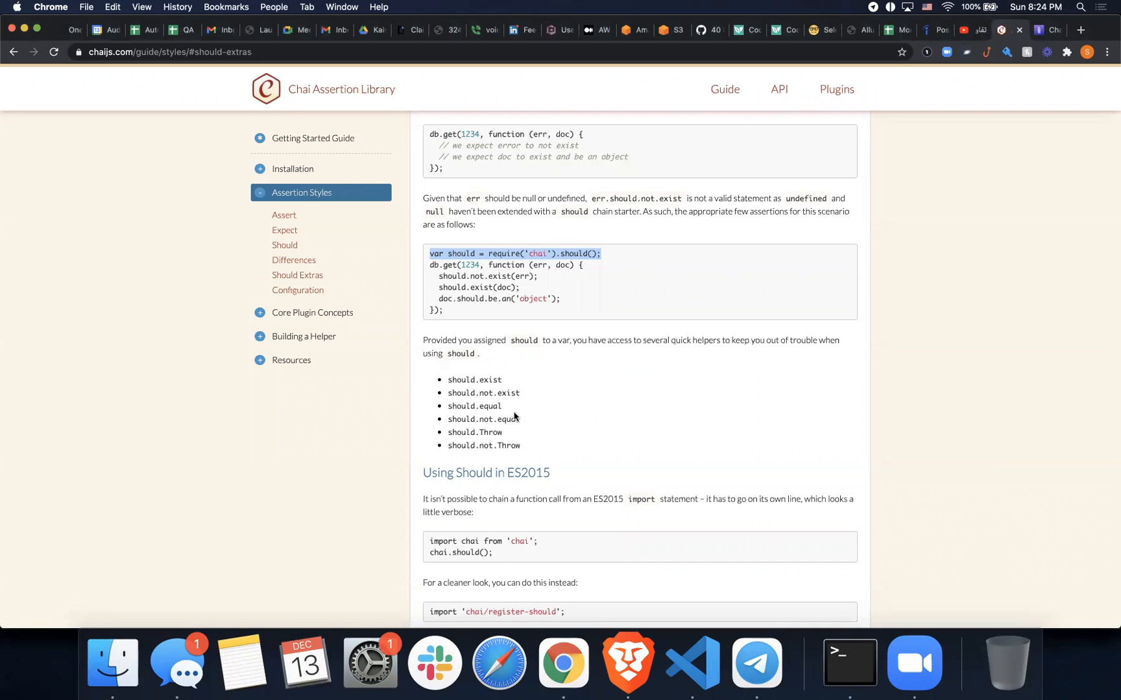
{"action": "mouse_move", "coordinate": [526, 415]}
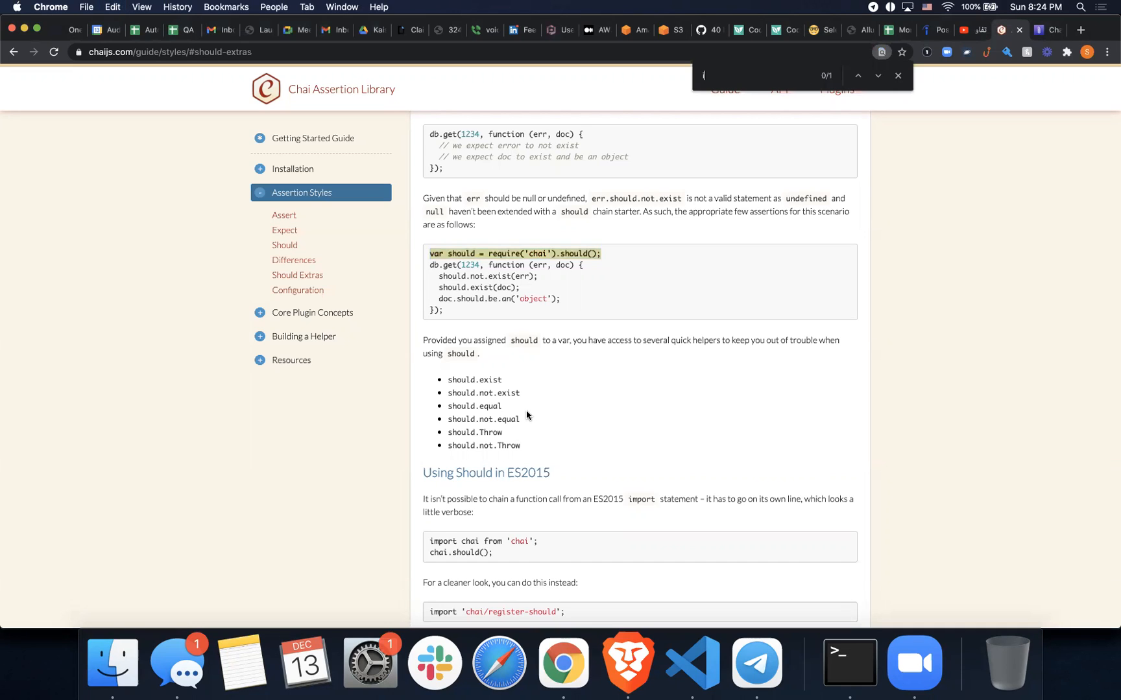
Search the Chai styles page for 'incl', stepping through matches, then return to the editor.
{"action": "type", "text": "con"}
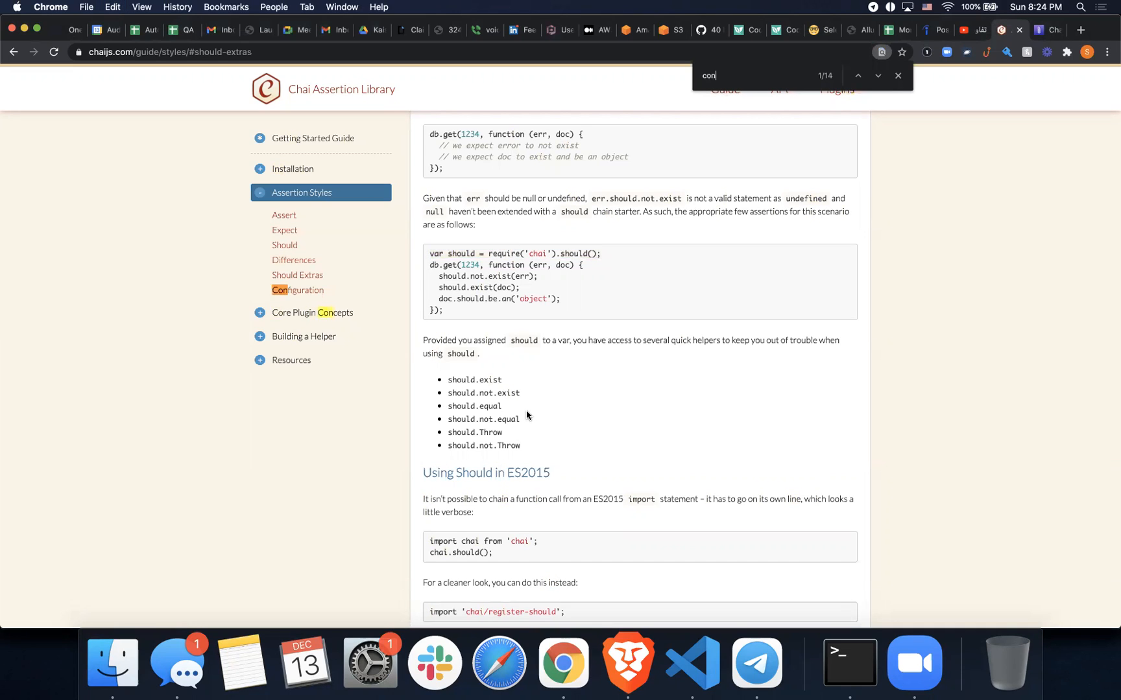
{"action": "key", "text": "Backspace"}
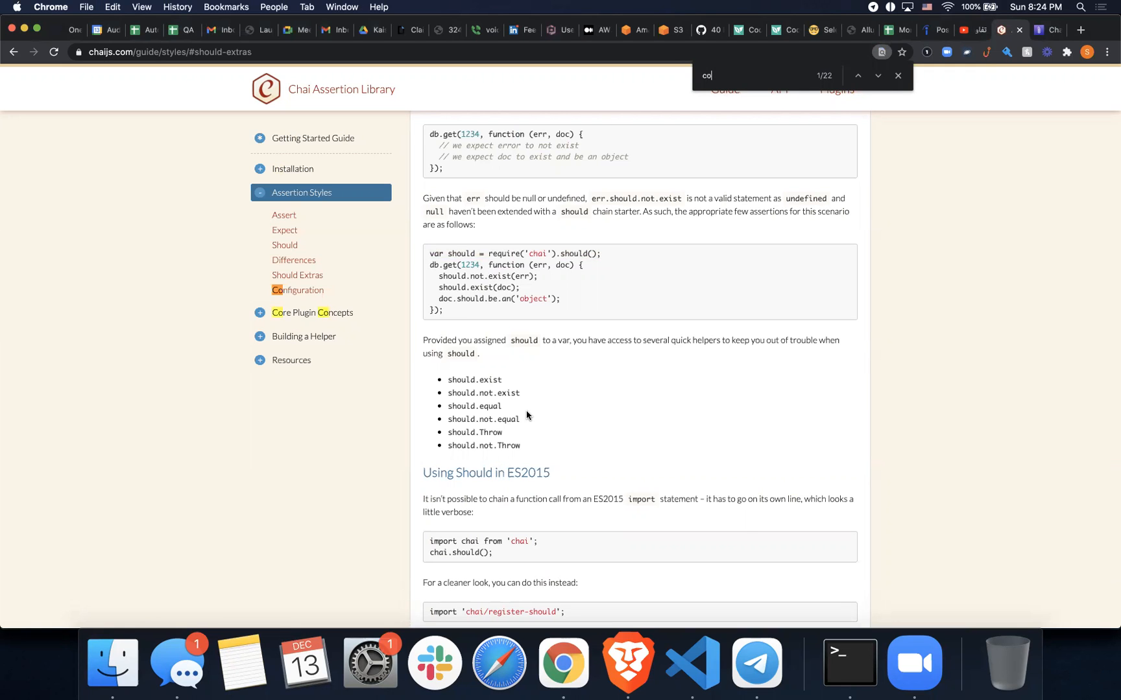
{"action": "left_click", "coordinate": [691, 661]}
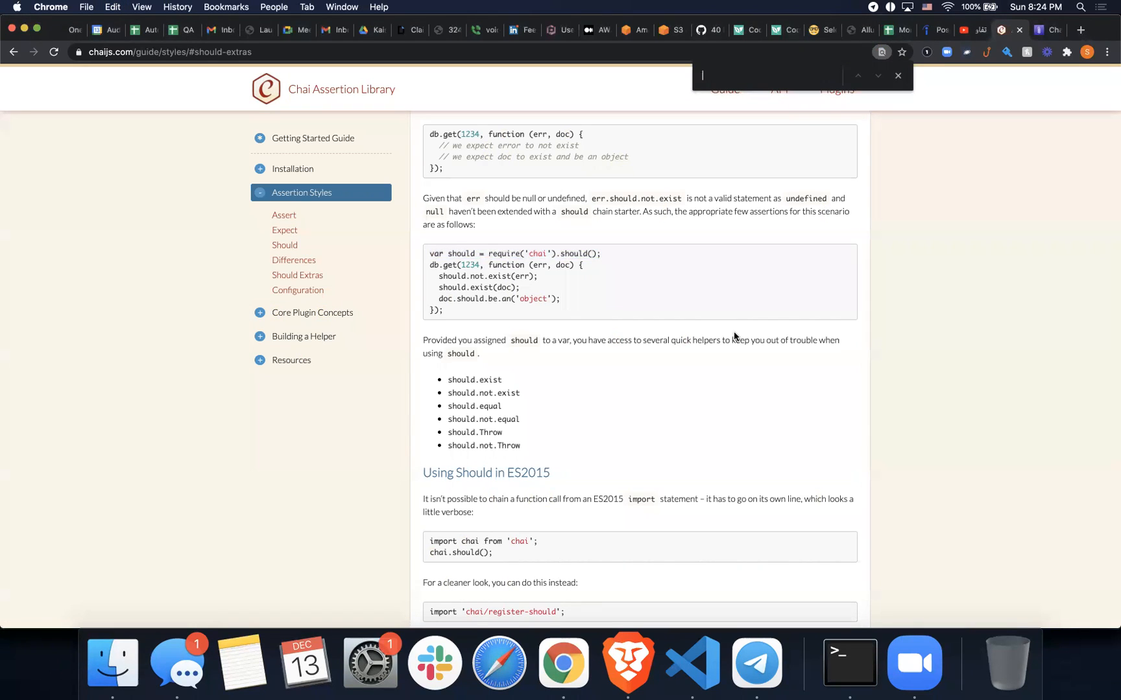
{"action": "type", "text": "incl"}
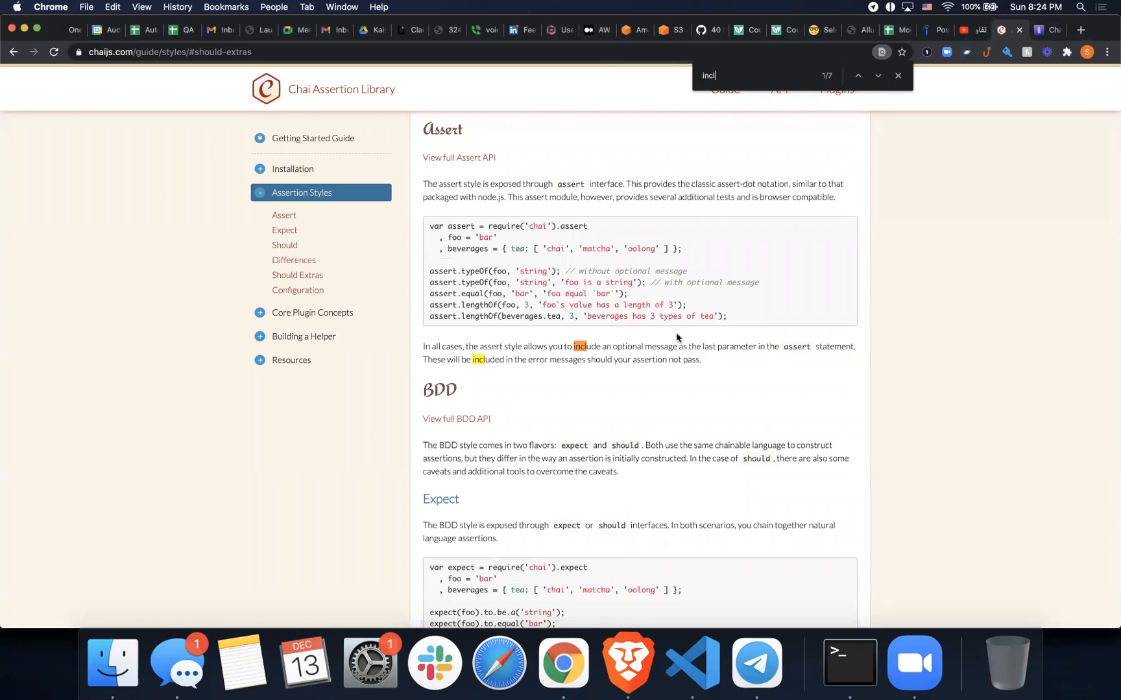
{"action": "left_click", "coordinate": [877, 75]}
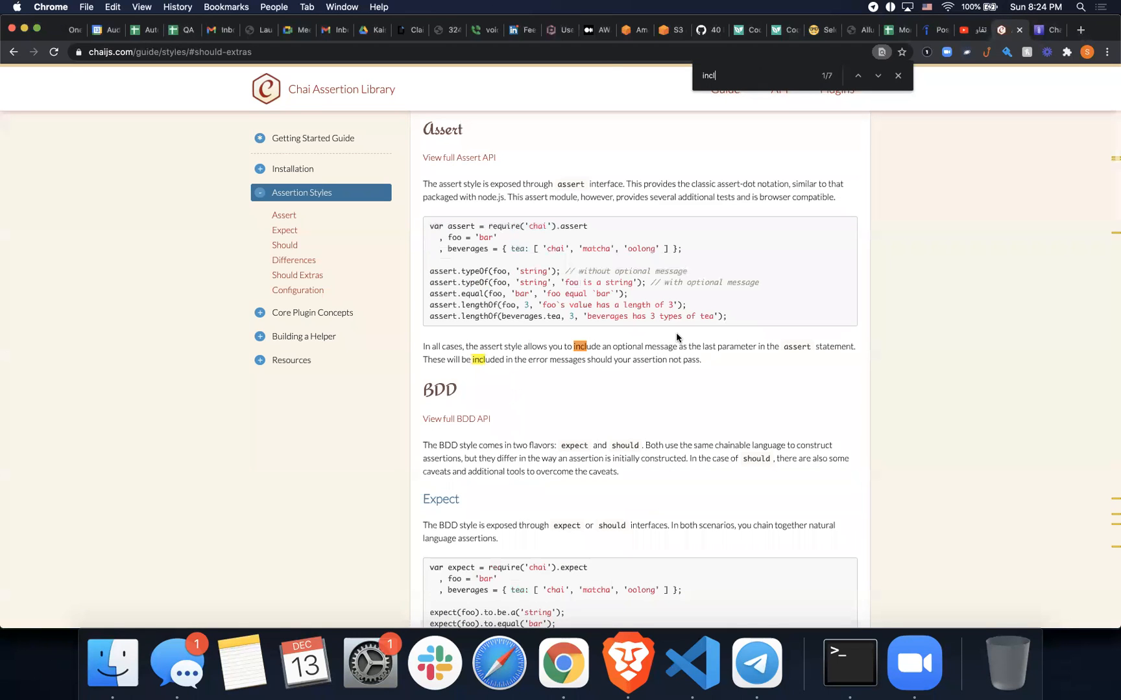
{"action": "left_click", "coordinate": [877, 75]}
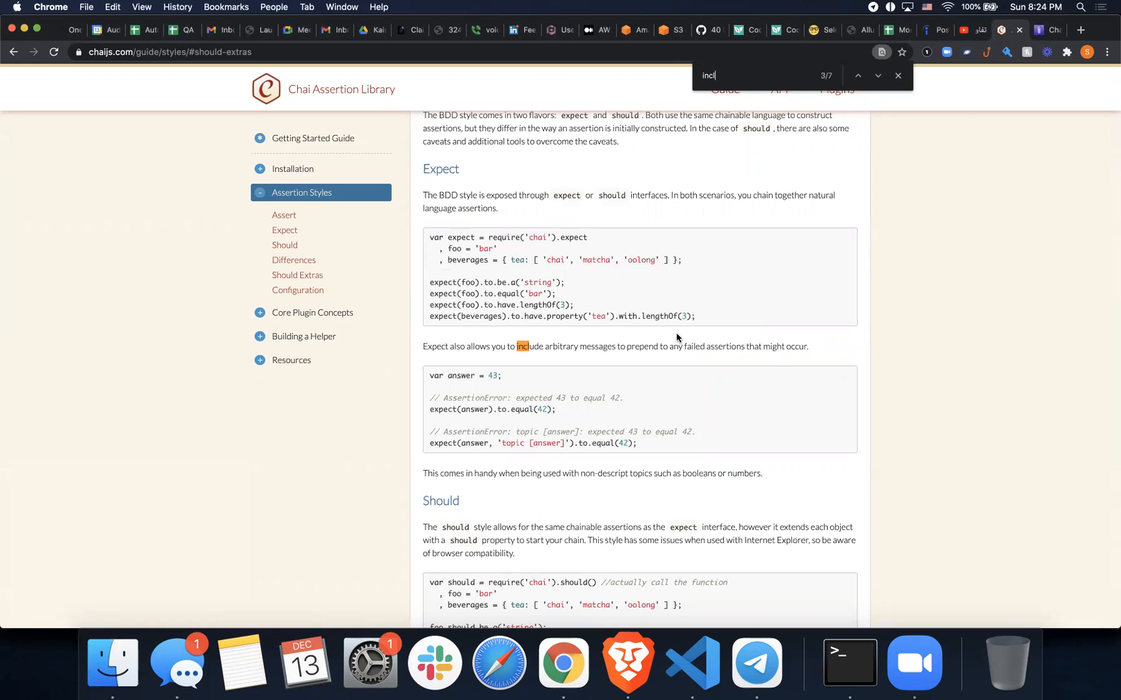
{"action": "left_click", "coordinate": [692, 661]}
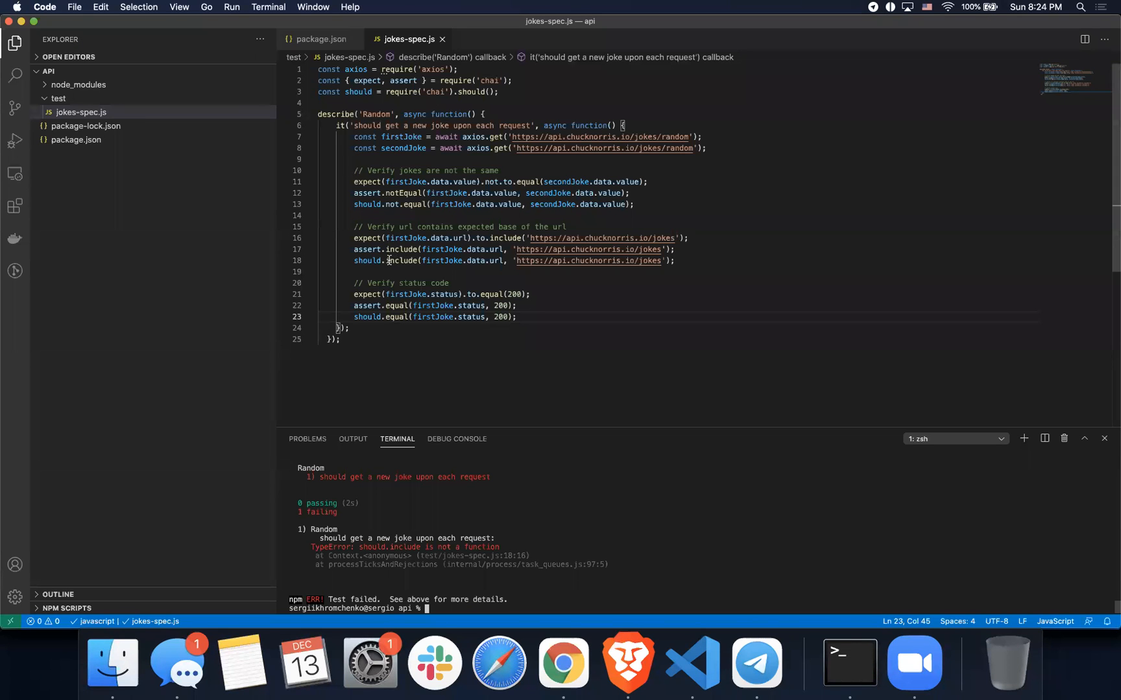
{"action": "double_click", "coordinate": [400, 260]}
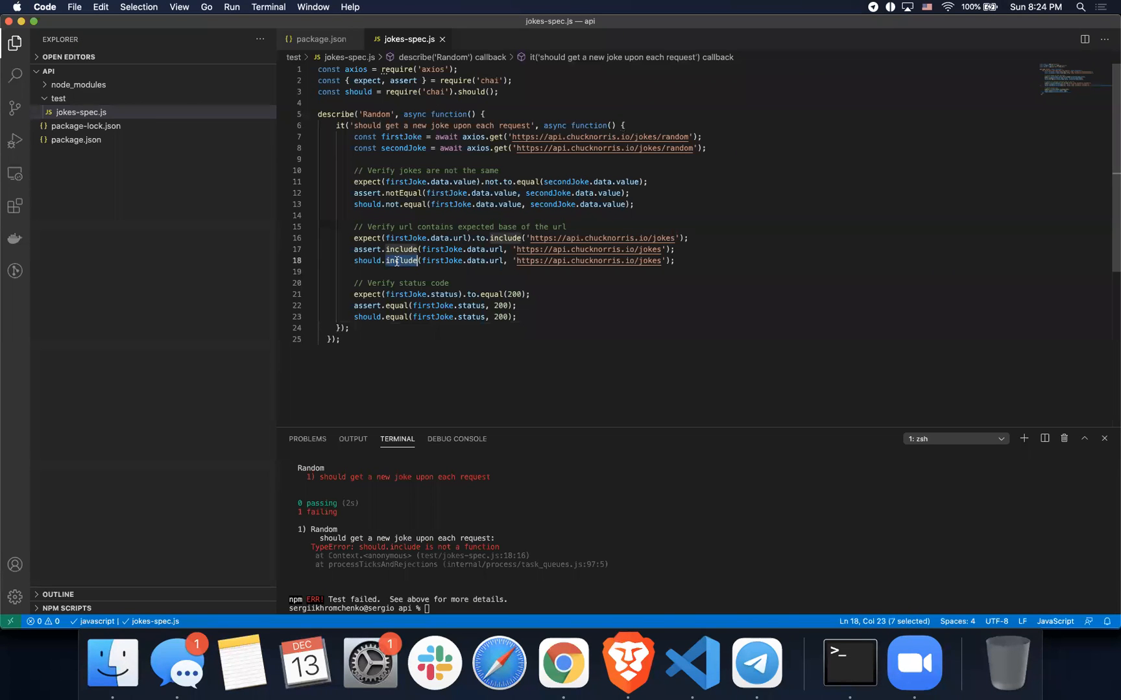
{"action": "mouse_move", "coordinate": [471, 555]}
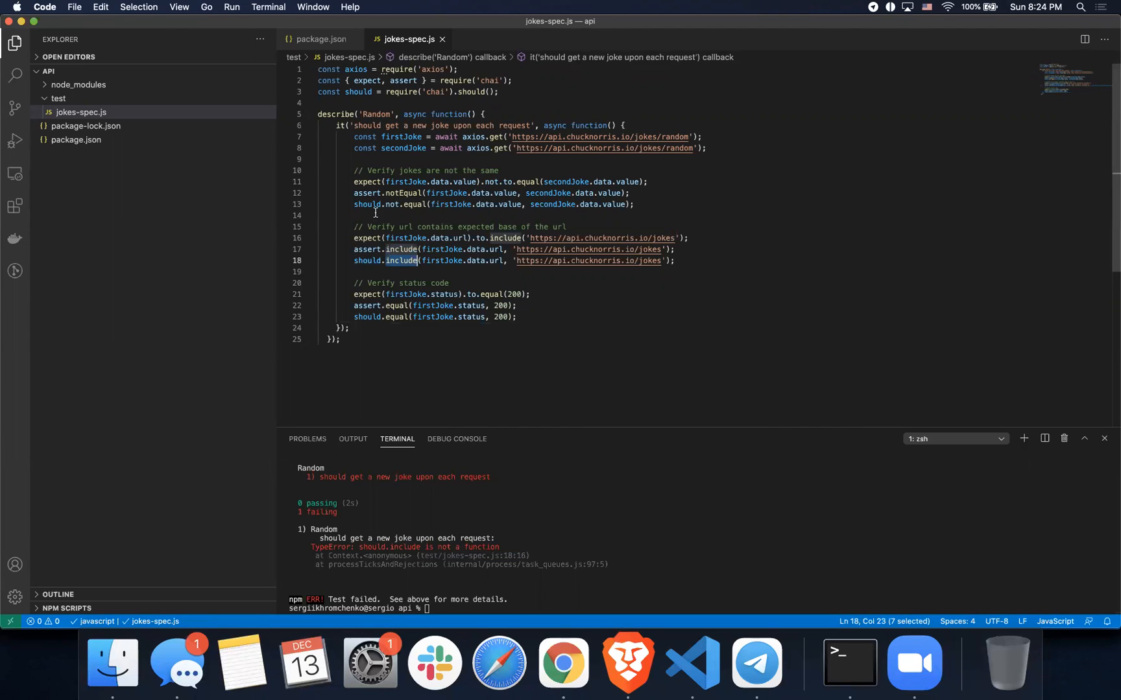
{"action": "mouse_move", "coordinate": [545, 352]}
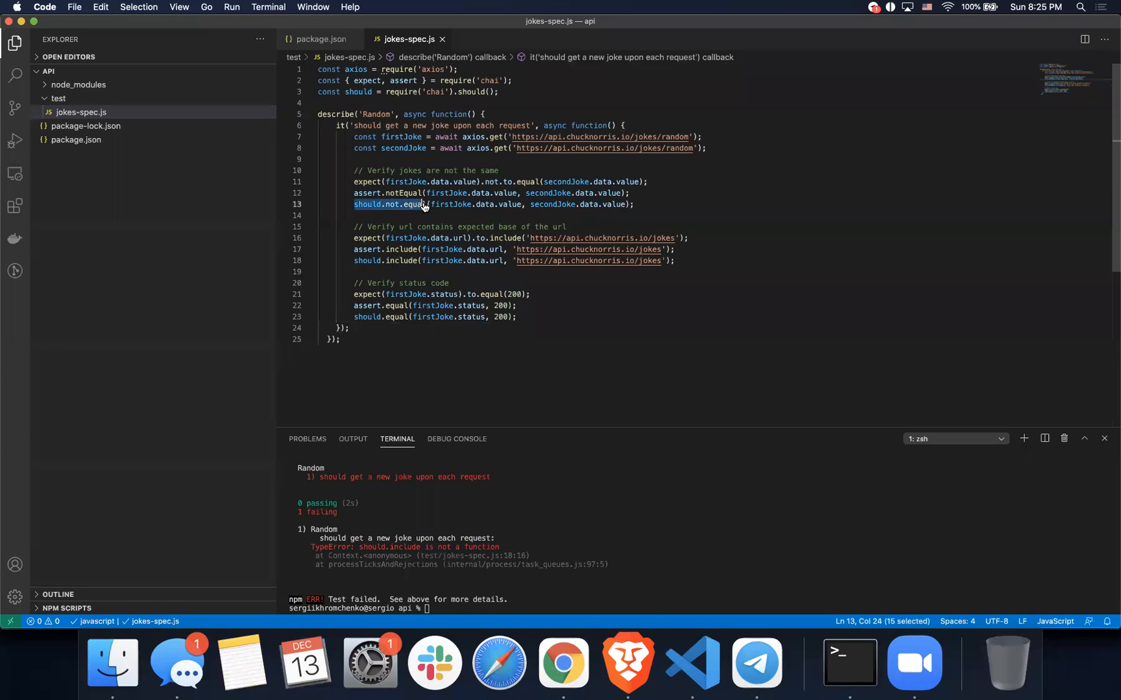
Search Chai's assertion styles guide for 'should.not.equa' to confirm it is a Should Extras helper.
{"action": "left_click", "coordinate": [564, 661]}
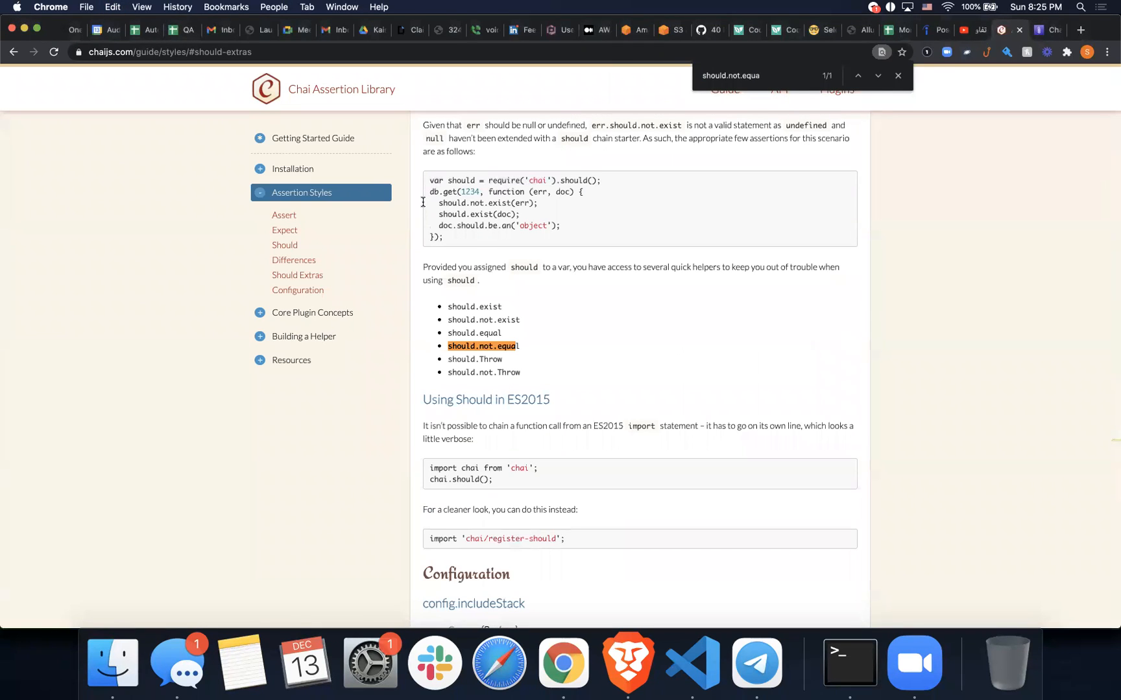
{"action": "mouse_move", "coordinate": [496, 345]}
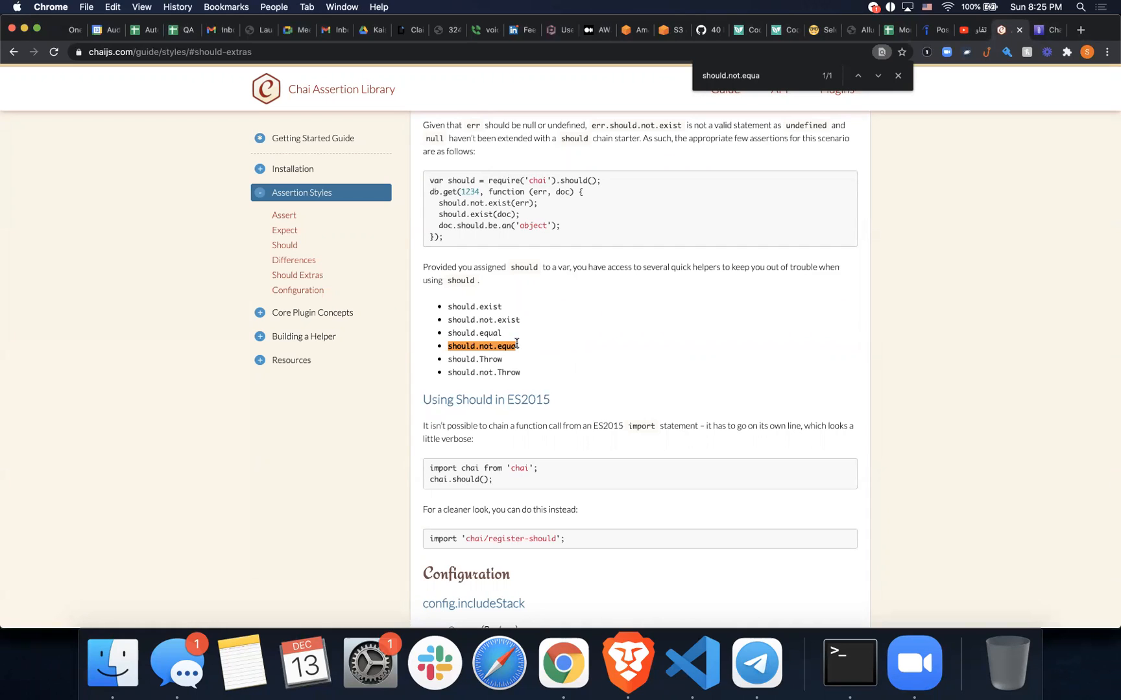
{"action": "scroll", "scroll_direction": "down", "scroll_amount": 3}
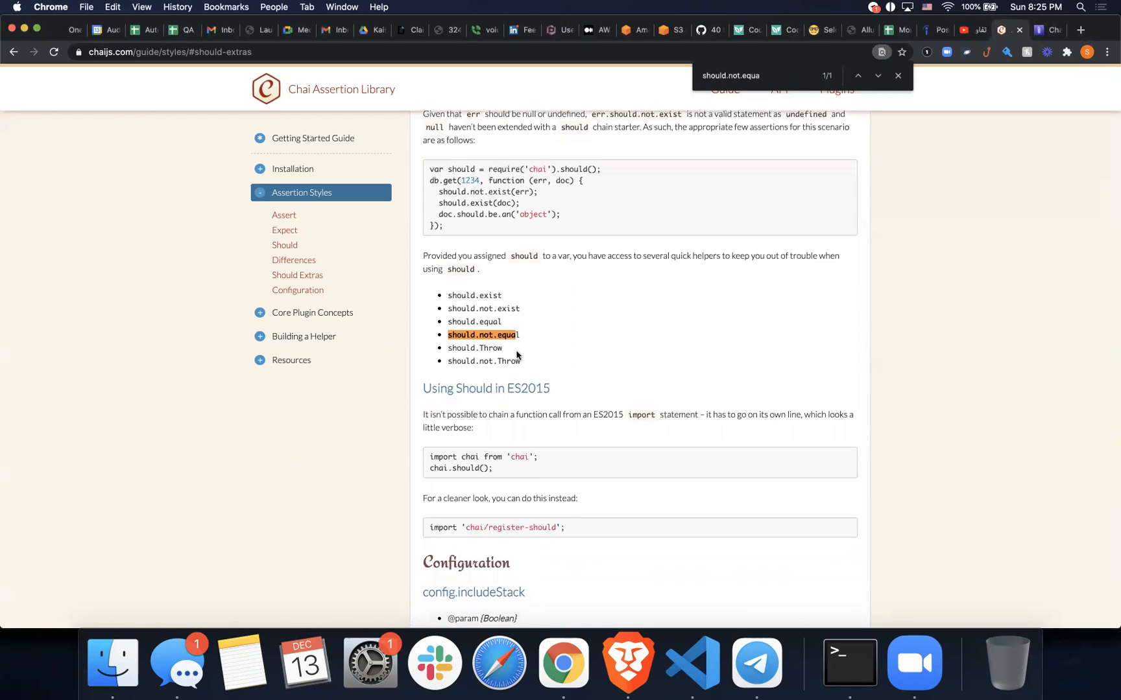
{"action": "mouse_move", "coordinate": [521, 296]}
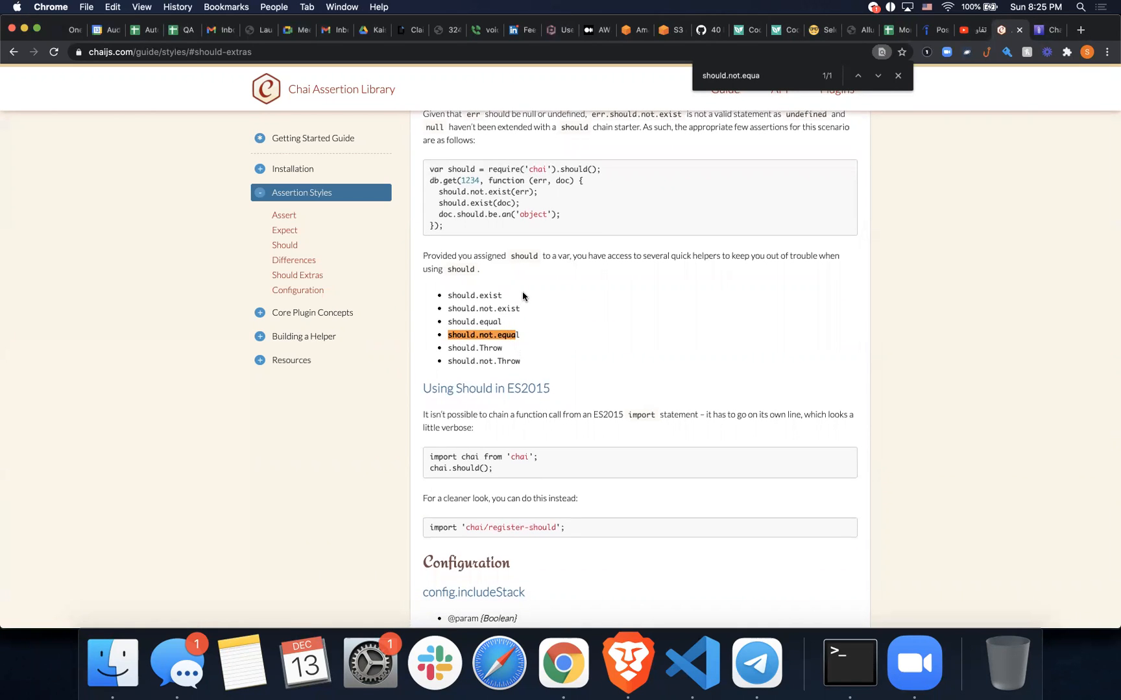
{"action": "left_click", "coordinate": [688, 661]}
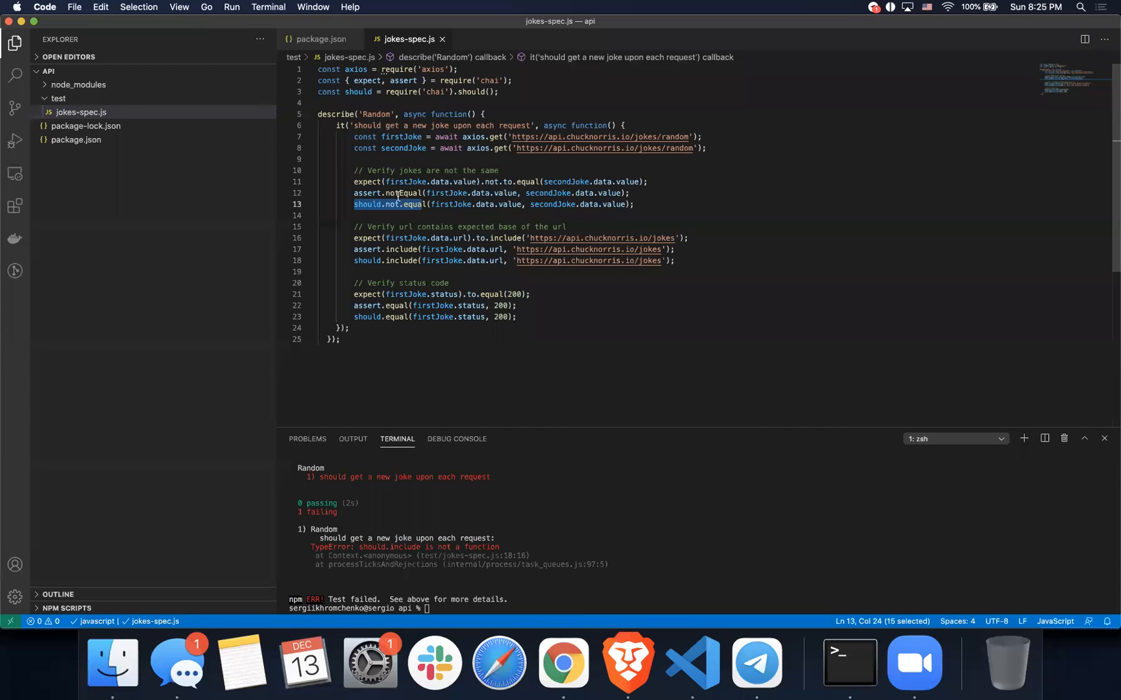
Try should.contain on line 18, rerun npm test to see the TypeError, then retype it as include.
{"action": "left_click", "coordinate": [402, 260]}
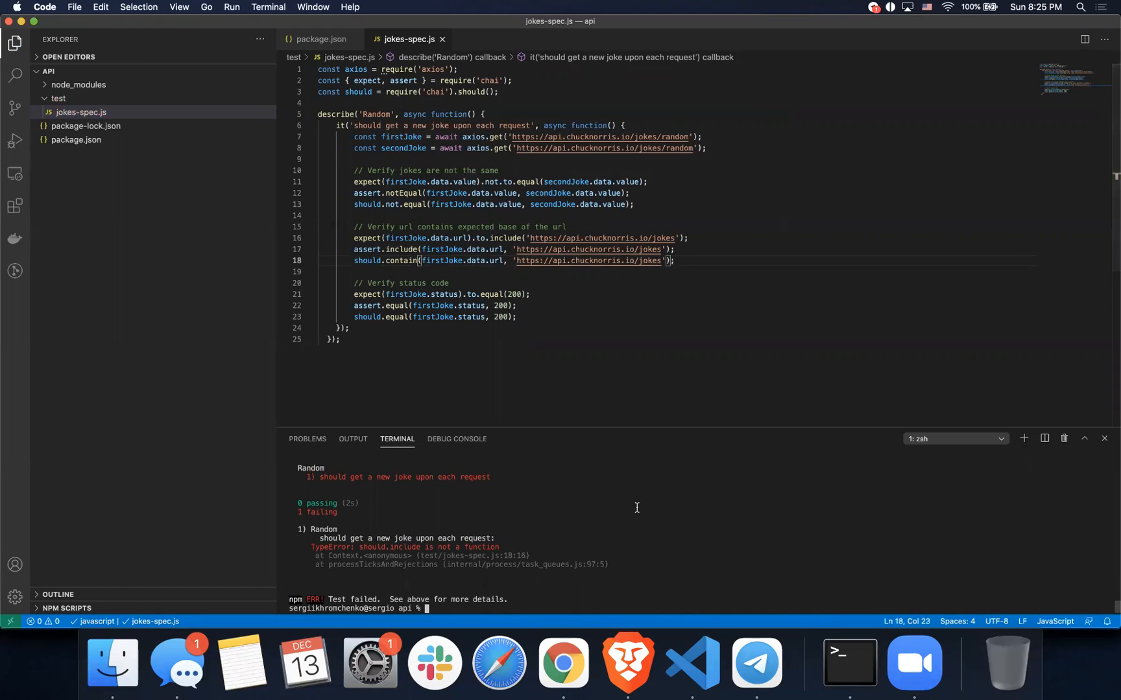
{"action": "type", "text": "npm test"}
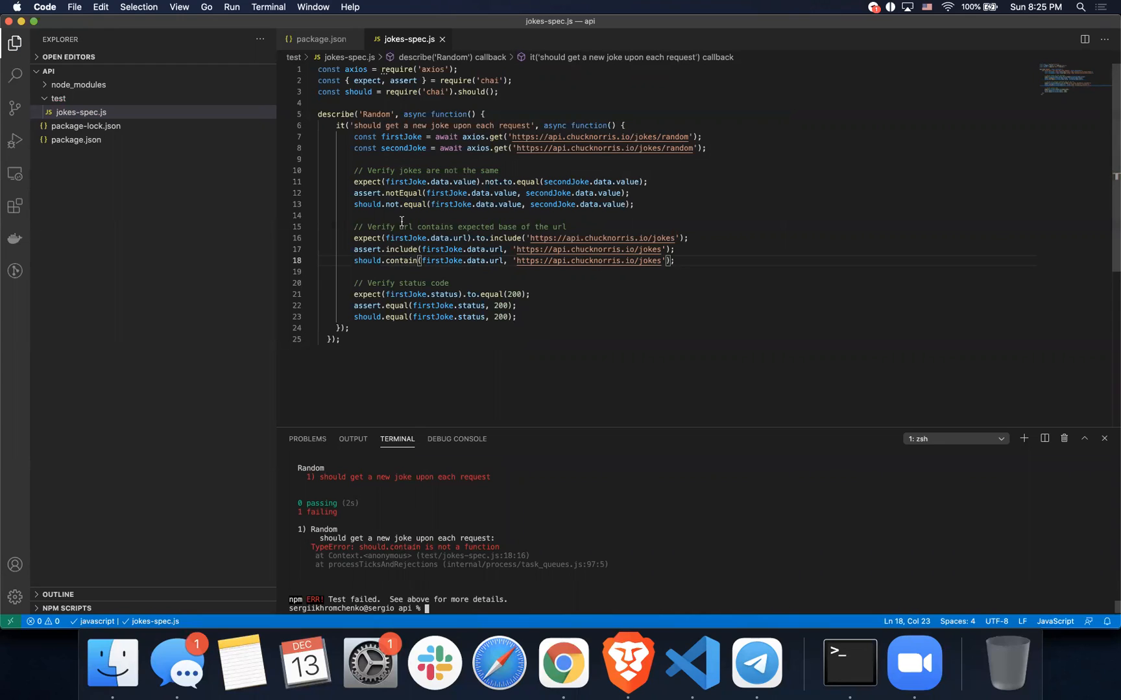
{"action": "type", "text": "include"}
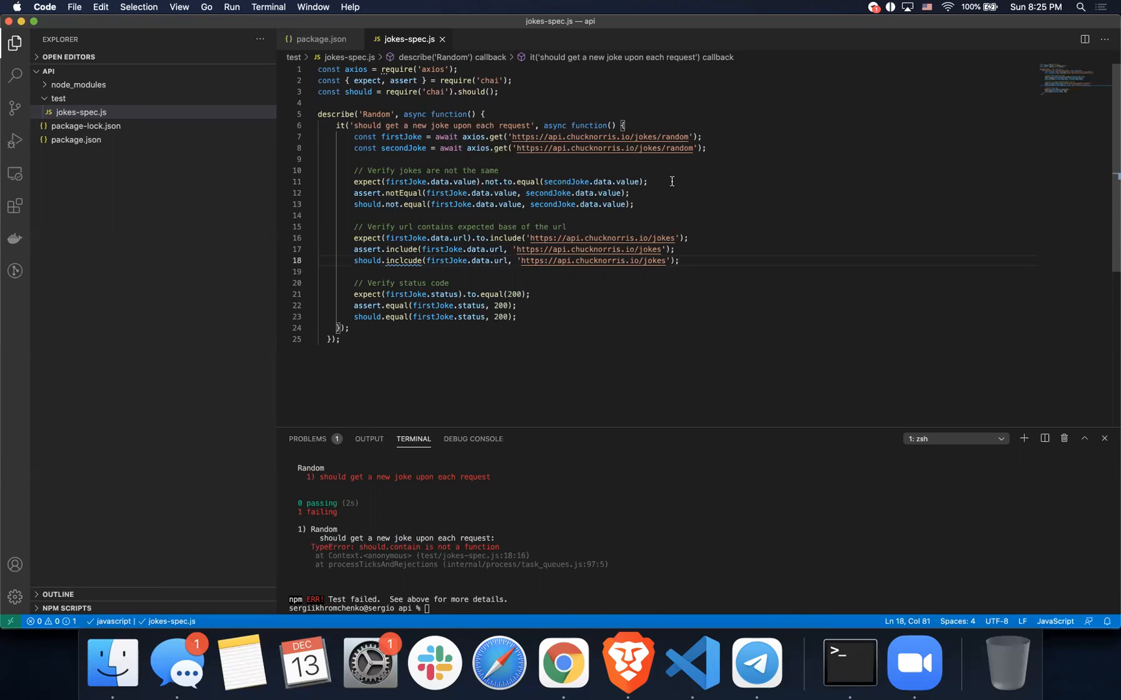
{"action": "mouse_move", "coordinate": [481, 197]}
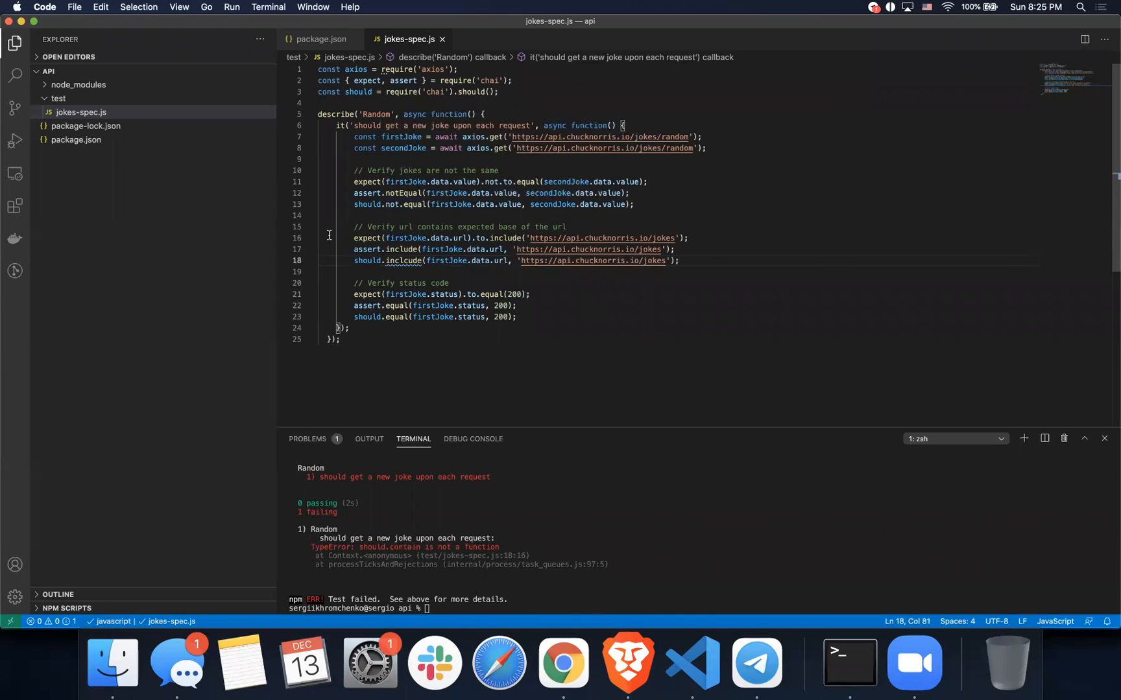
{"action": "triple_click", "coordinate": [500, 181]}
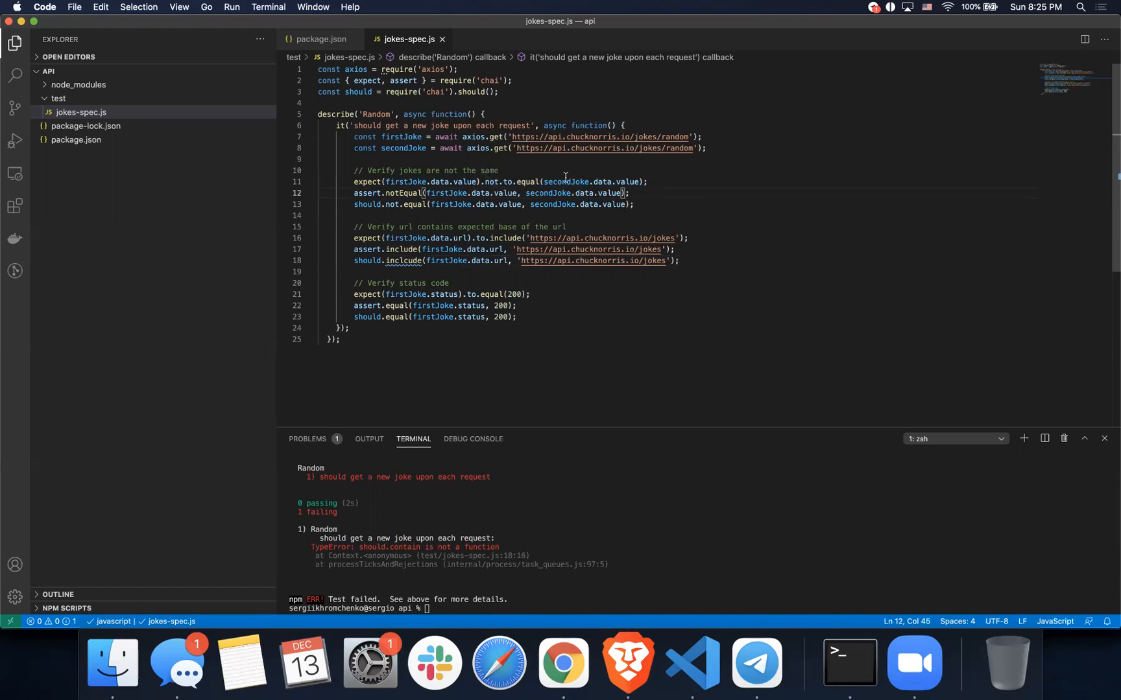
{"action": "mouse_move", "coordinate": [367, 194]}
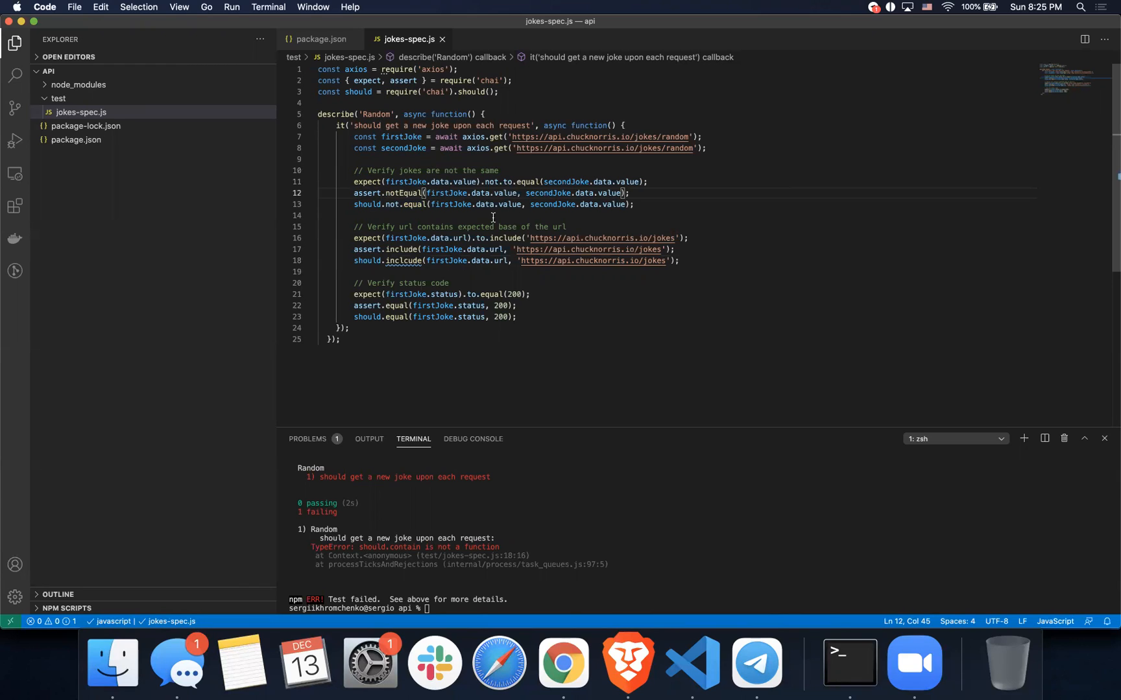
{"action": "mouse_move", "coordinate": [368, 194]}
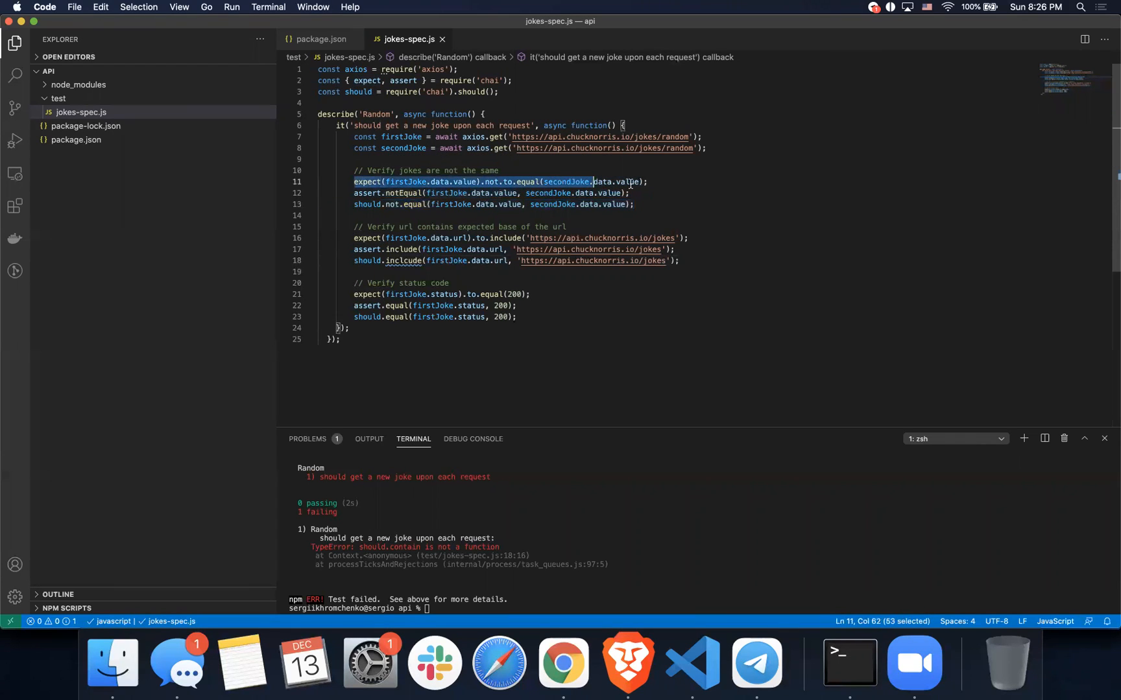
{"action": "left_click", "coordinate": [521, 181]}
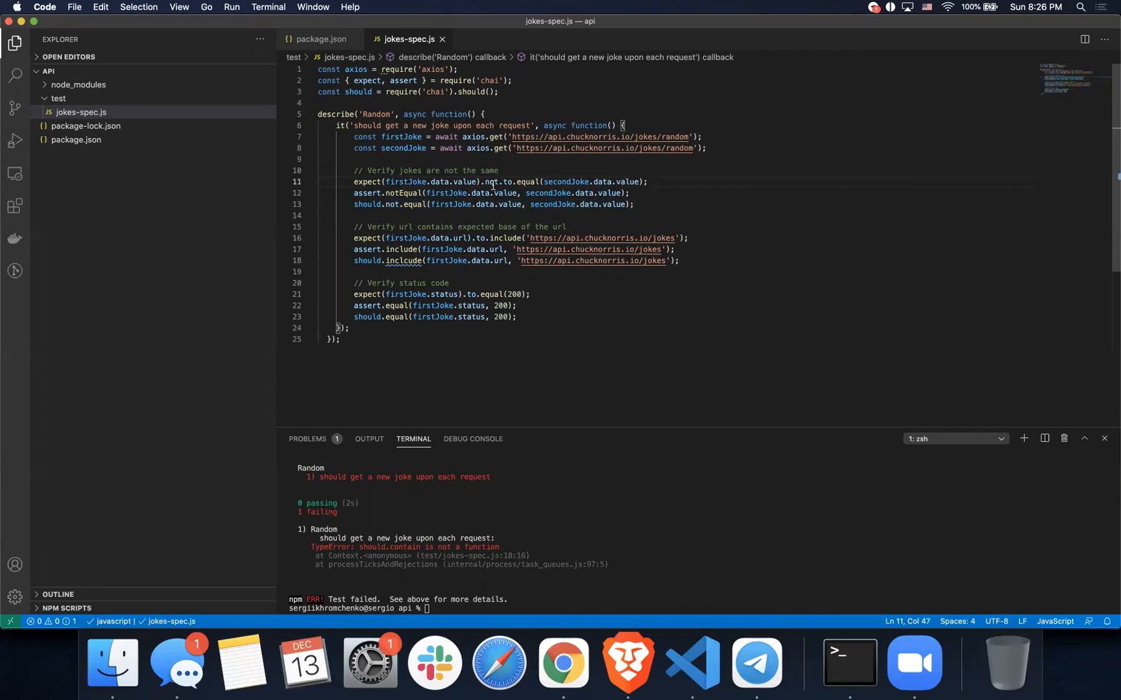
{"action": "mouse_move", "coordinate": [532, 180]}
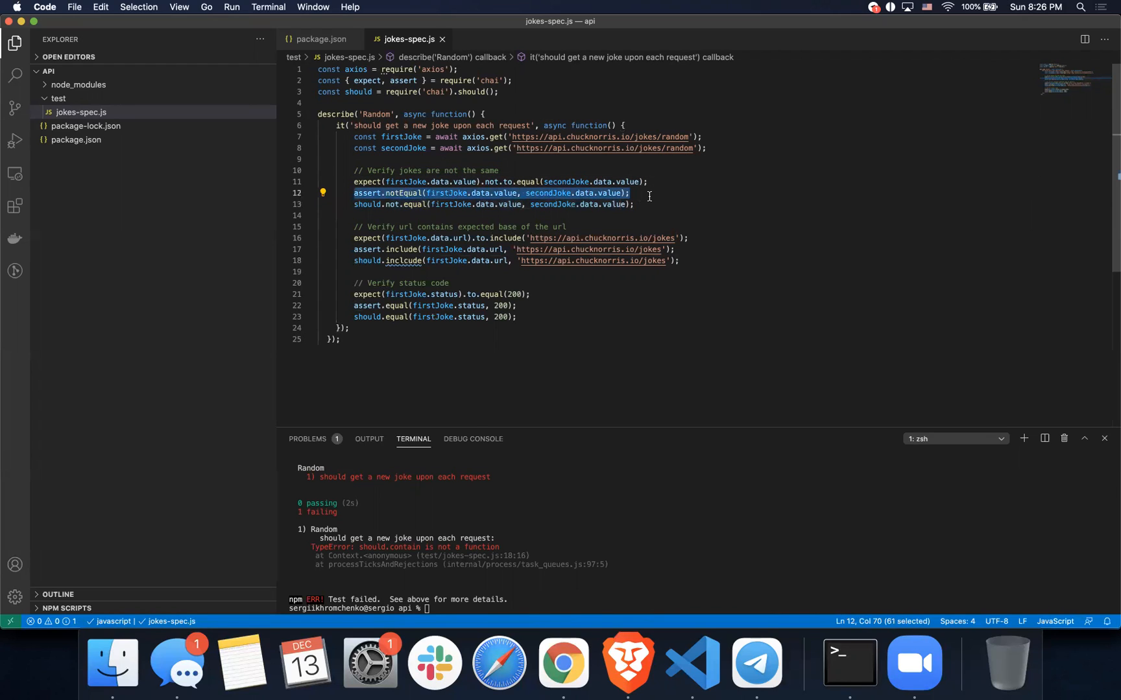
{"action": "mouse_move", "coordinate": [652, 181]}
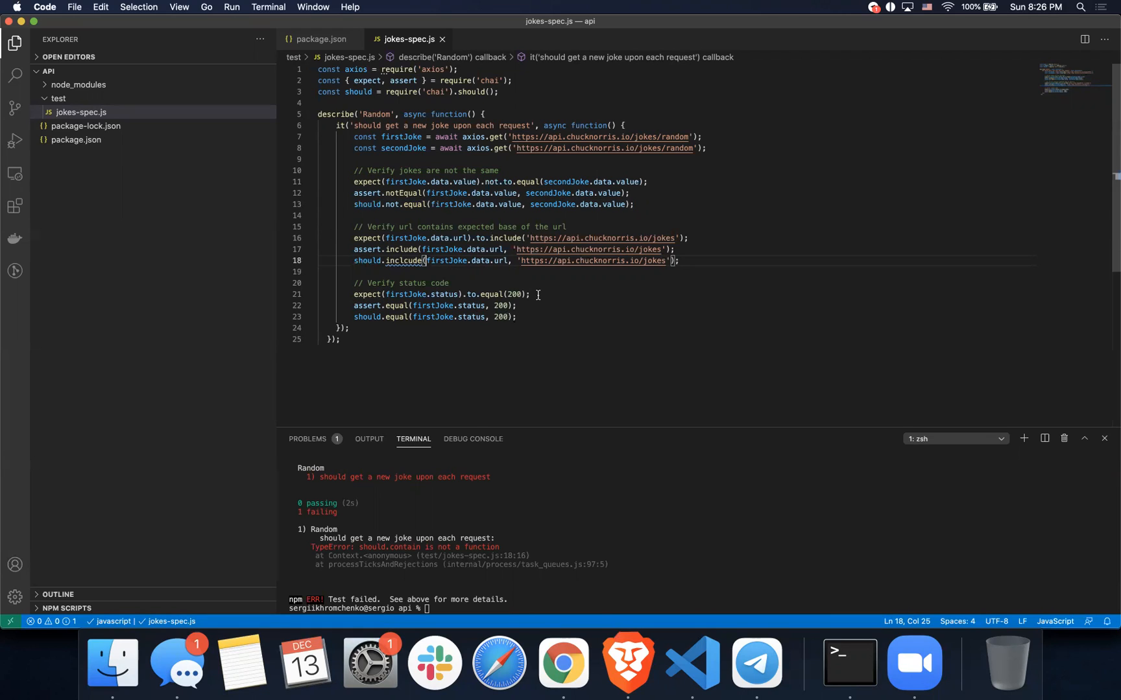
Make the should status check expect 100 and comment out the should.include line 18.
{"action": "left_click", "coordinate": [516, 317]}
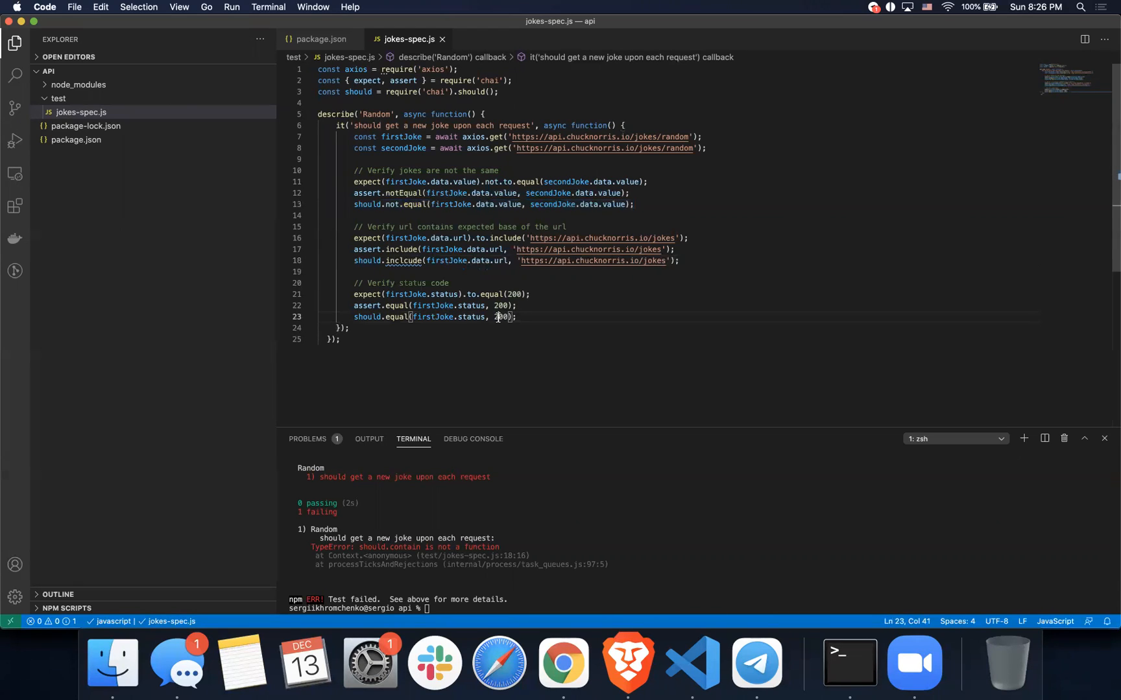
{"action": "type", "text": "100"}
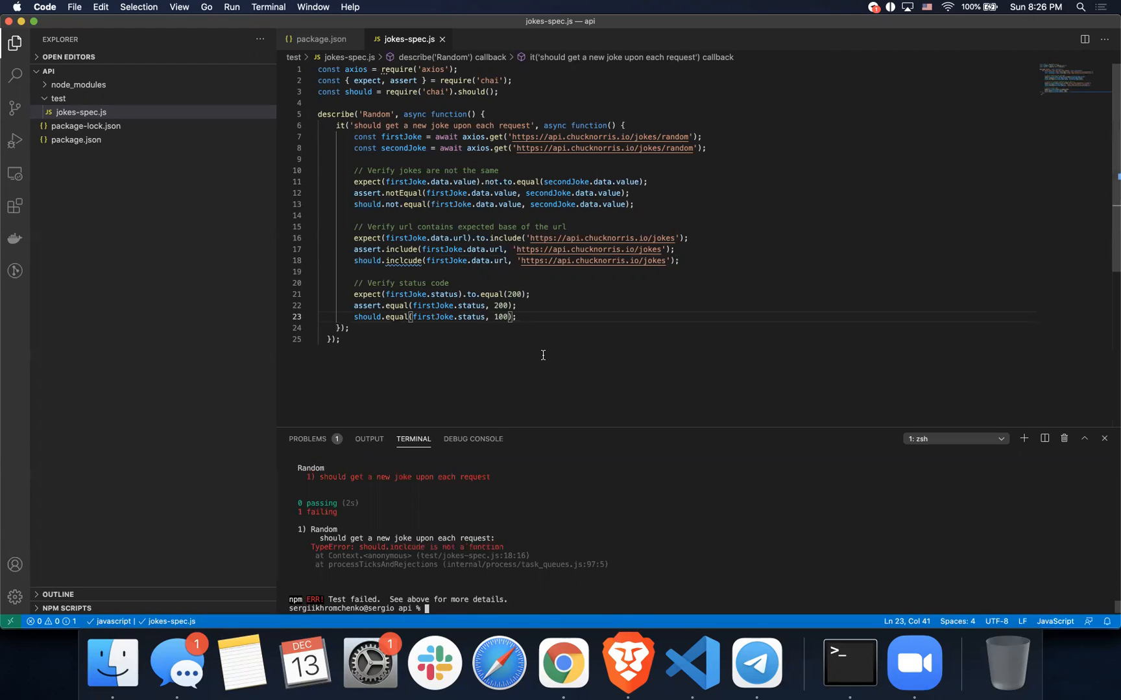
{"action": "left_click", "coordinate": [402, 260]}
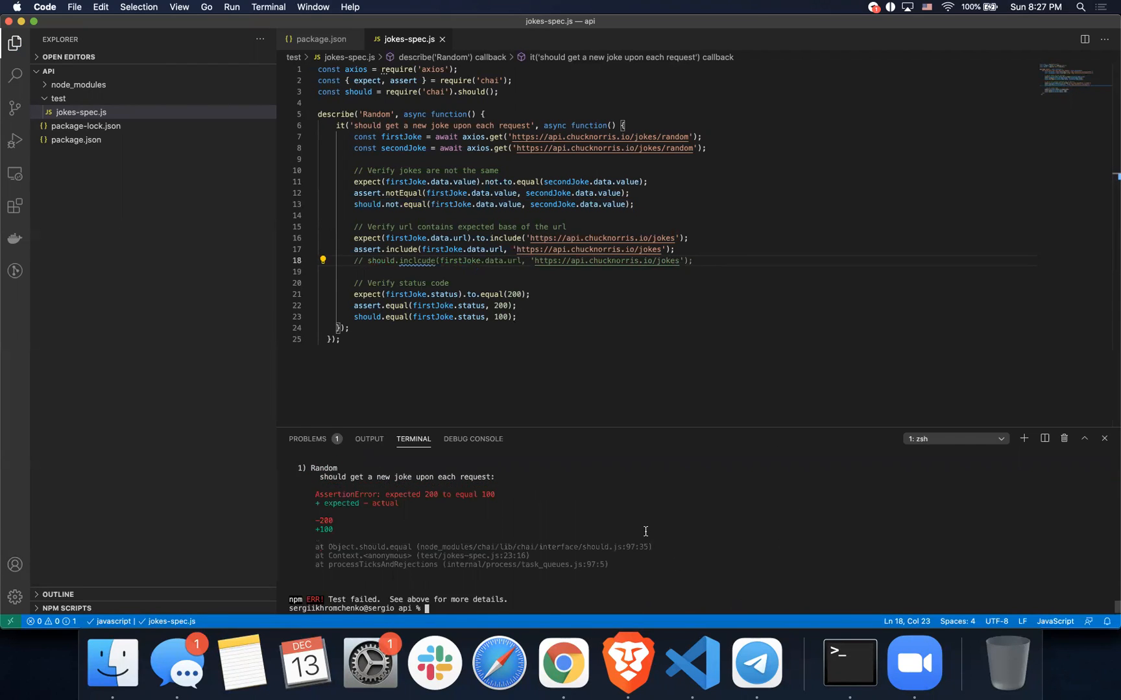
{"action": "mouse_move", "coordinate": [429, 504]}
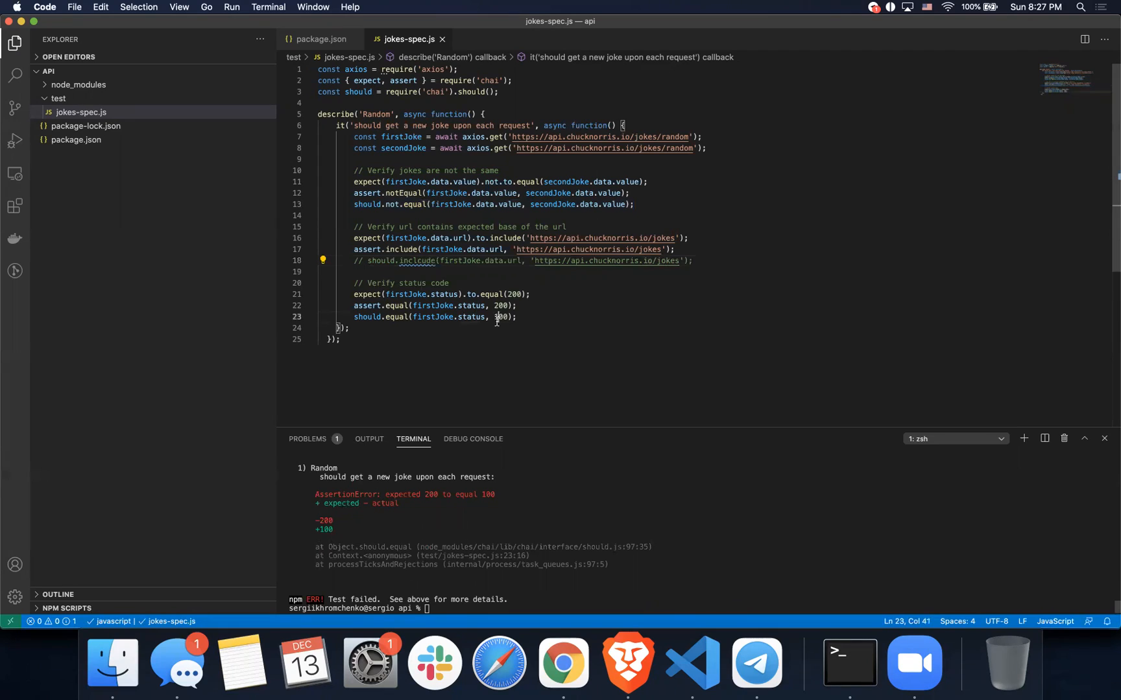
{"action": "left_click", "coordinate": [435, 260]}
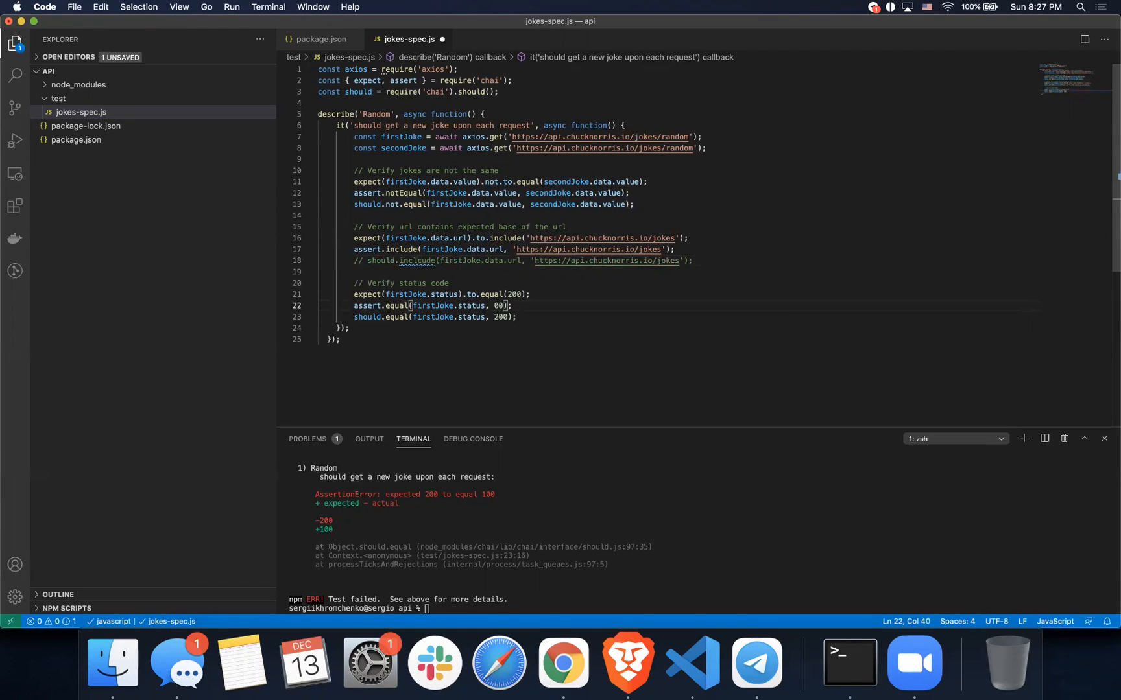
Change line 22's assert.equal expected status to 100, with the should check back at 200.
{"action": "type", "text": "1"}
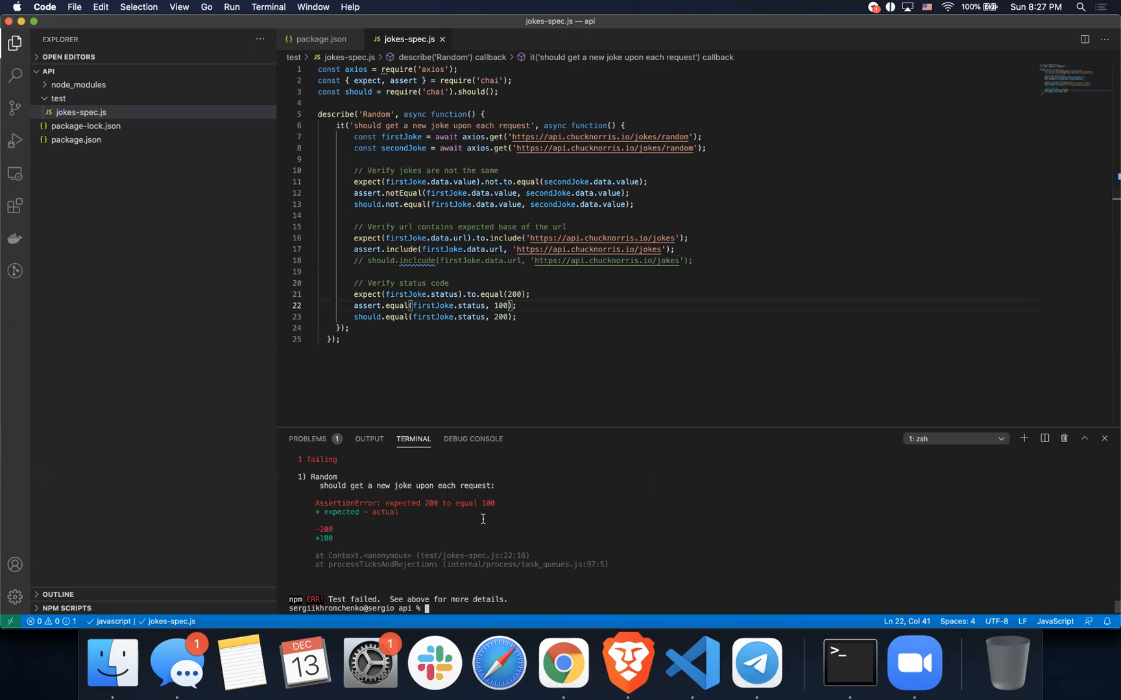
{"action": "mouse_move", "coordinate": [476, 531]}
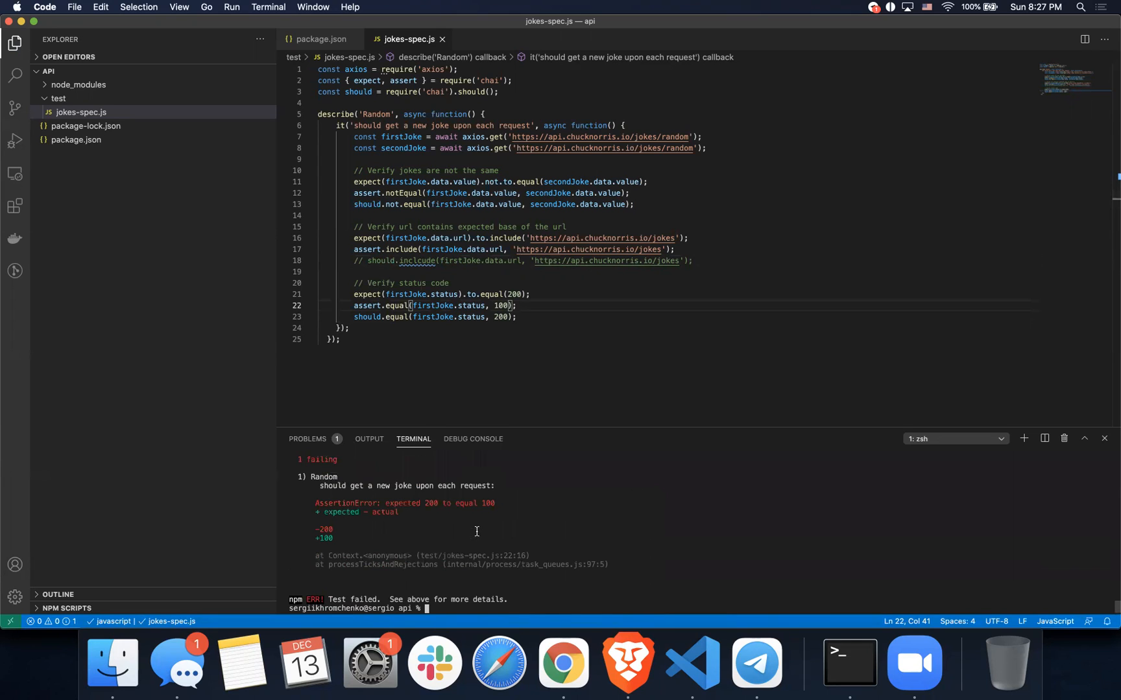
{"action": "scroll", "scroll_direction": "up", "scroll_amount": 3}
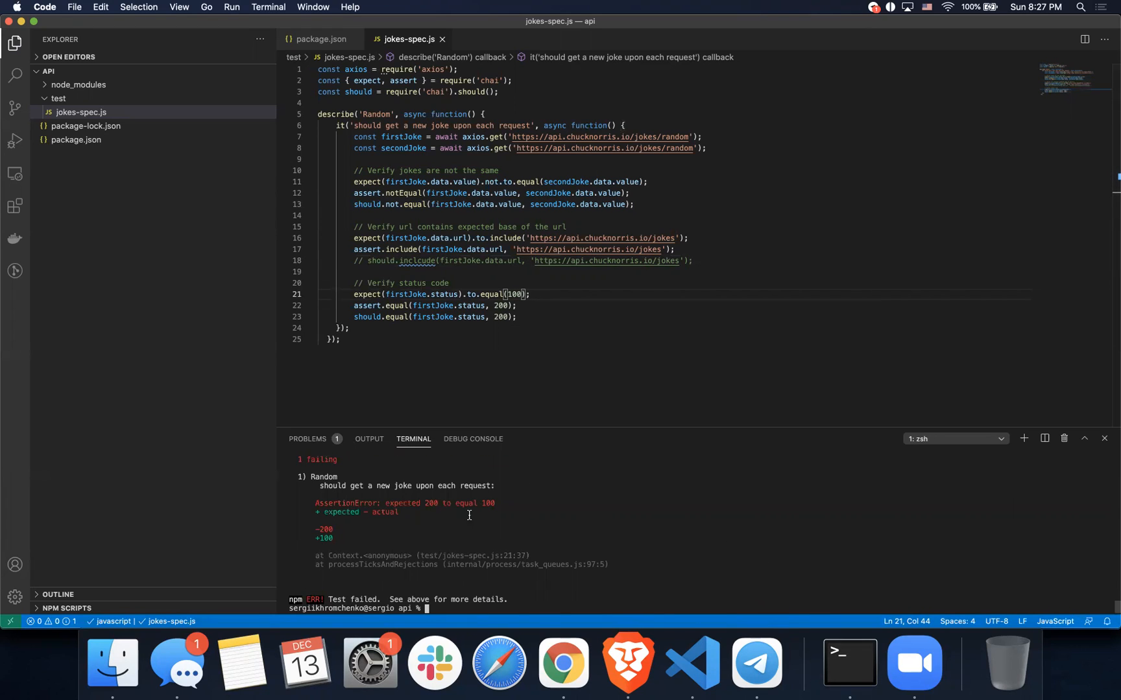
{"action": "mouse_move", "coordinate": [549, 483]}
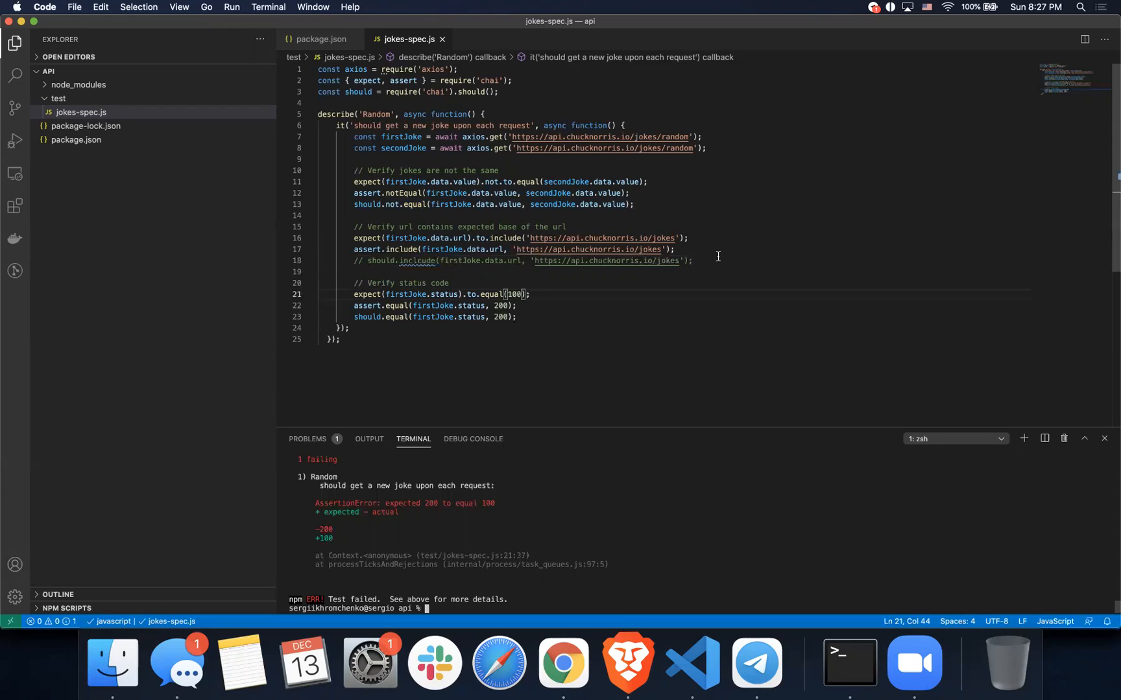
{"action": "mouse_move", "coordinate": [698, 334]}
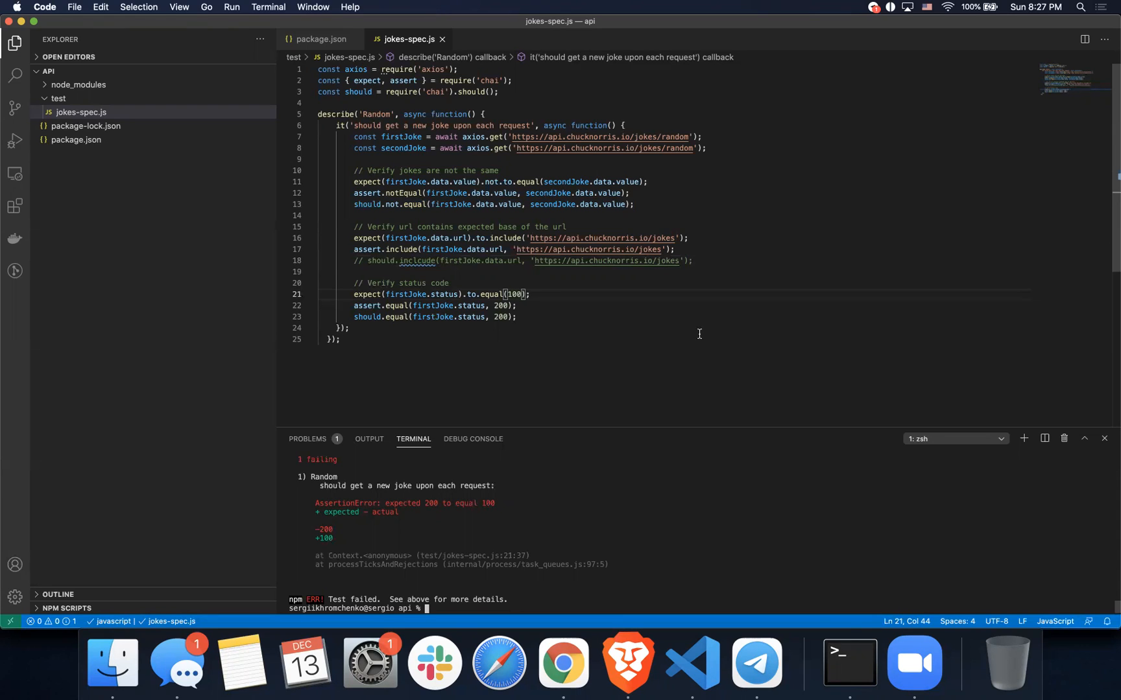
{"action": "mouse_move", "coordinate": [974, 692]}
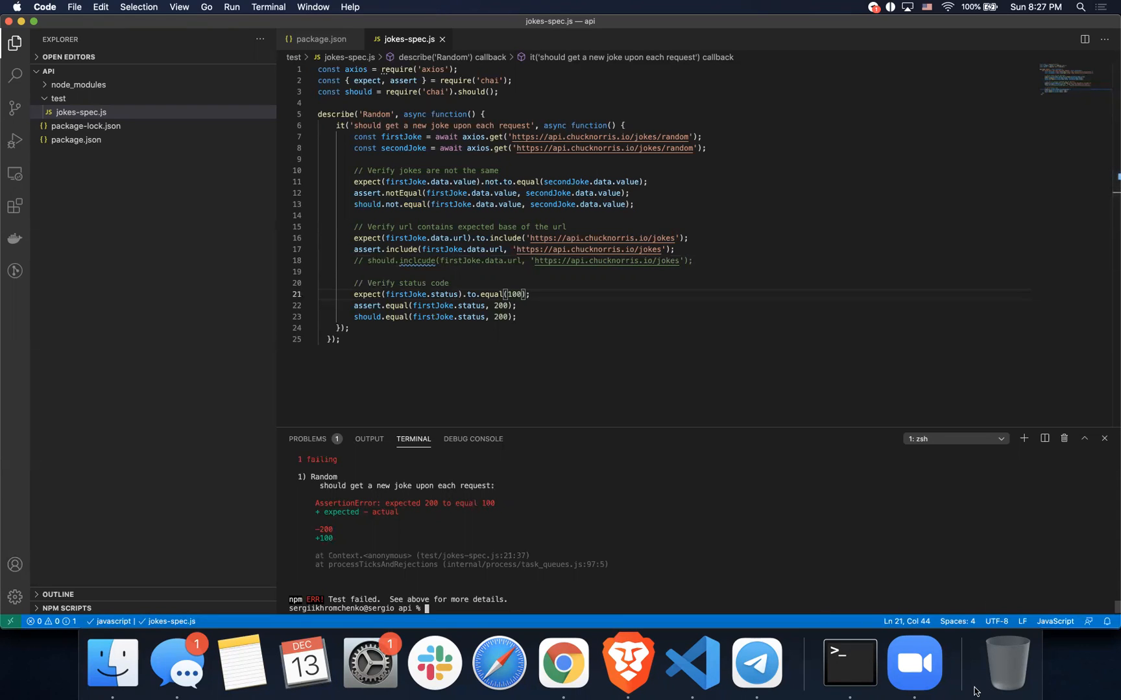